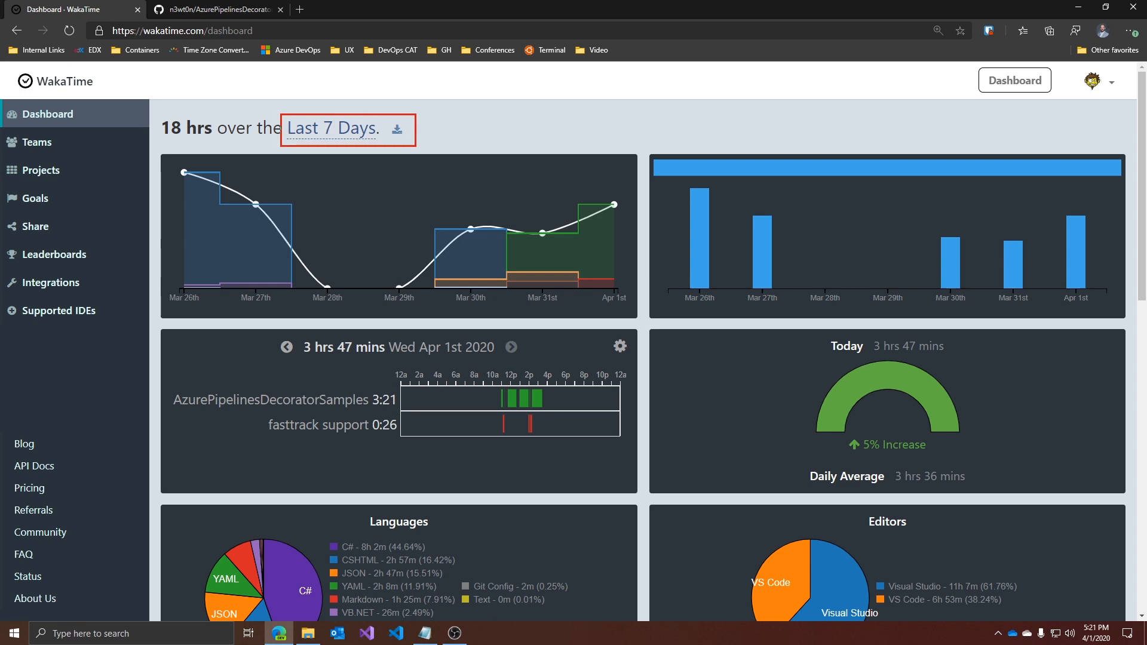
mouse_move(417, 152)
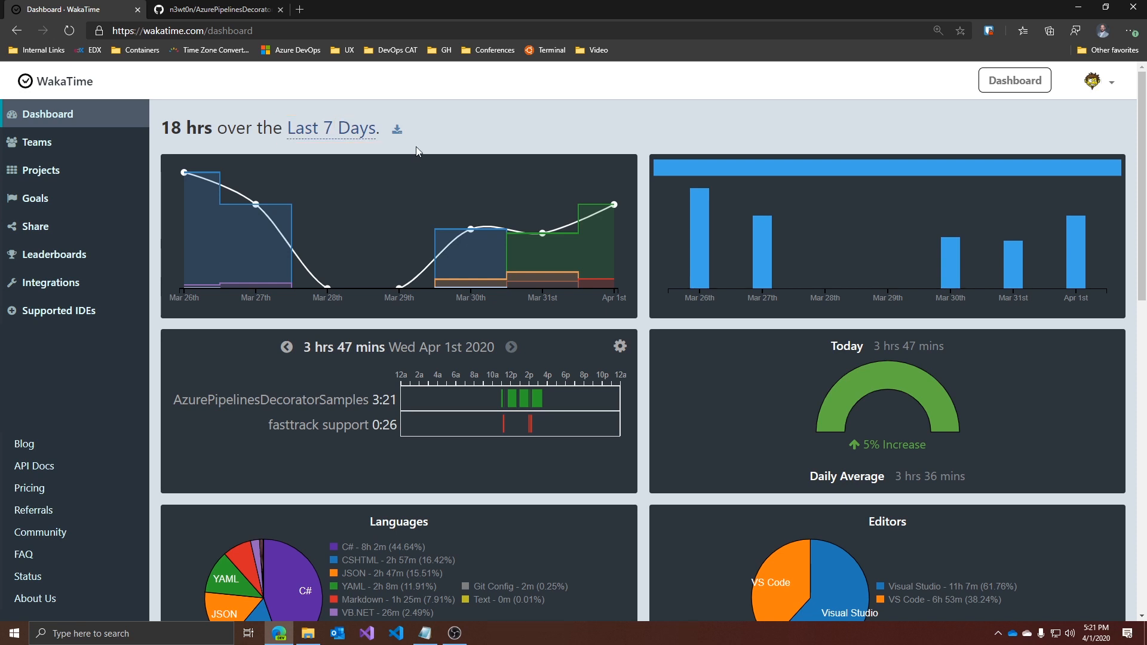
Step: Peek at the date-range choices and the previous day's timeline, then return to Apr 1st unchanged
left_click(330, 128)
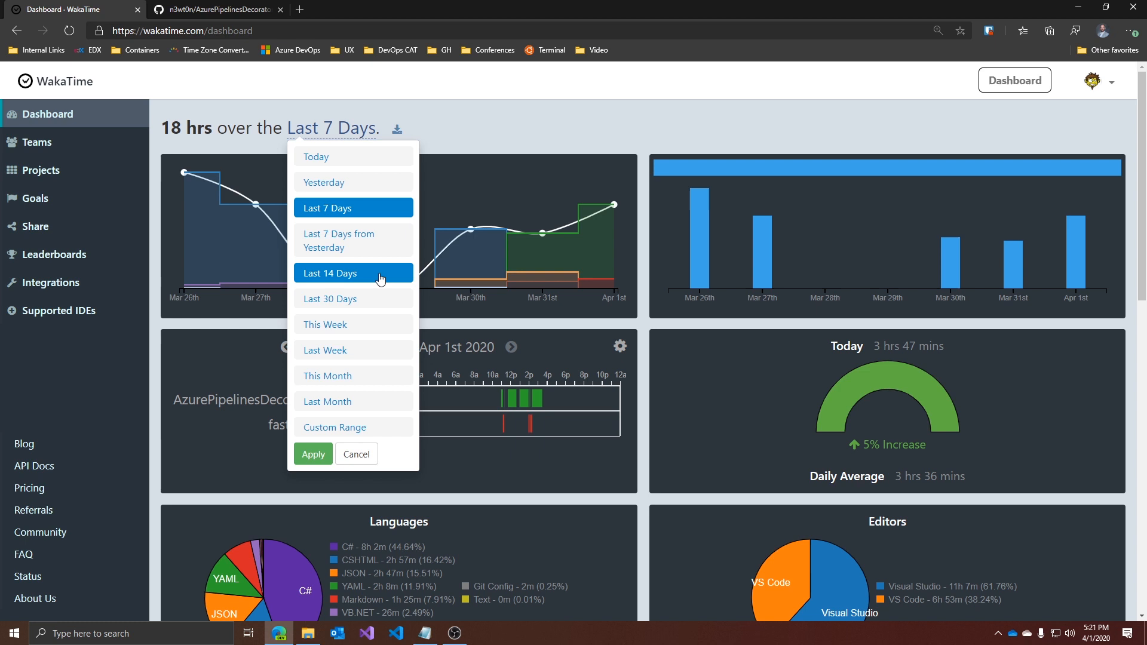
mouse_move(454, 141)
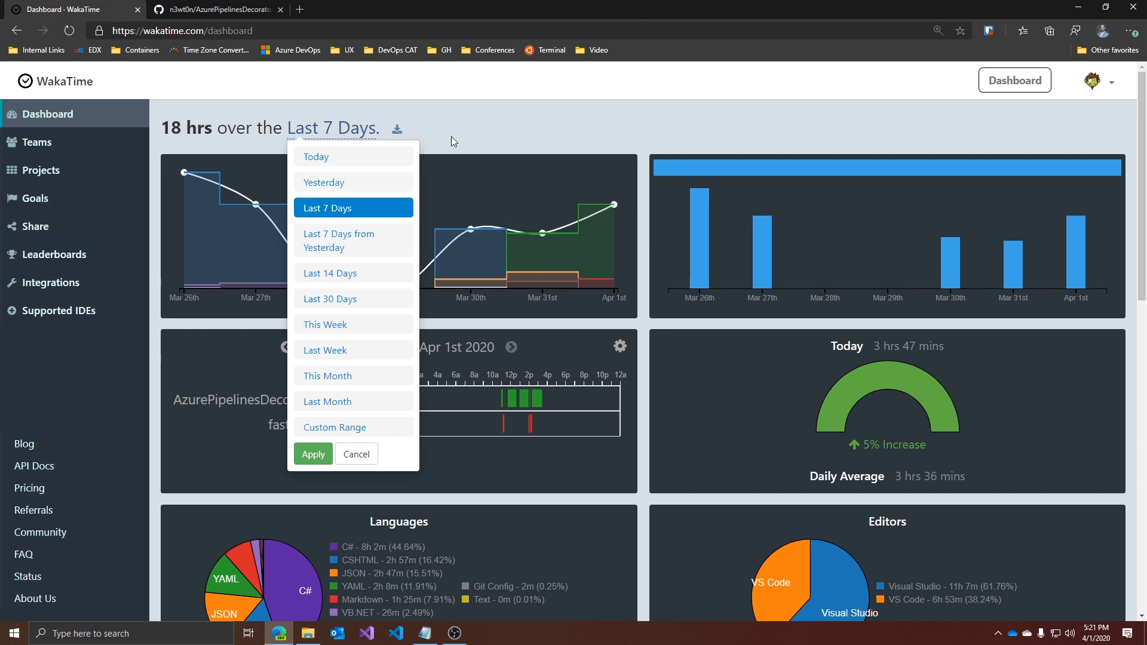
left_click(356, 454)
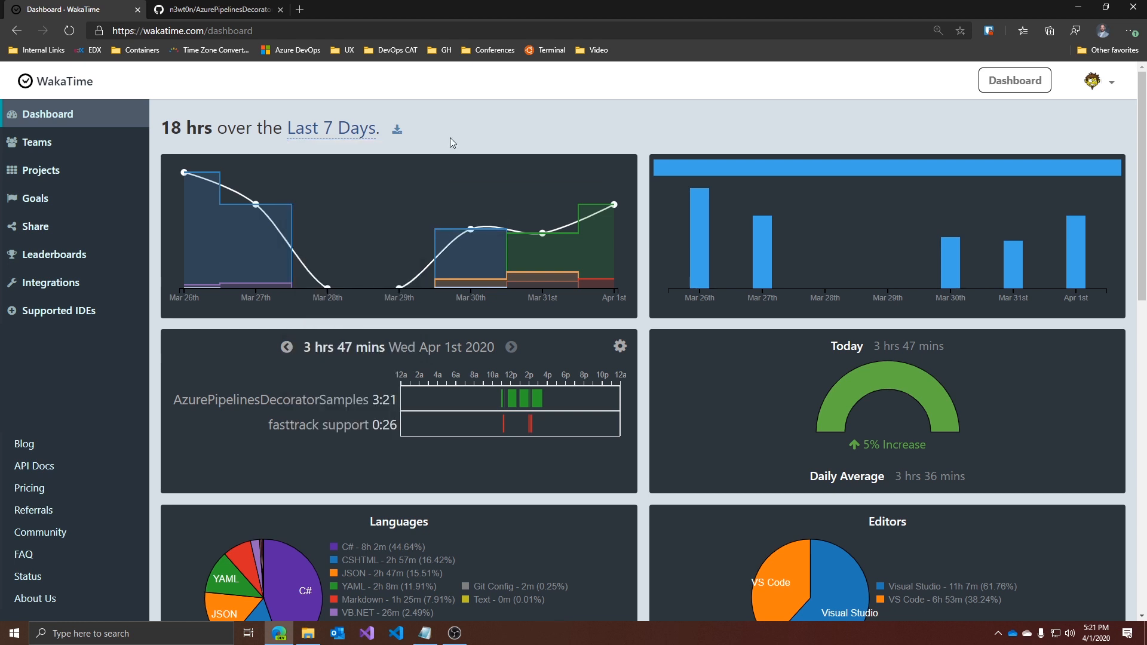
mouse_move(422, 165)
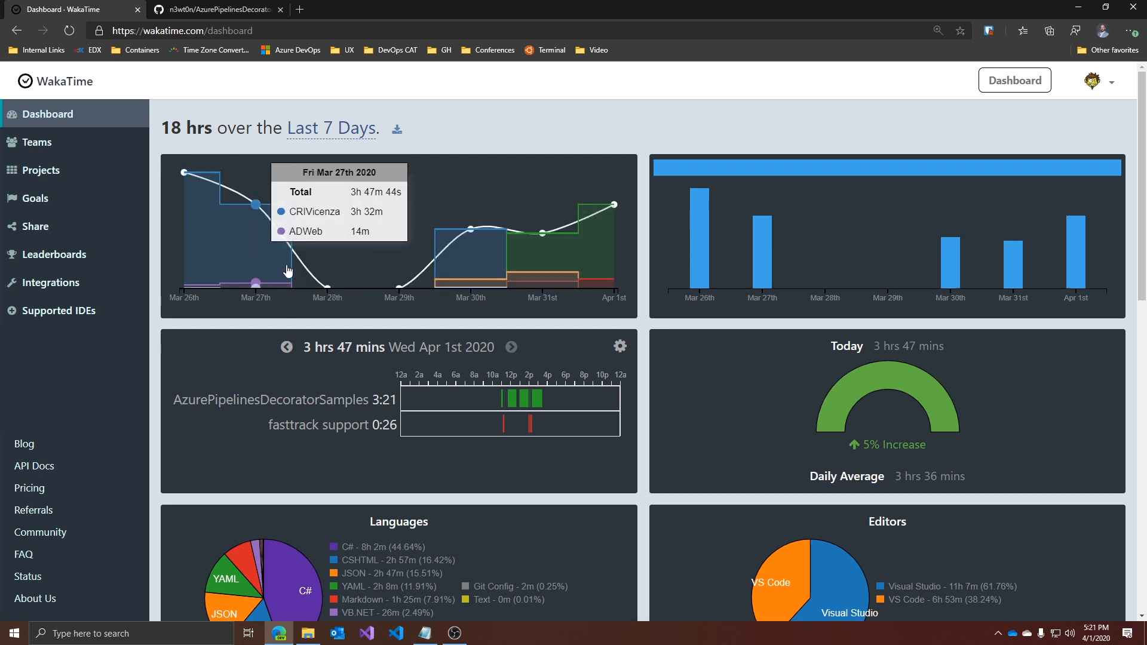
mouse_move(594, 266)
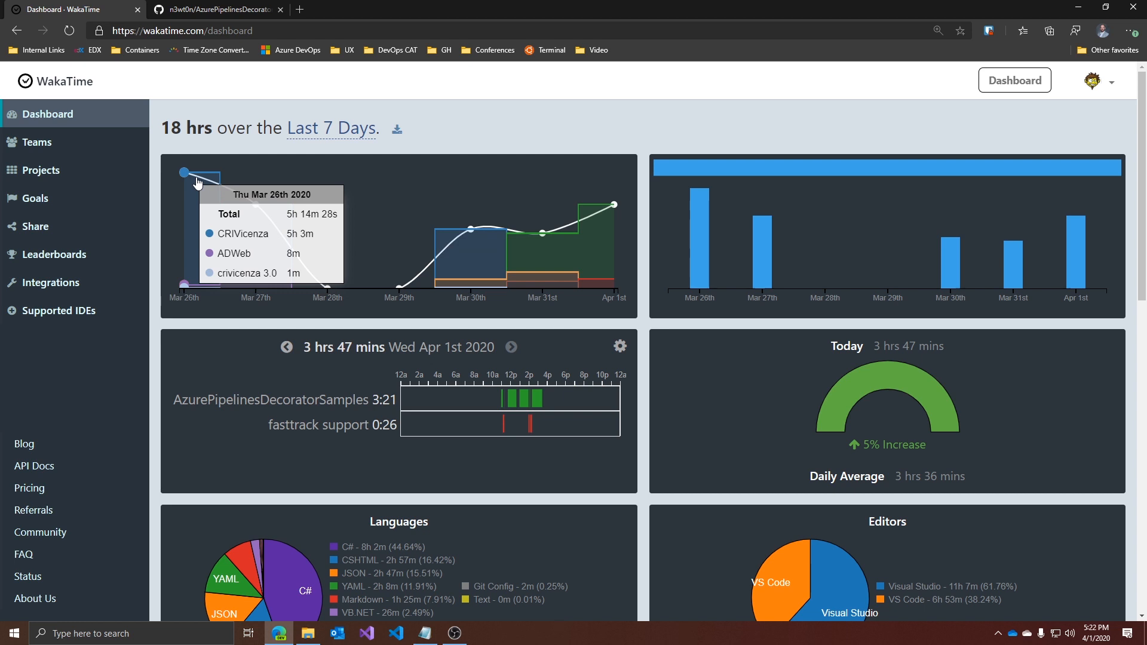
mouse_move(321, 313)
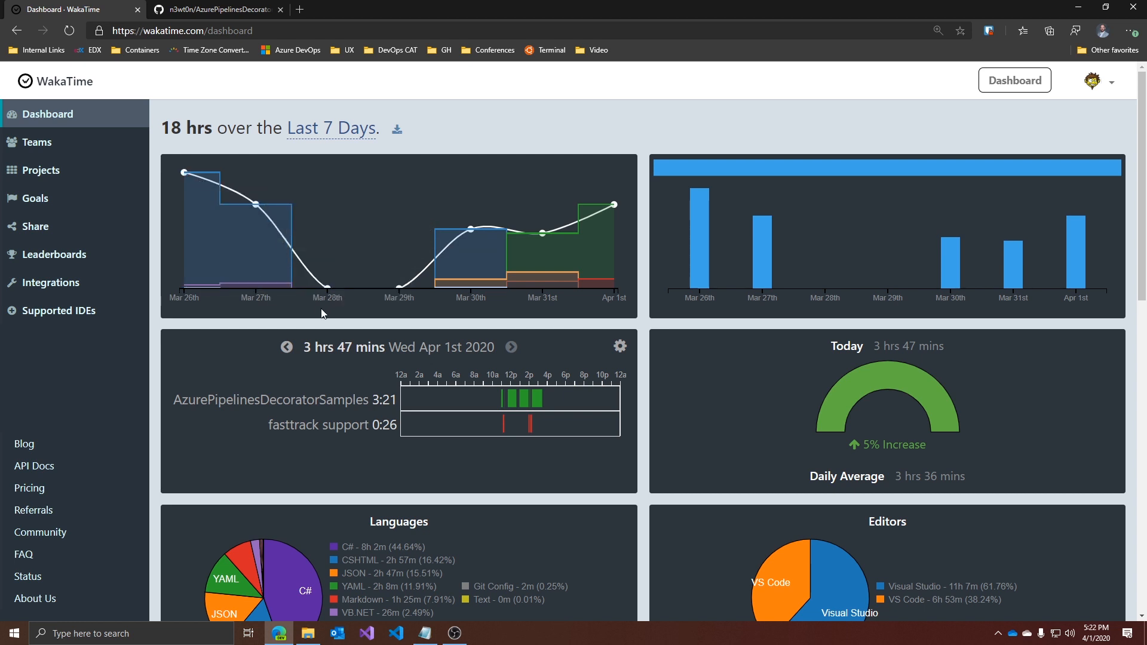
mouse_move(471, 278)
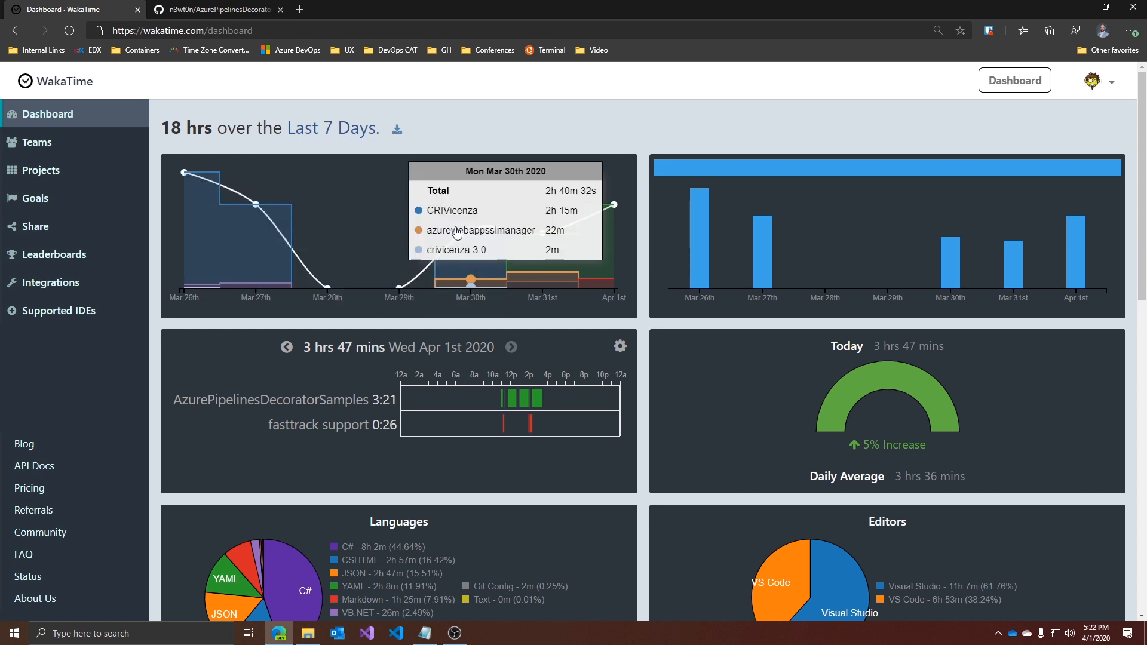
mouse_move(471, 283)
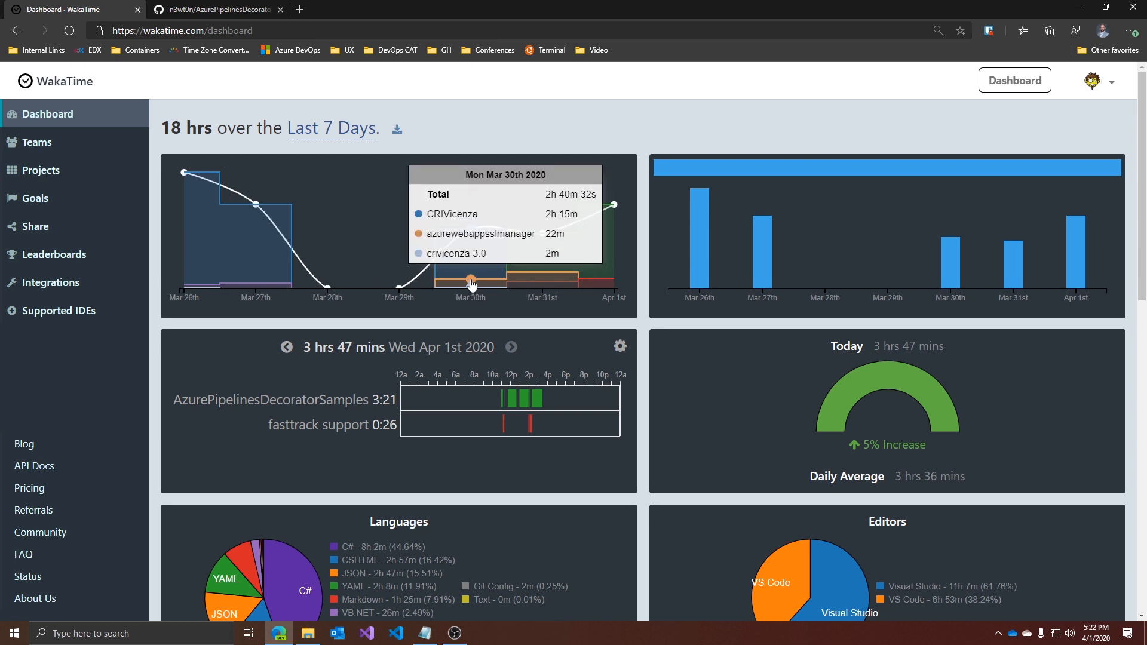
mouse_move(613, 285)
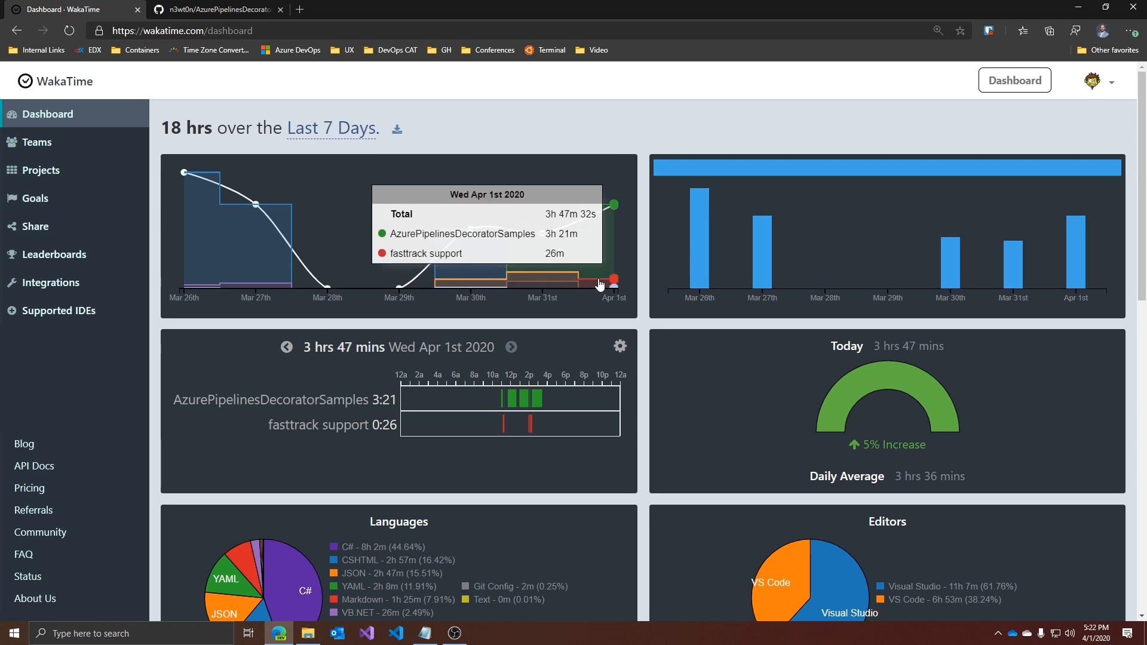
mouse_move(523, 297)
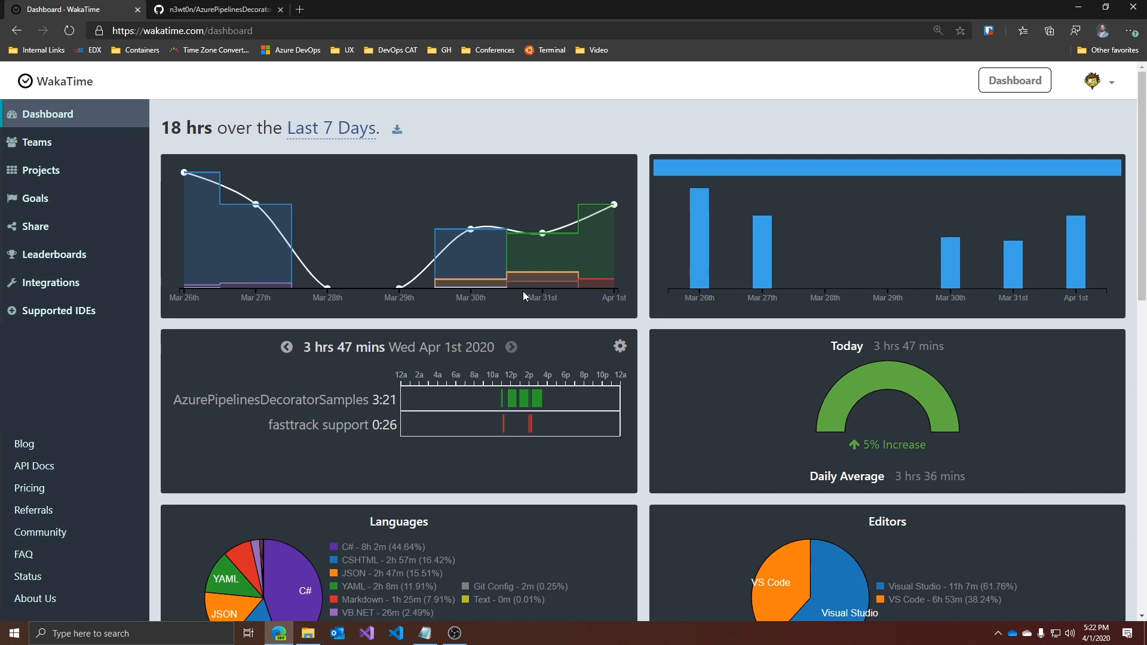
mouse_move(542, 272)
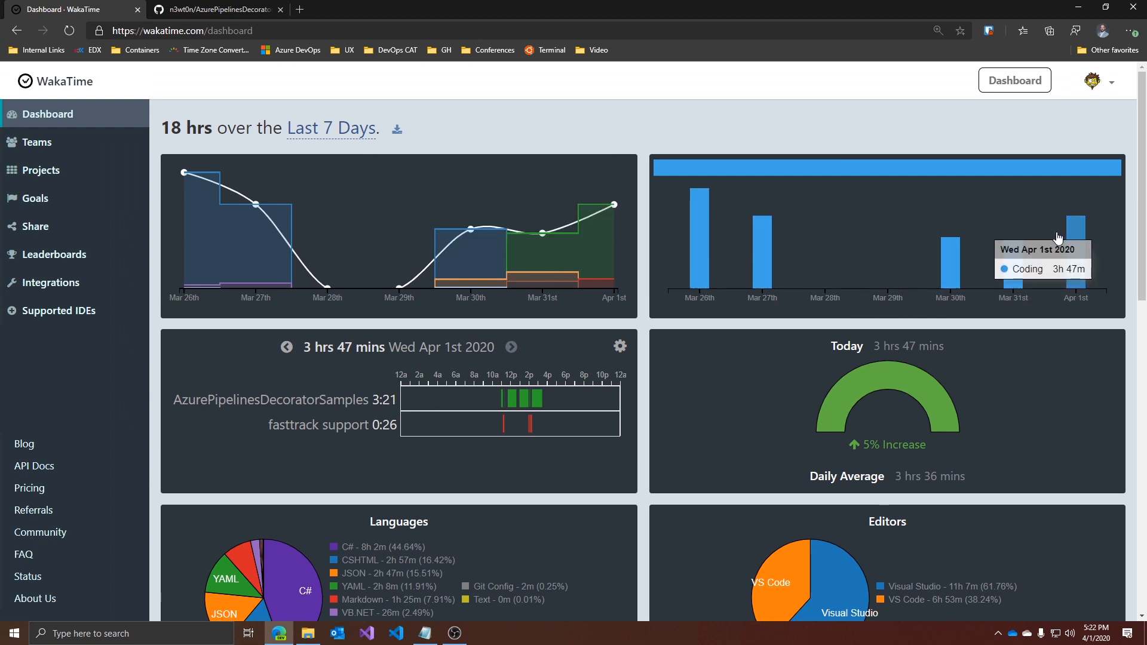
mouse_move(956, 246)
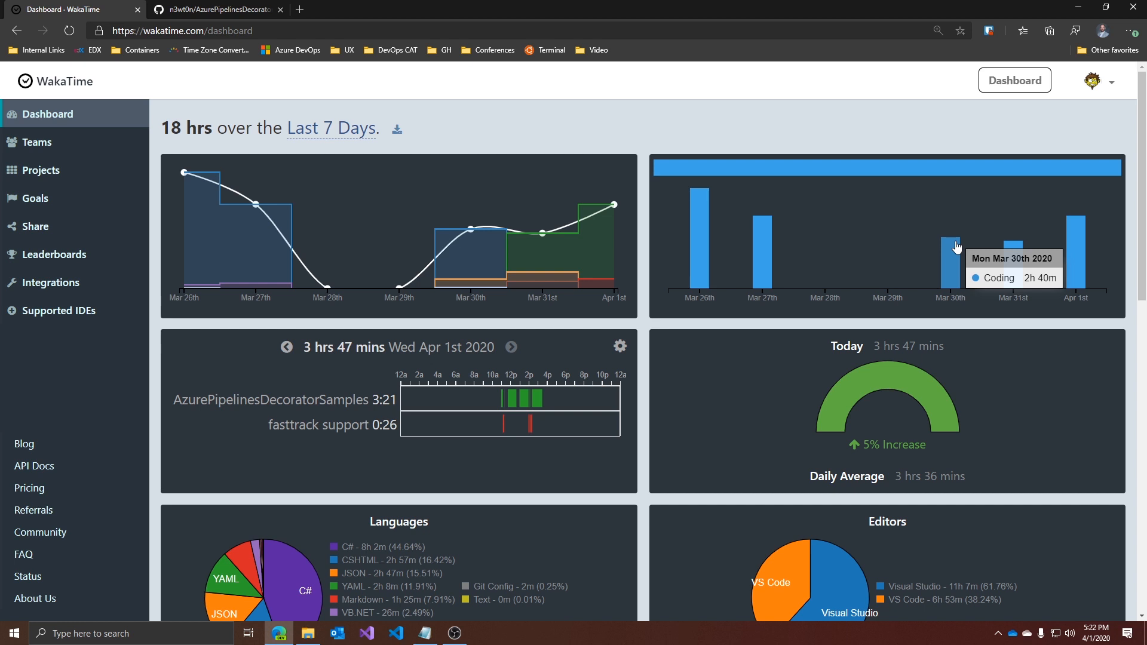
mouse_move(697, 235)
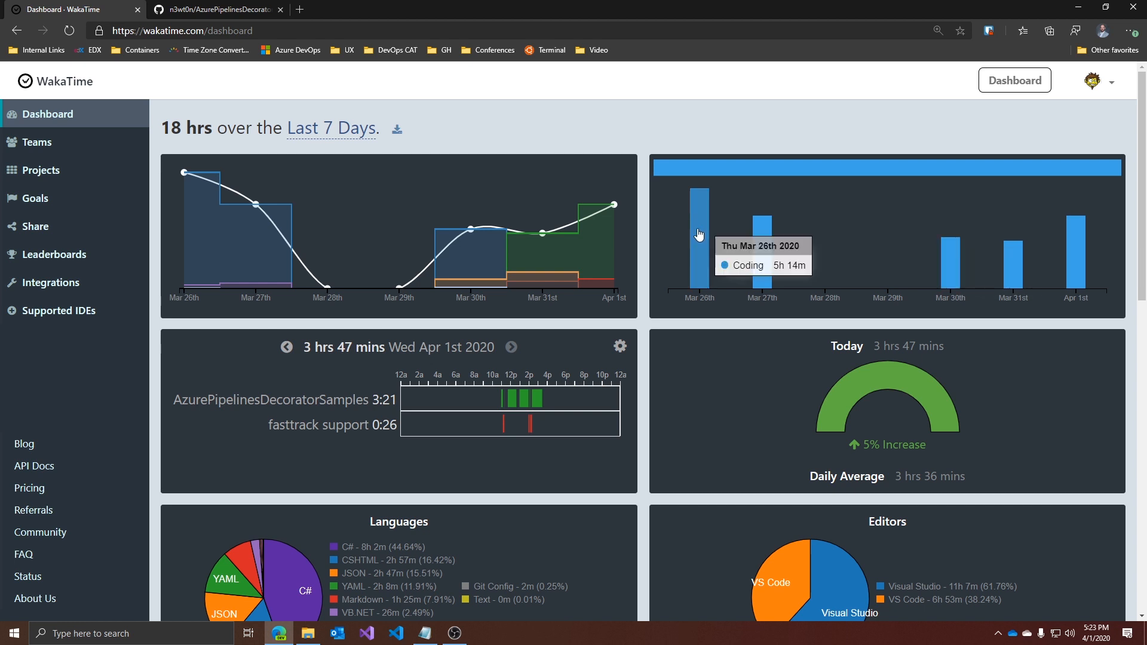
mouse_move(426, 325)
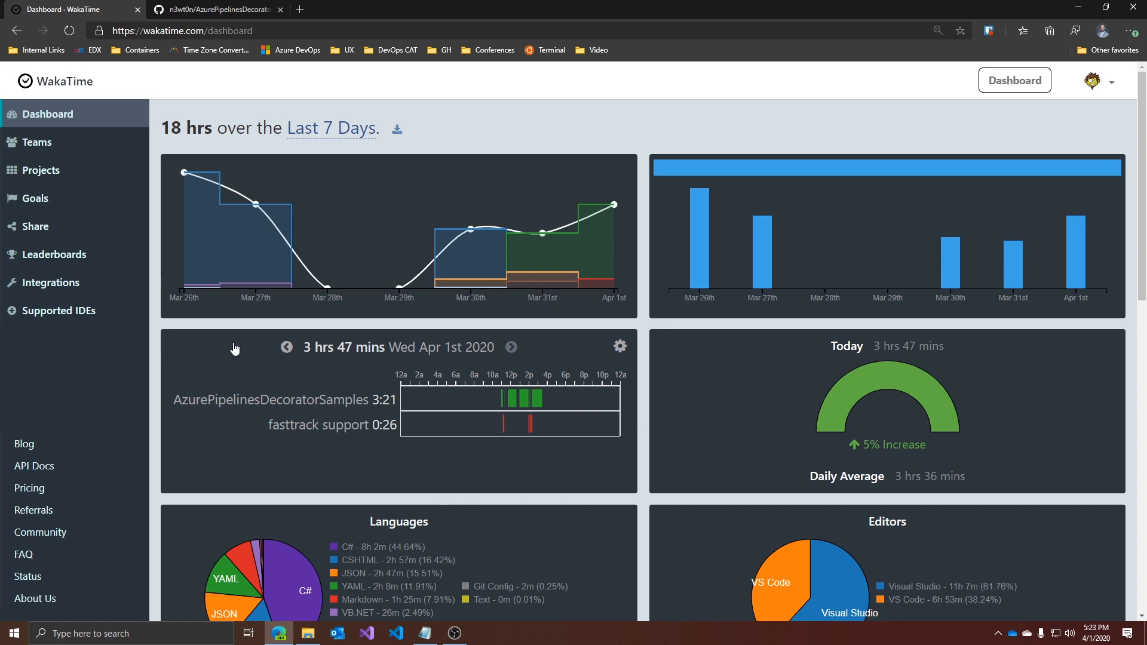
mouse_move(286, 348)
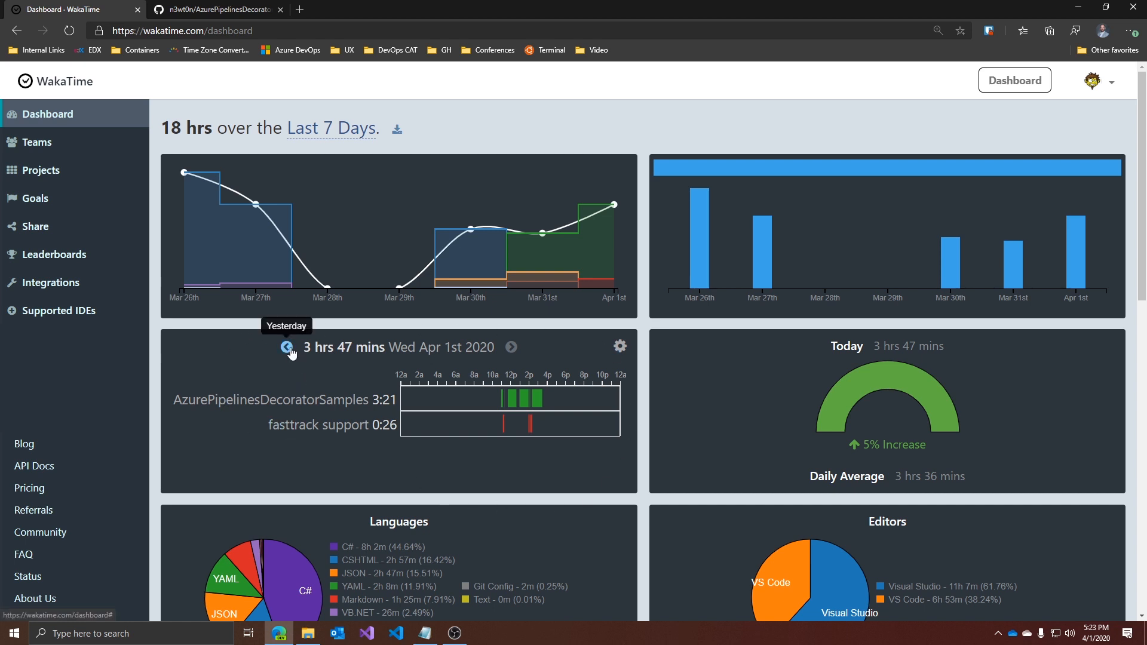
left_click(285, 347)
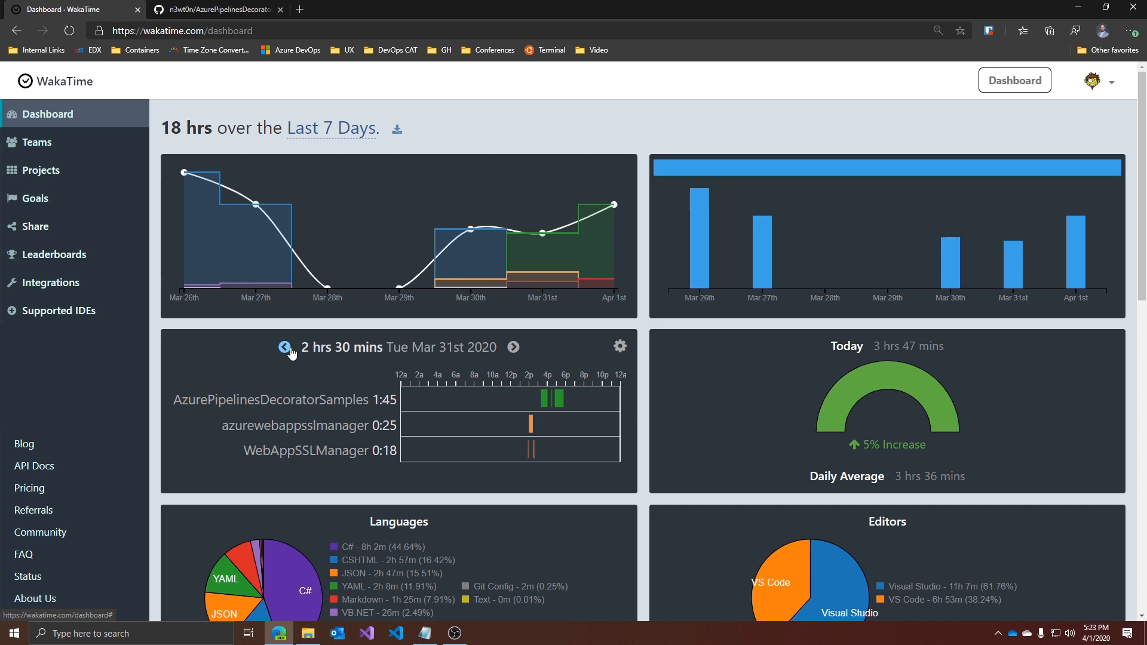
mouse_move(406, 393)
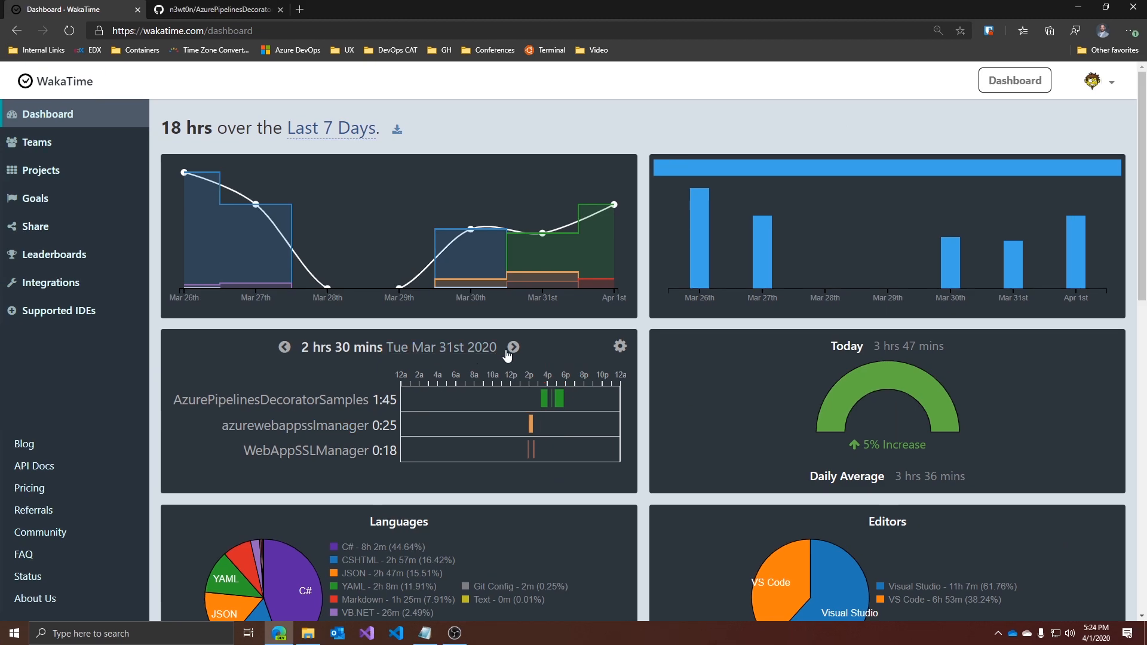
left_click(512, 348)
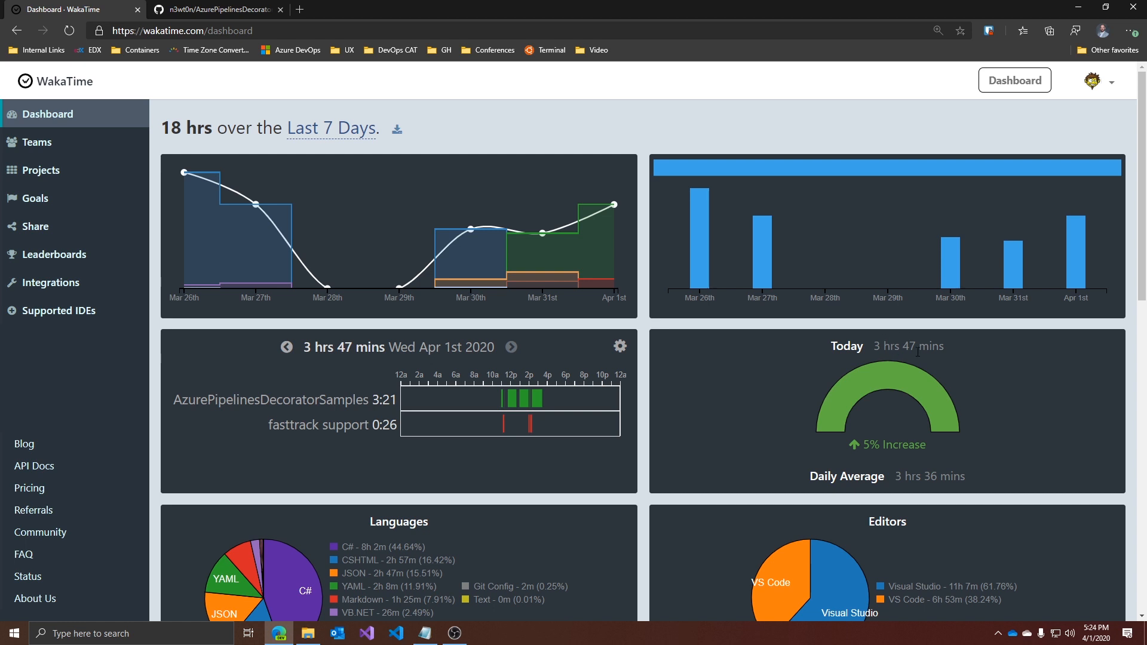
mouse_move(931, 458)
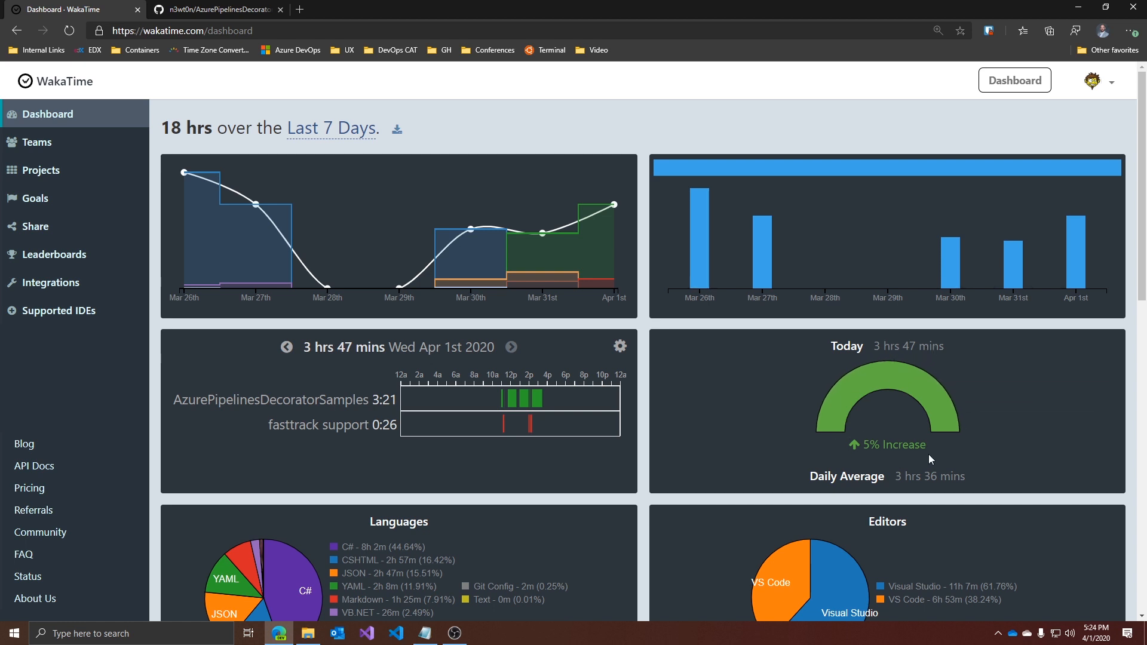
mouse_move(923, 509)
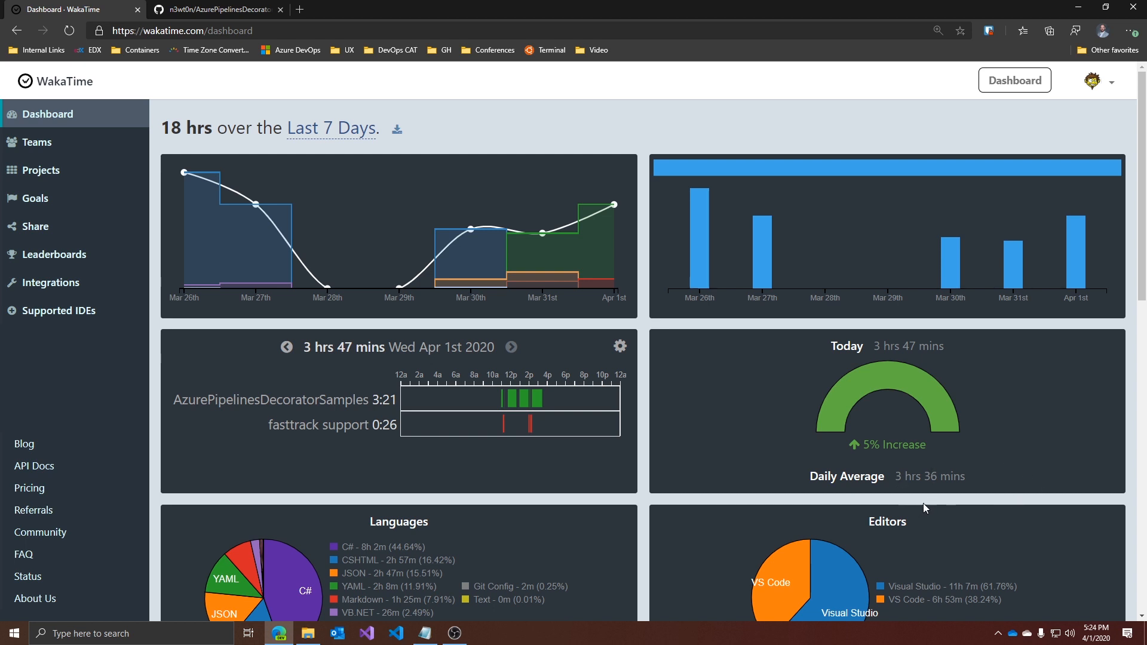
mouse_move(1004, 487)
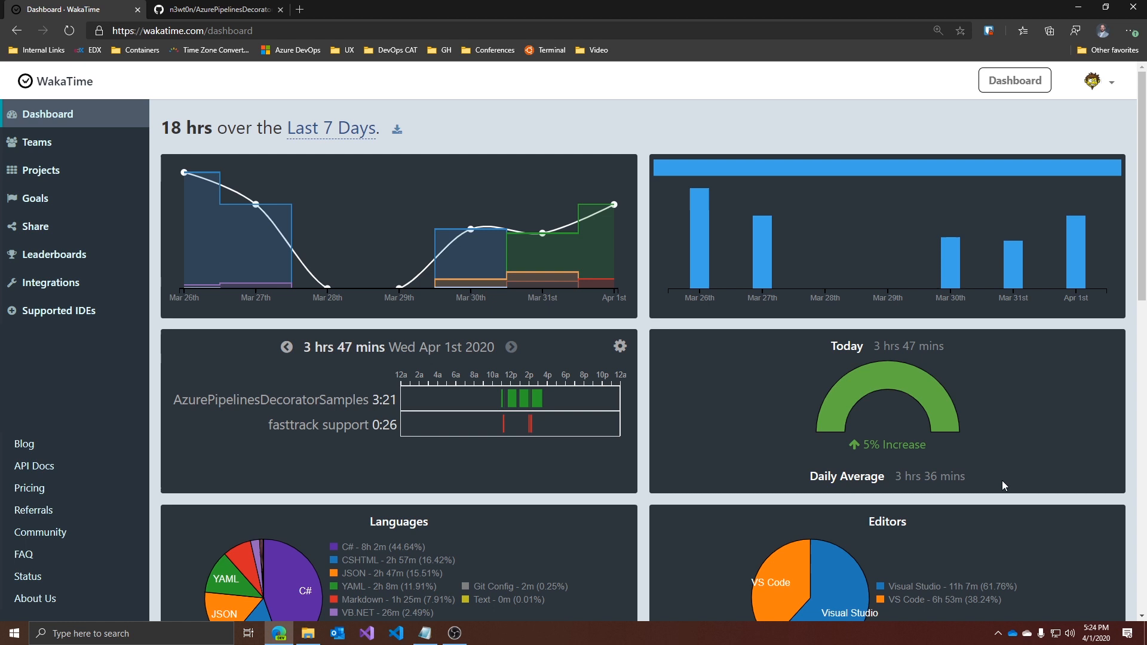
Step: Scroll past the Languages and Editors charts to the Projects list with CRIVicenza 10 hrs 52 mins
scroll("down", 3)
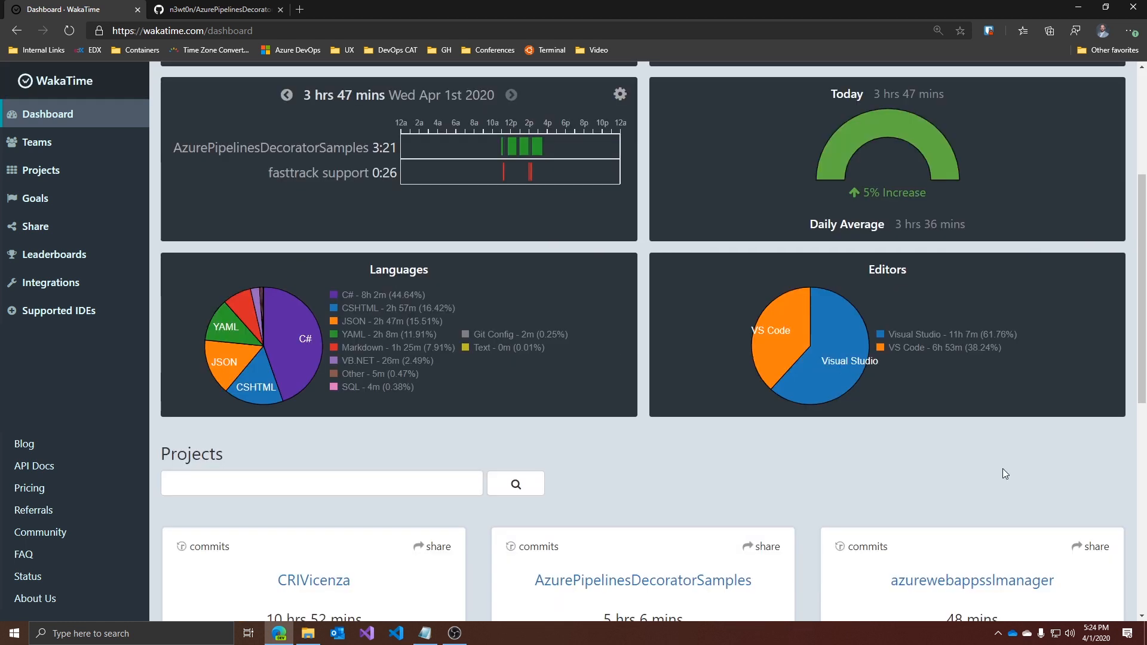
mouse_move(1005, 471)
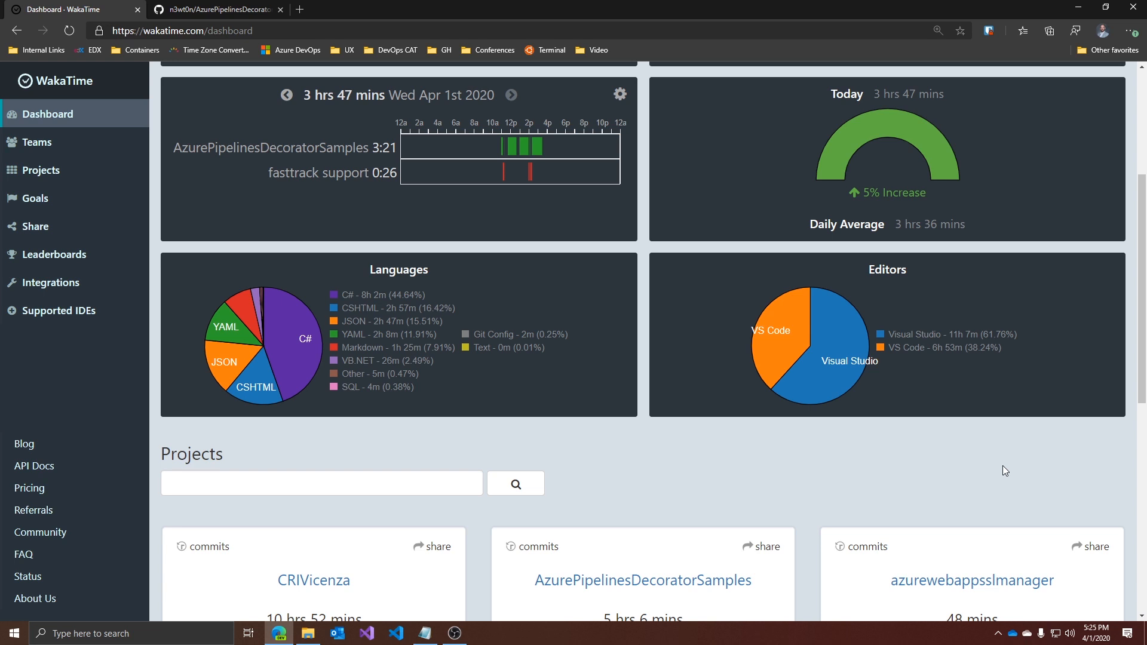
scroll("down", 3)
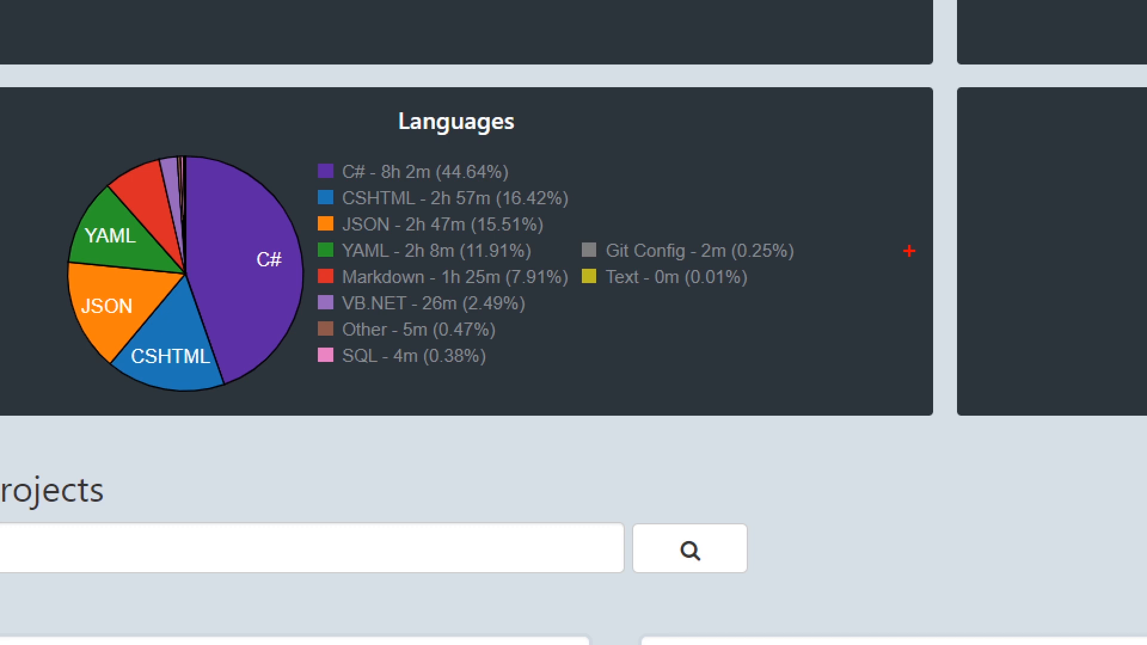
scroll("down", 3)
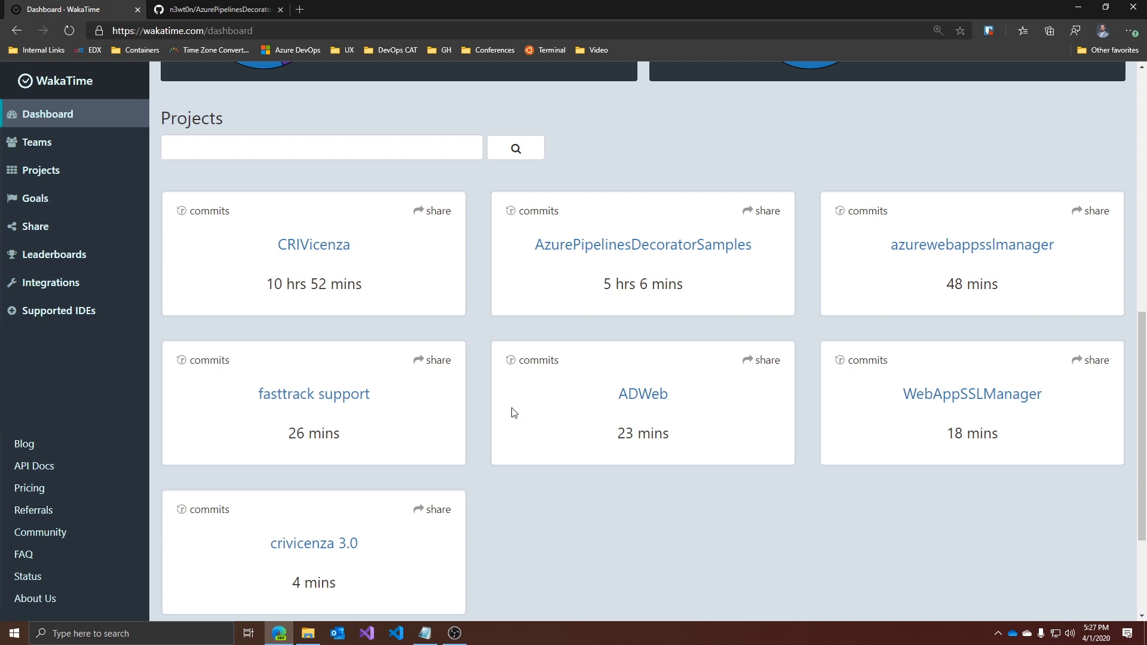
mouse_move(587, 253)
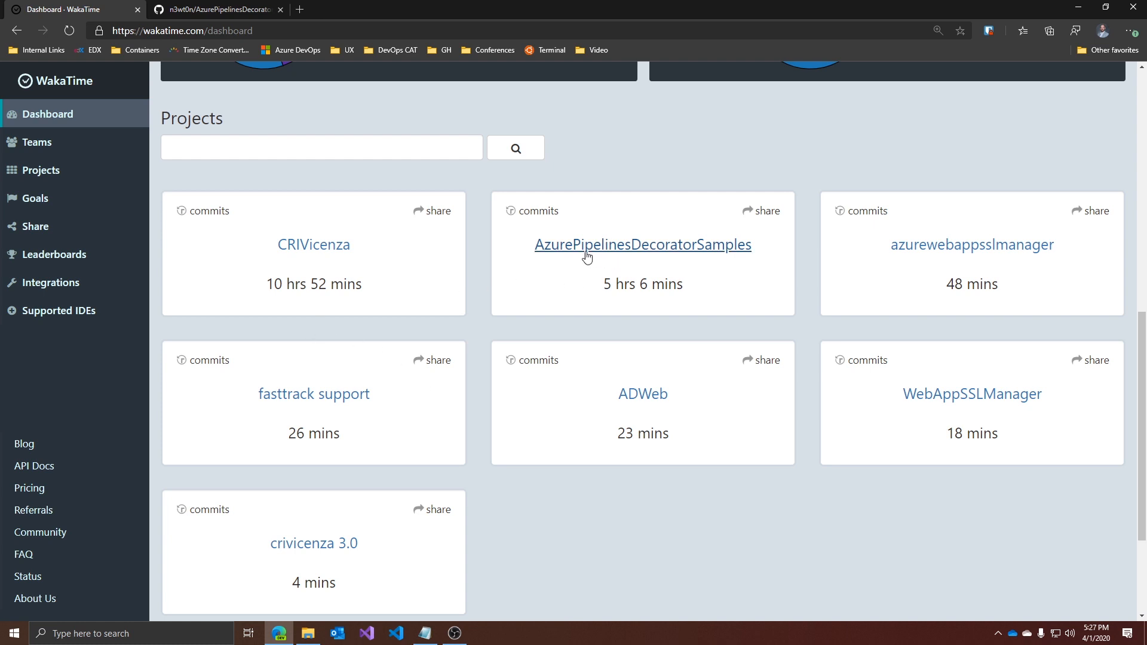
mouse_move(641, 257)
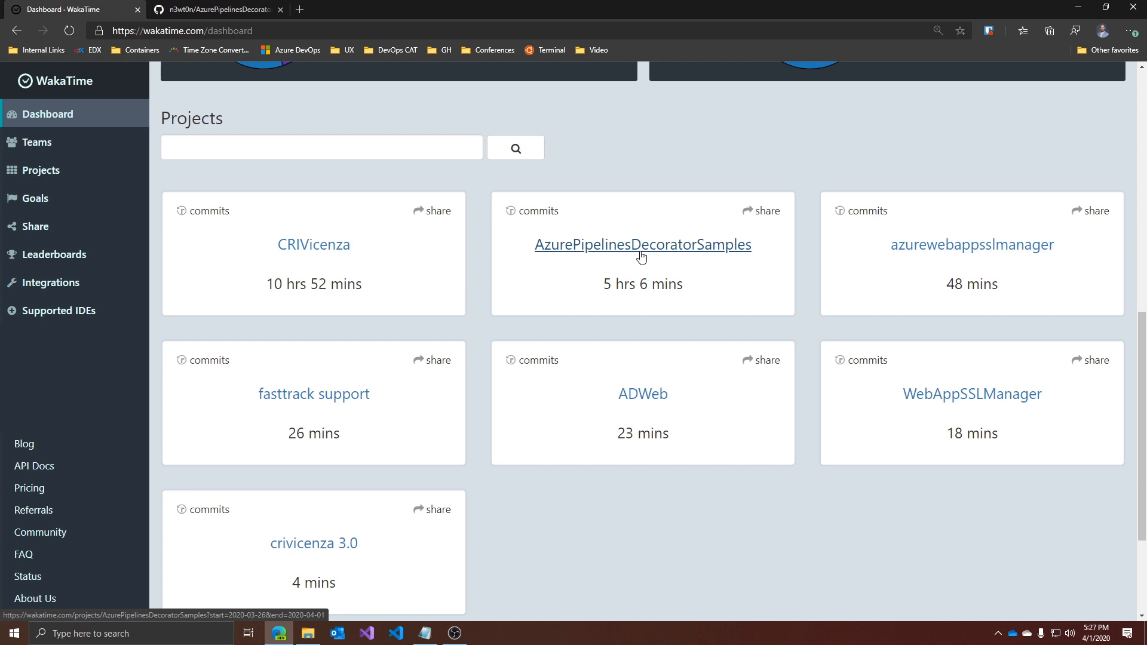
left_click(642, 243)
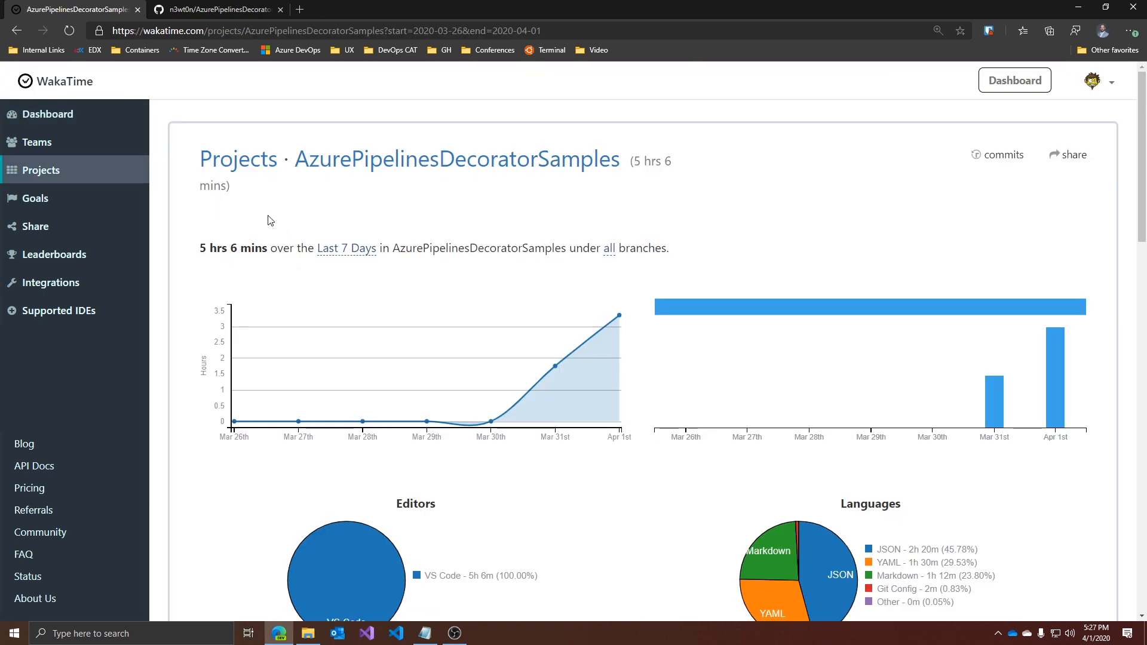
mouse_move(242, 268)
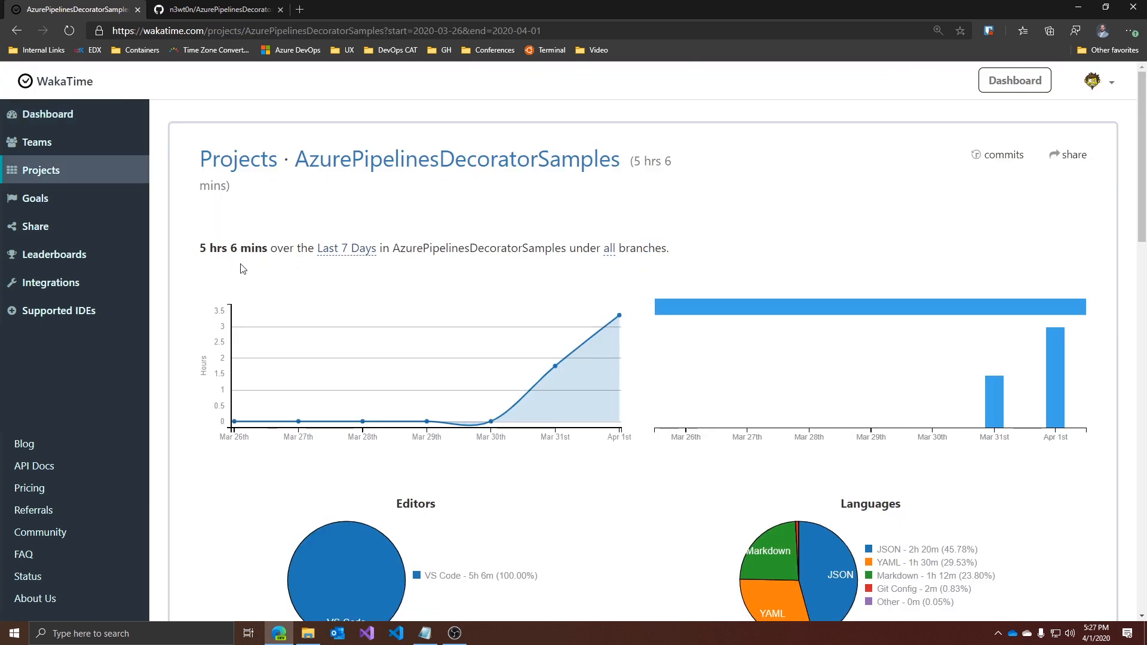
scroll("down", 3)
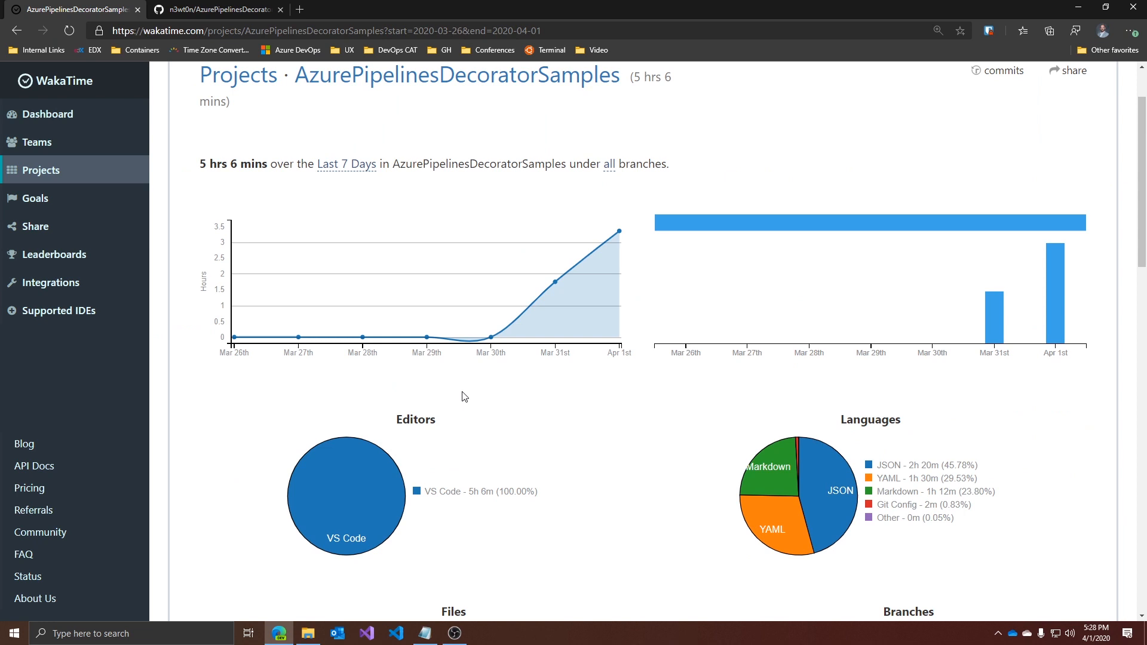
mouse_move(618, 232)
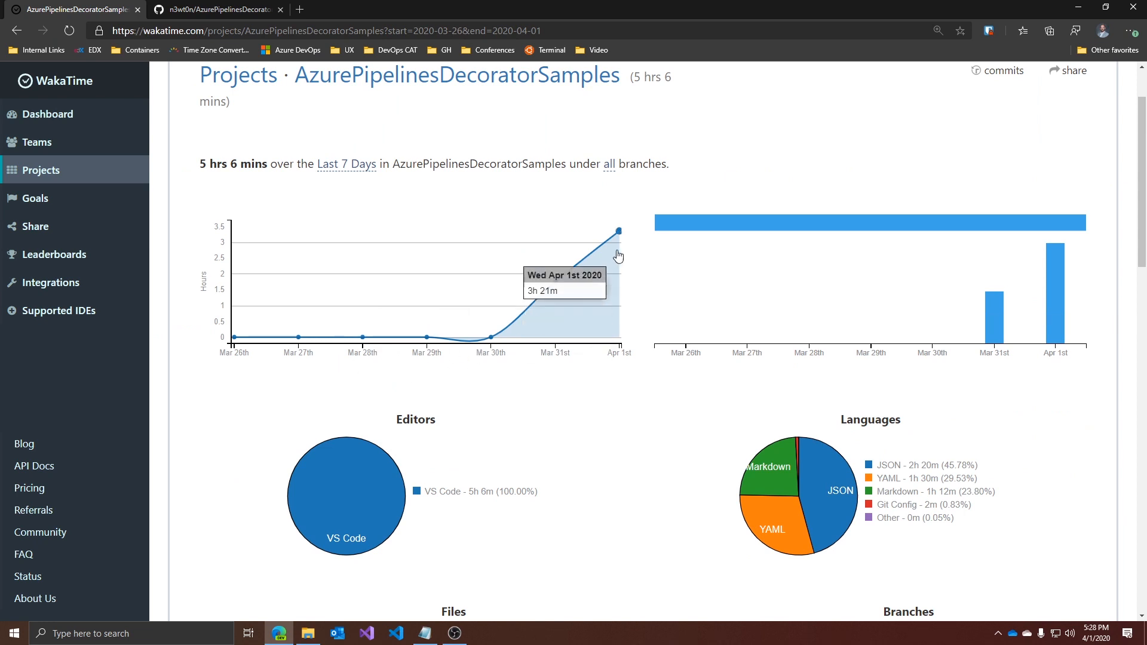
scroll("down", 3)
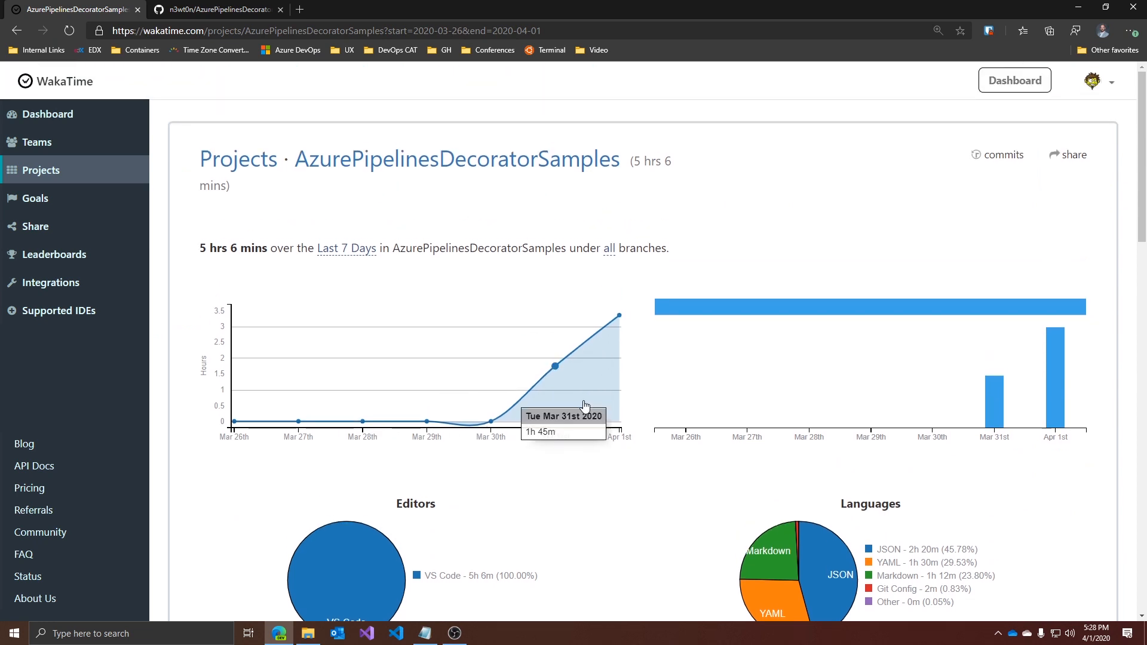
mouse_move(1001, 172)
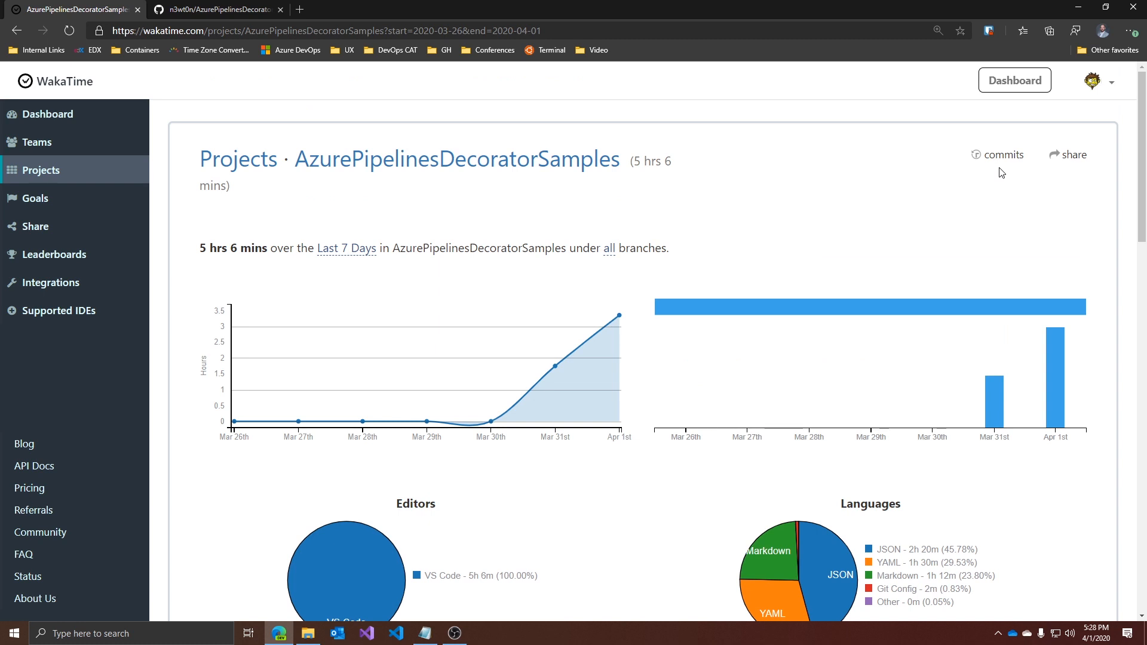
Step: Show the AzurePipelinesDecoratorSamples commits on master with per-commit time spent
left_click(1003, 154)
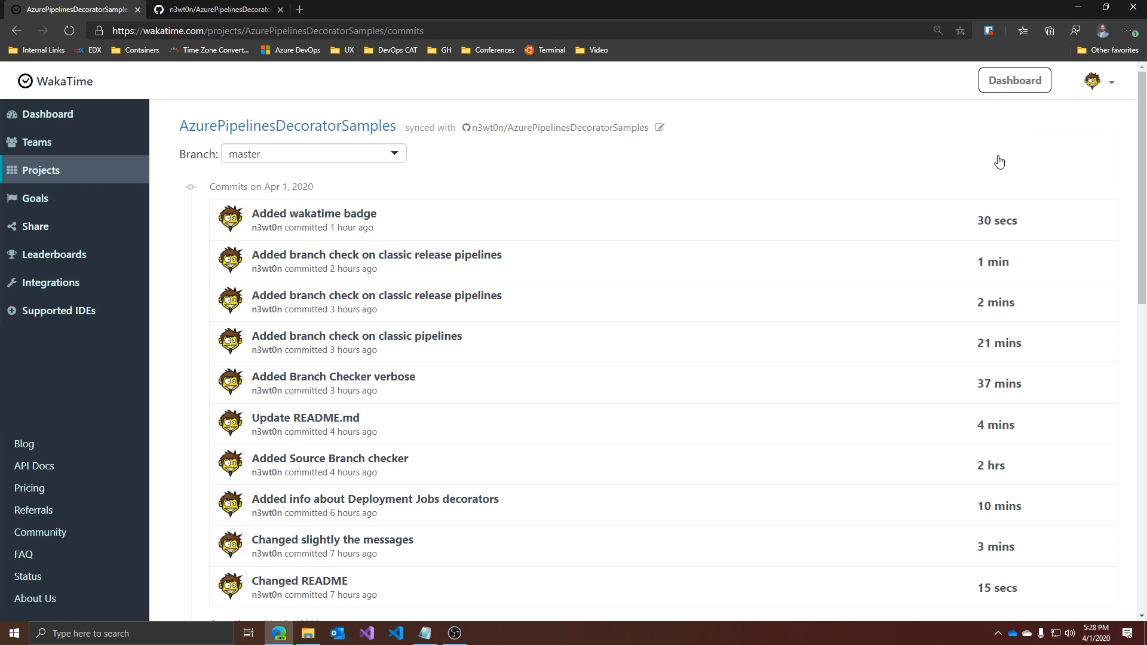
mouse_move(989, 182)
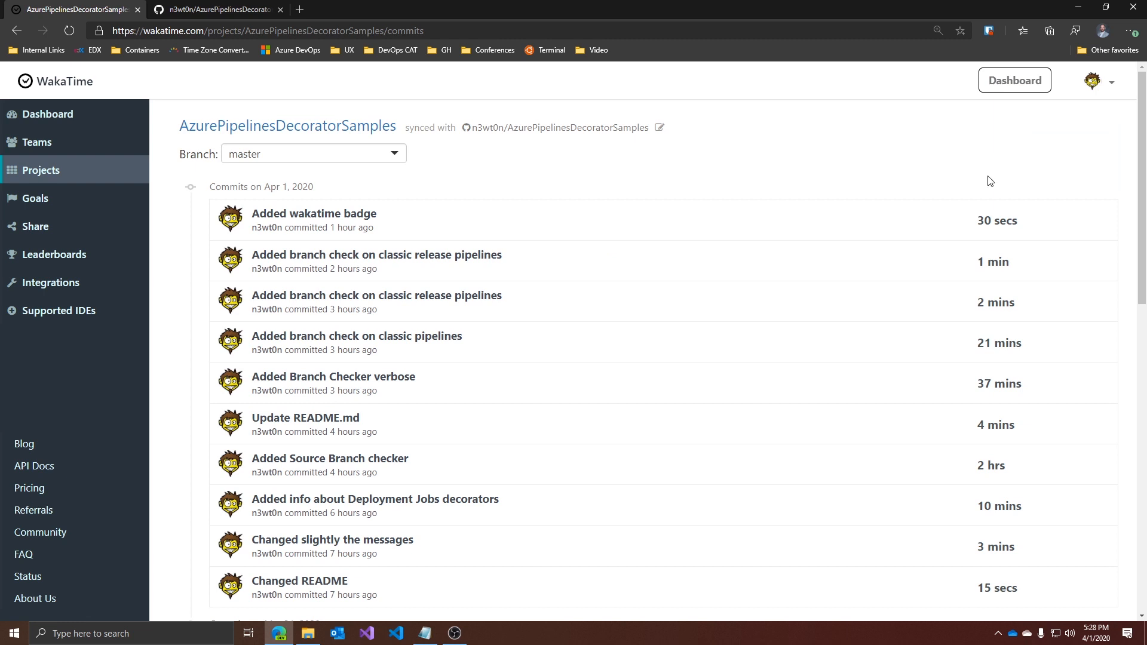
mouse_move(983, 481)
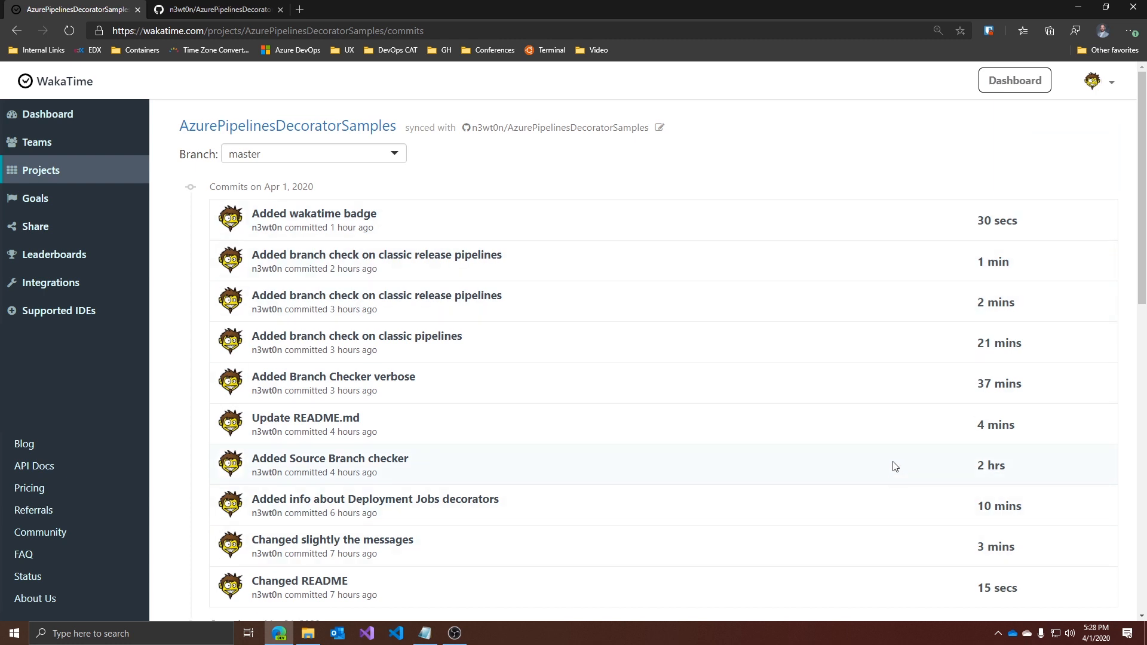
Step: Switch the dashboard to Last 14 Days (24 hrs 8 mins total) and scroll to the project cards
left_click(49, 113)
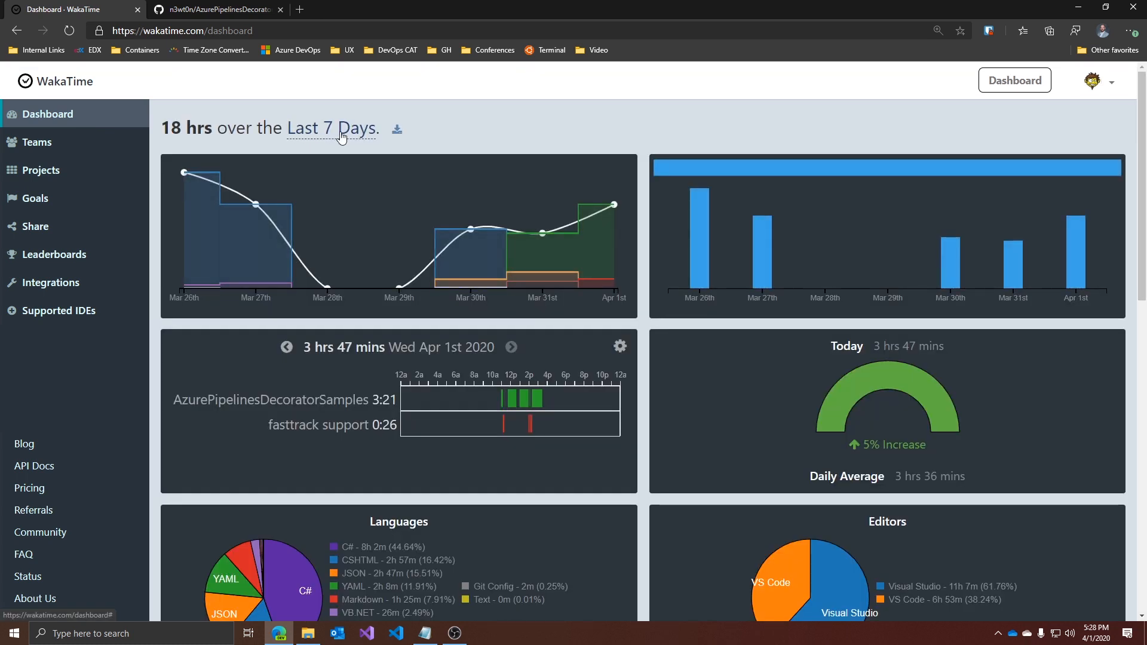
left_click(331, 128)
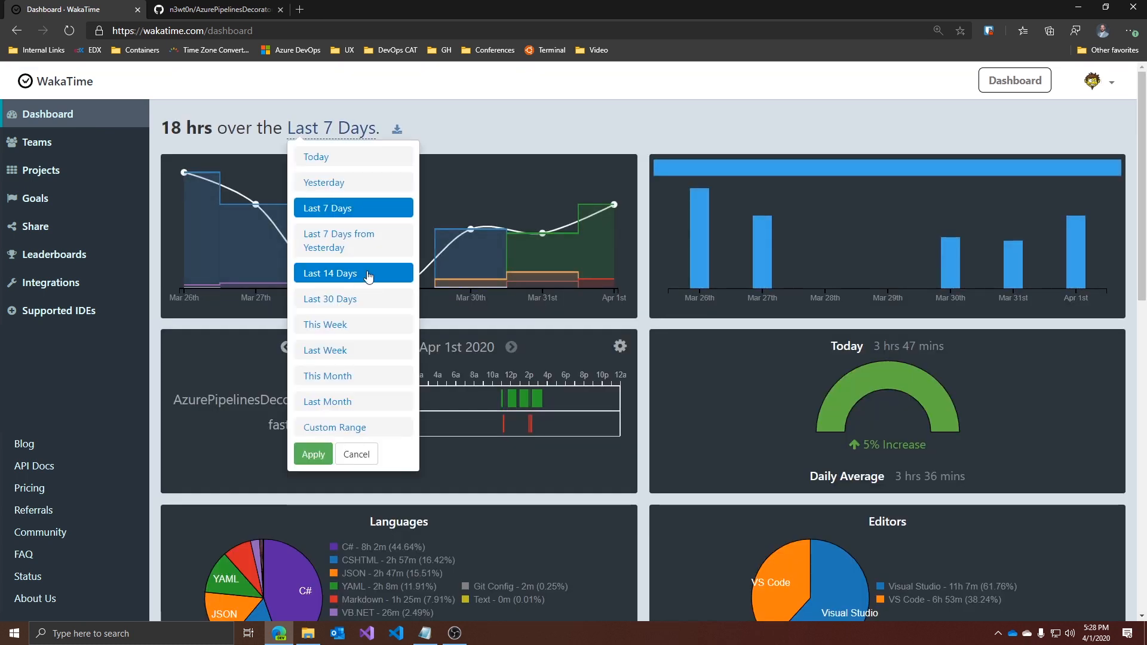
left_click(312, 454)
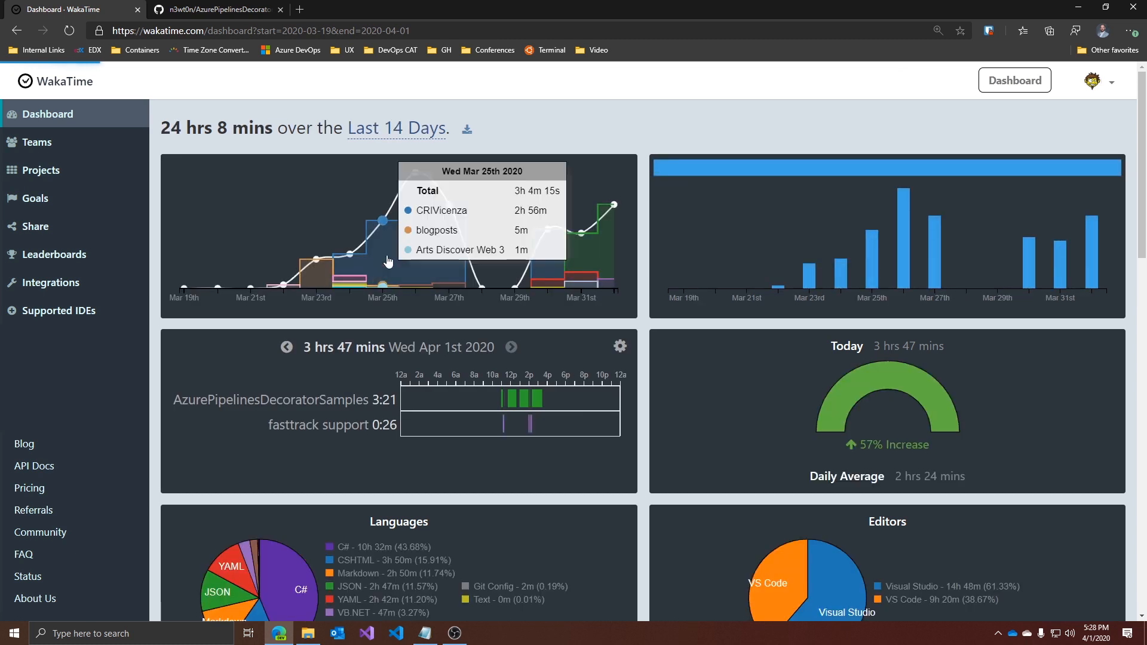
mouse_move(584, 152)
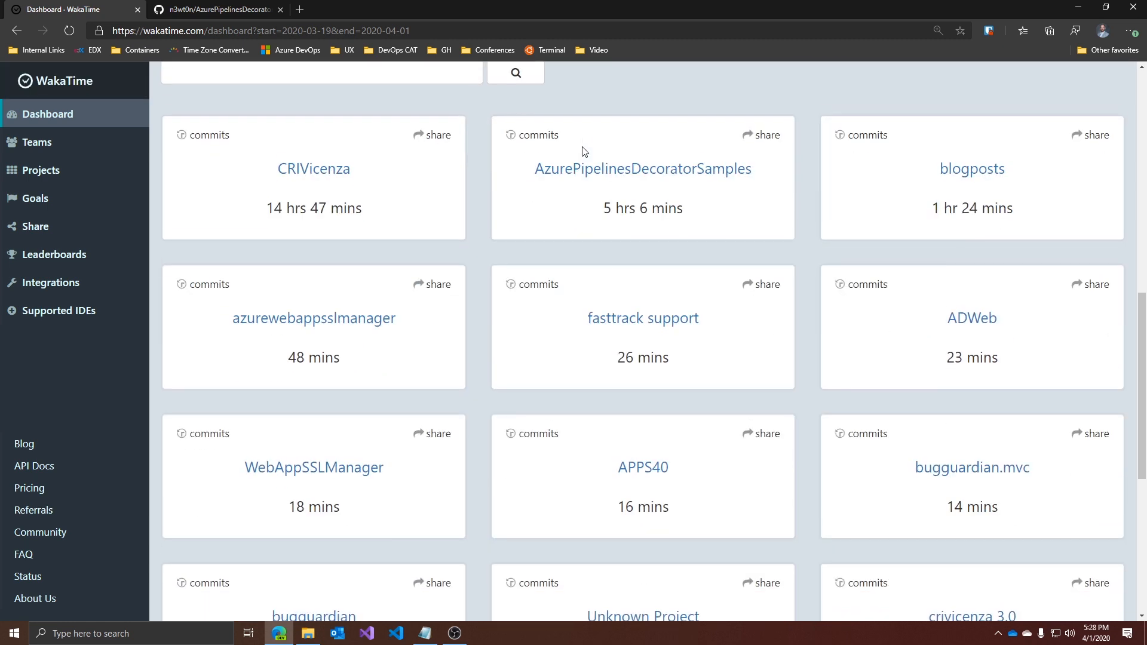
scroll("down", 3)
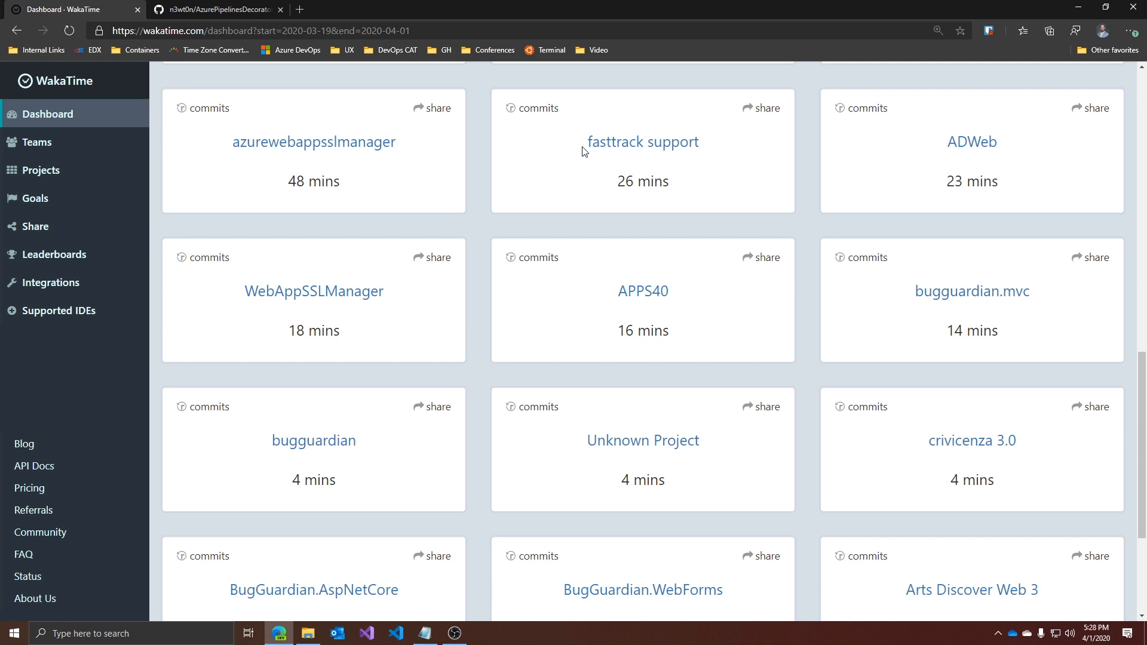
mouse_move(901, 108)
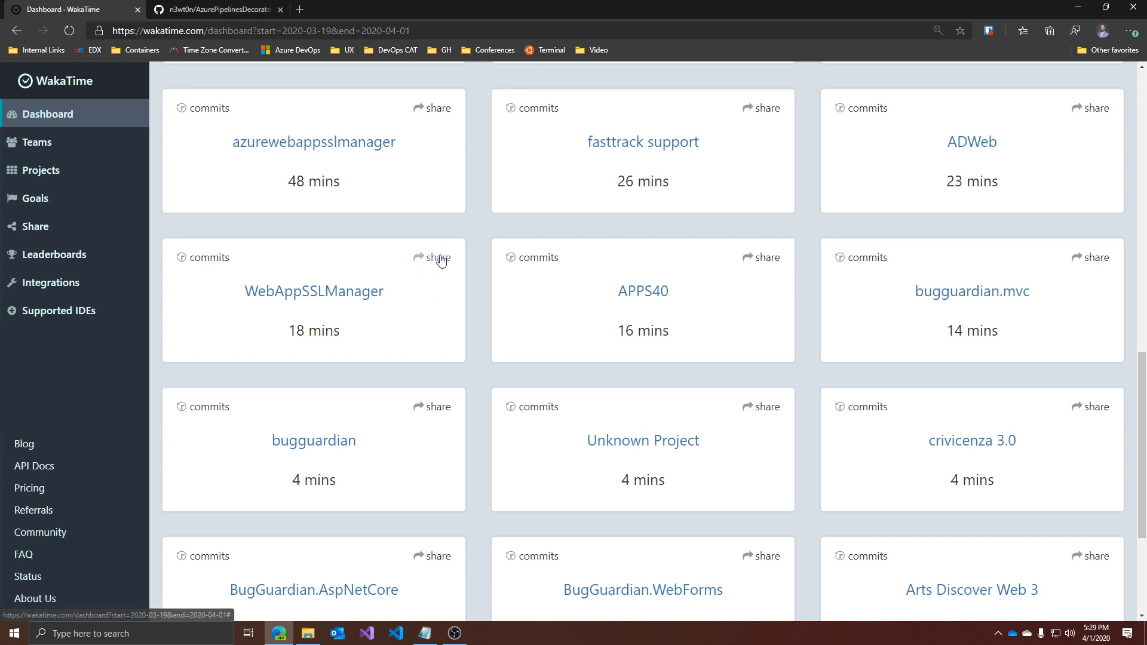
Step: Generate a public share link for the WebAppSSLManager project covering Mar 19 to Apr 1
left_click(432, 258)
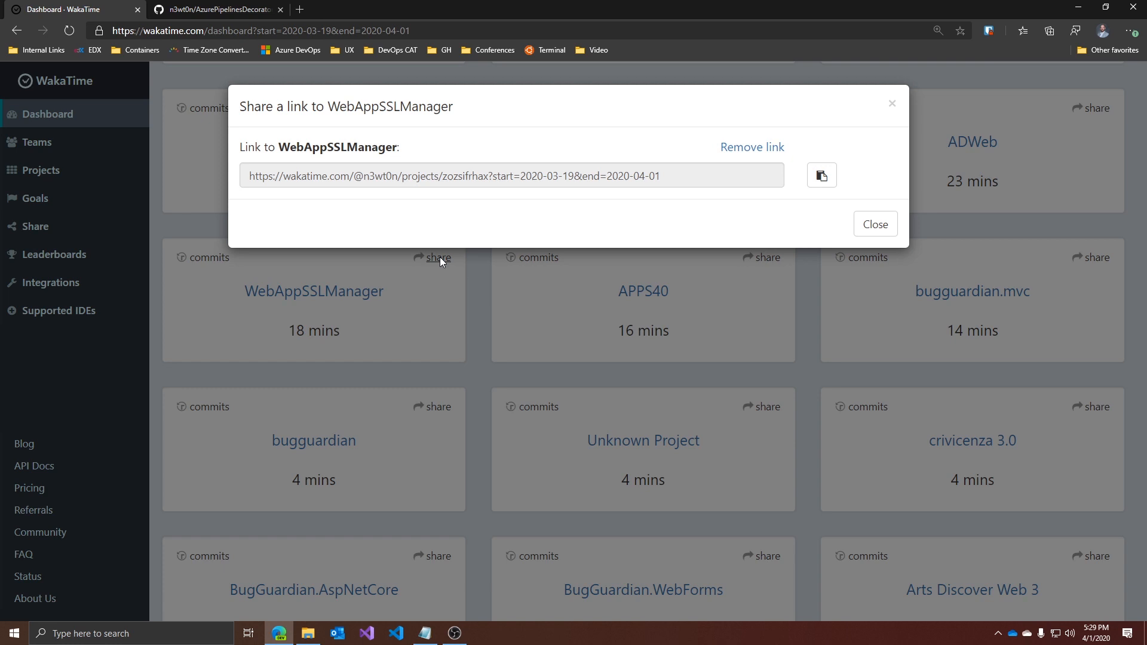
mouse_move(494, 154)
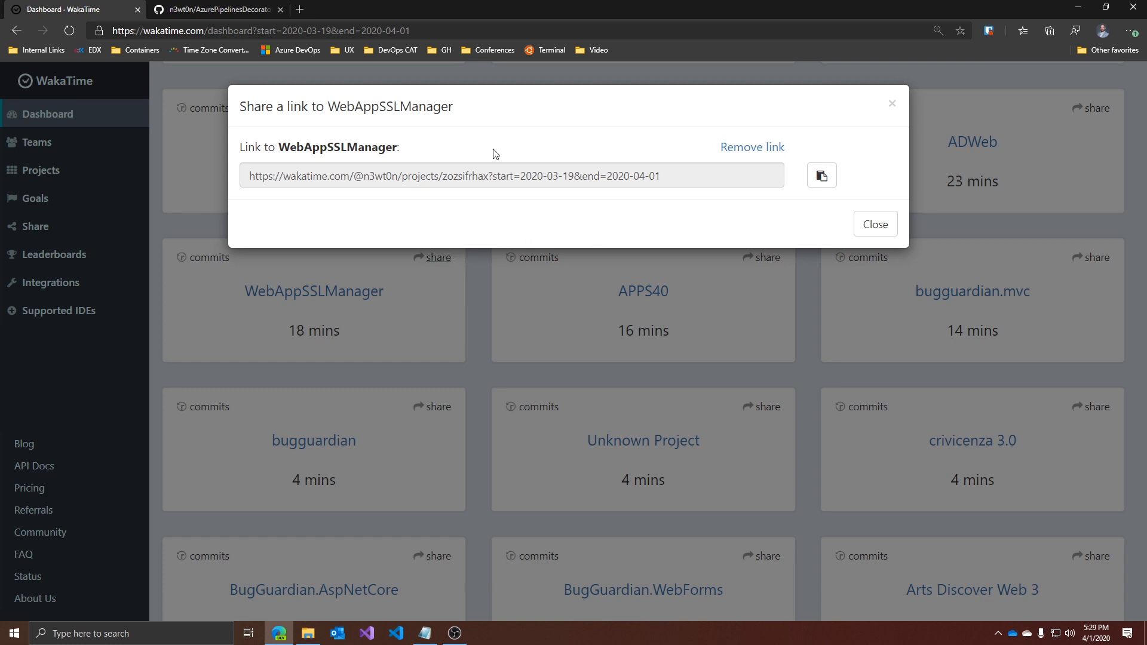
mouse_move(520, 241)
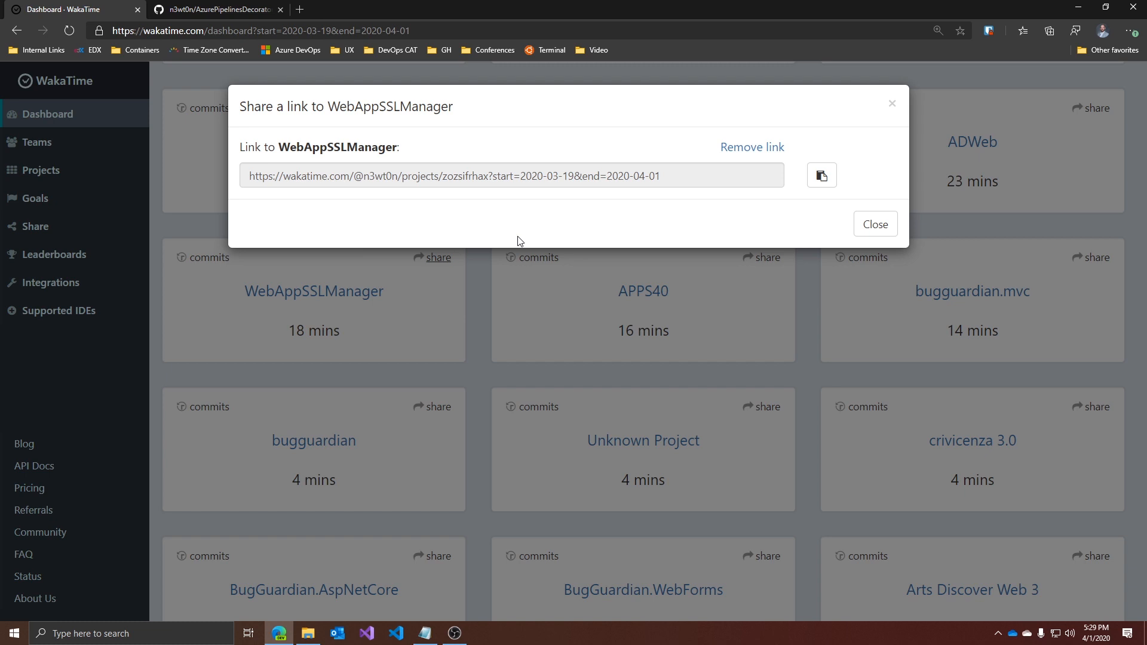
mouse_move(791, 197)
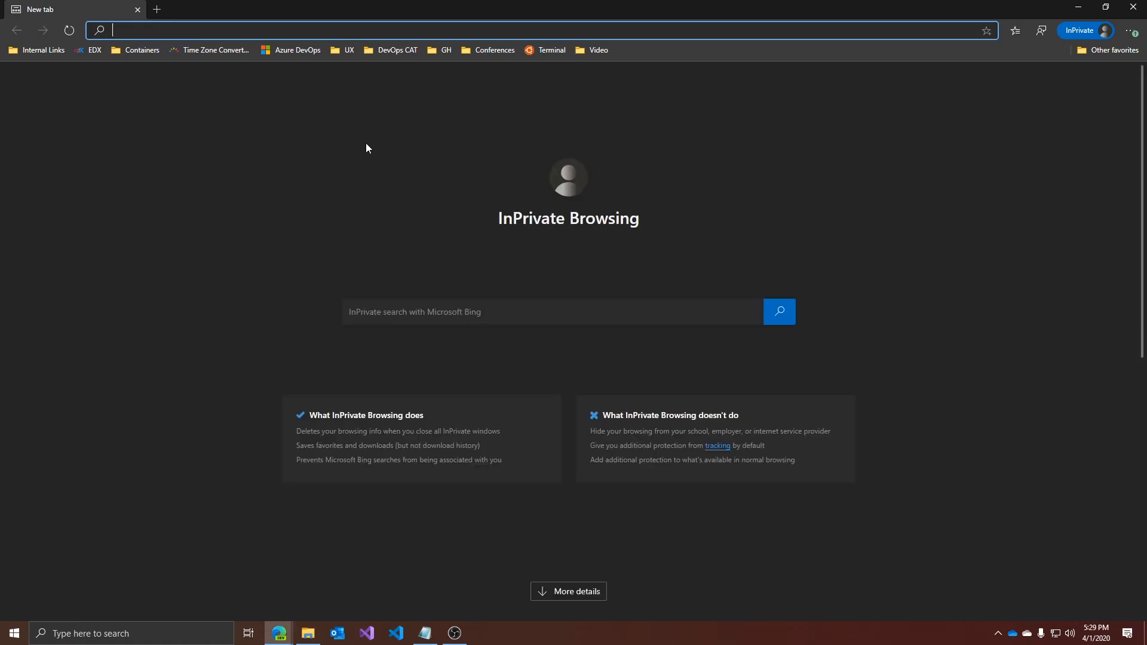
Step: Load the WebAppSSLManager share URL in the InPrivate window's address bar
type("https://wakatime.com/@n3wt0n/projects/zozsifrhax?start=2020-03-19&end=2020-04-01")
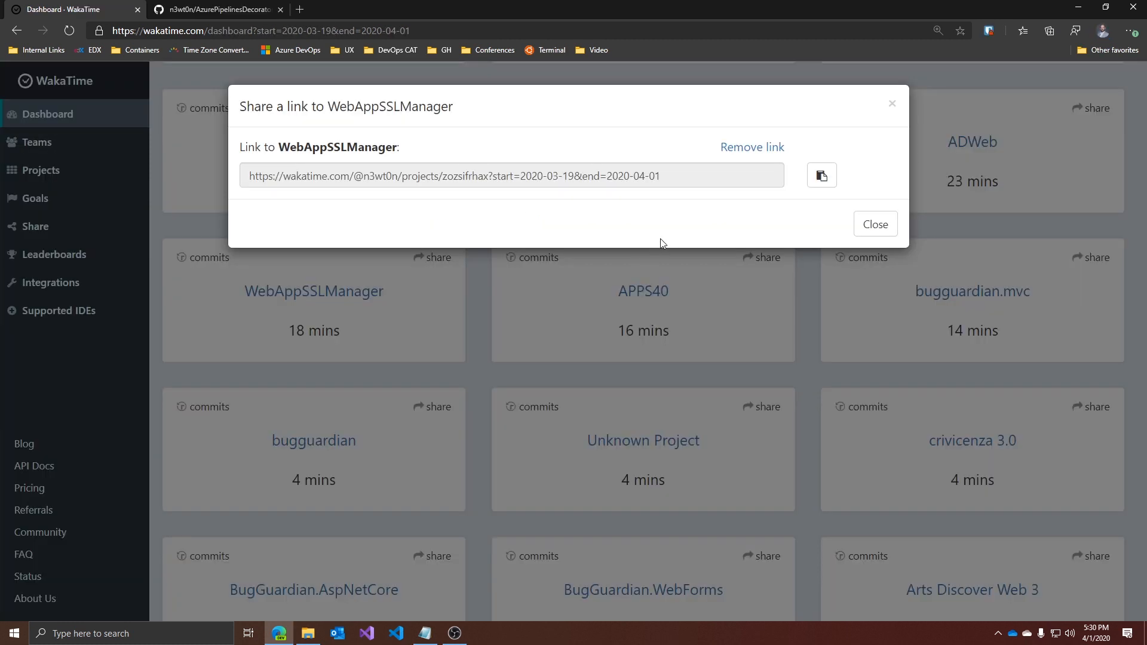
mouse_move(749, 154)
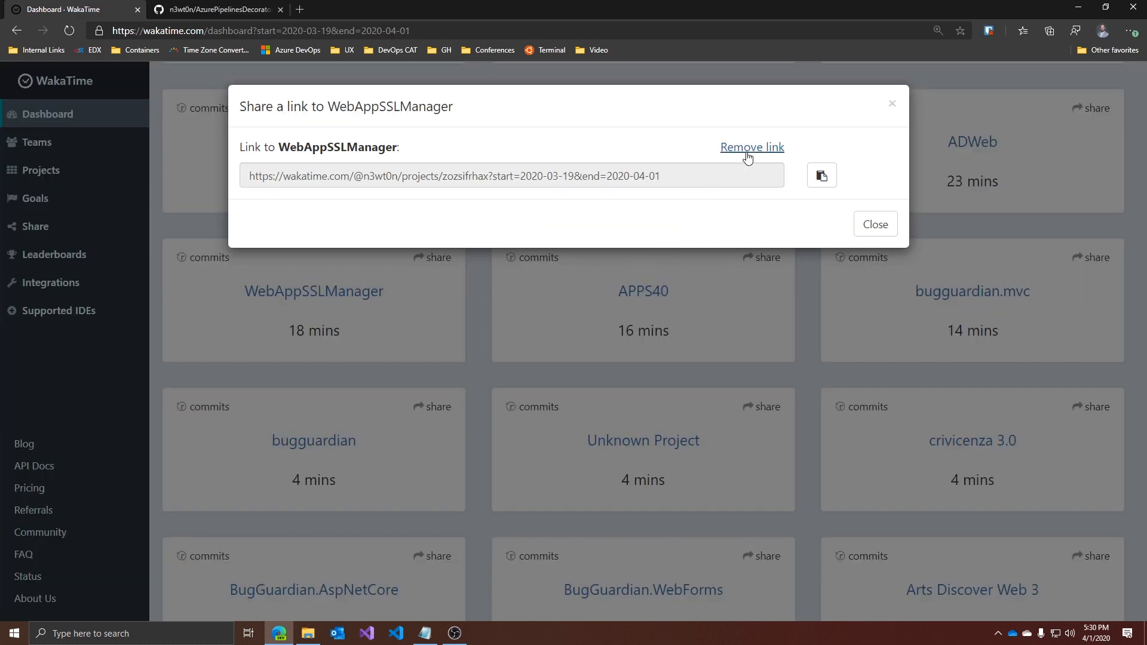
Step: Remove the WebAppSSLManager share link and confirm the revocation
left_click(751, 147)
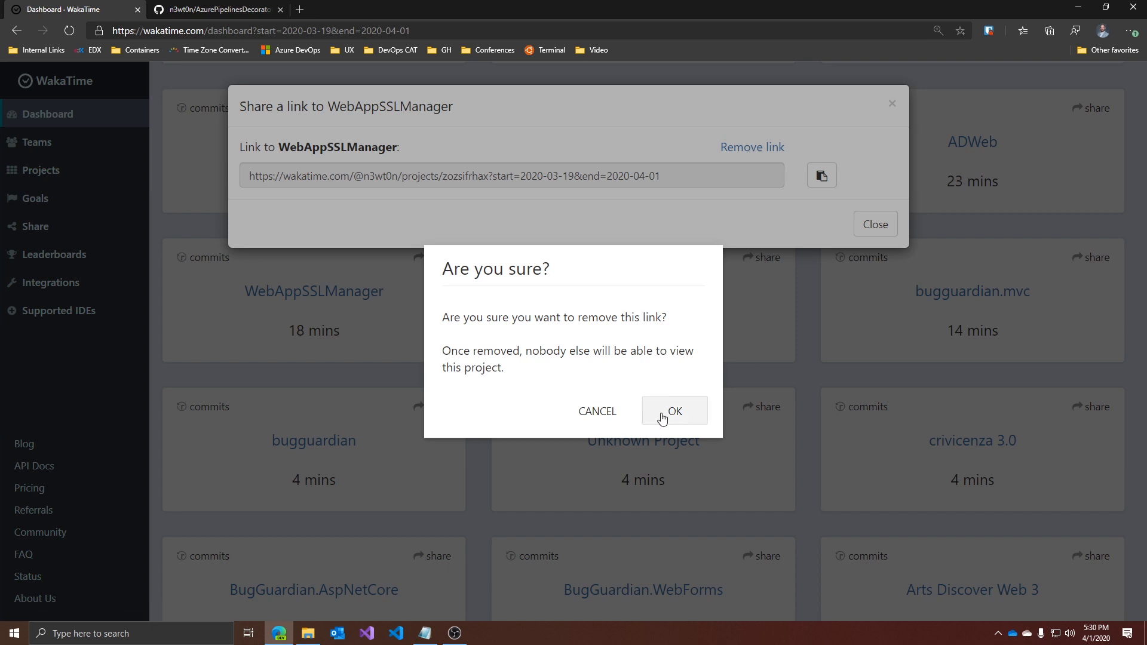
left_click(673, 409)
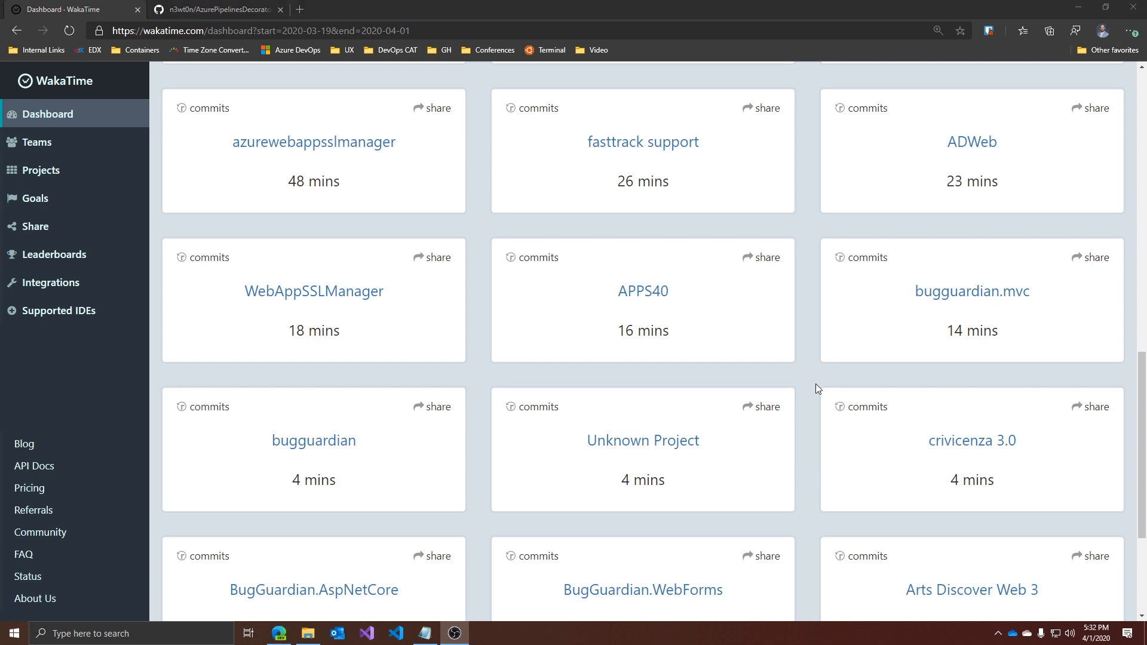
mouse_move(62, 145)
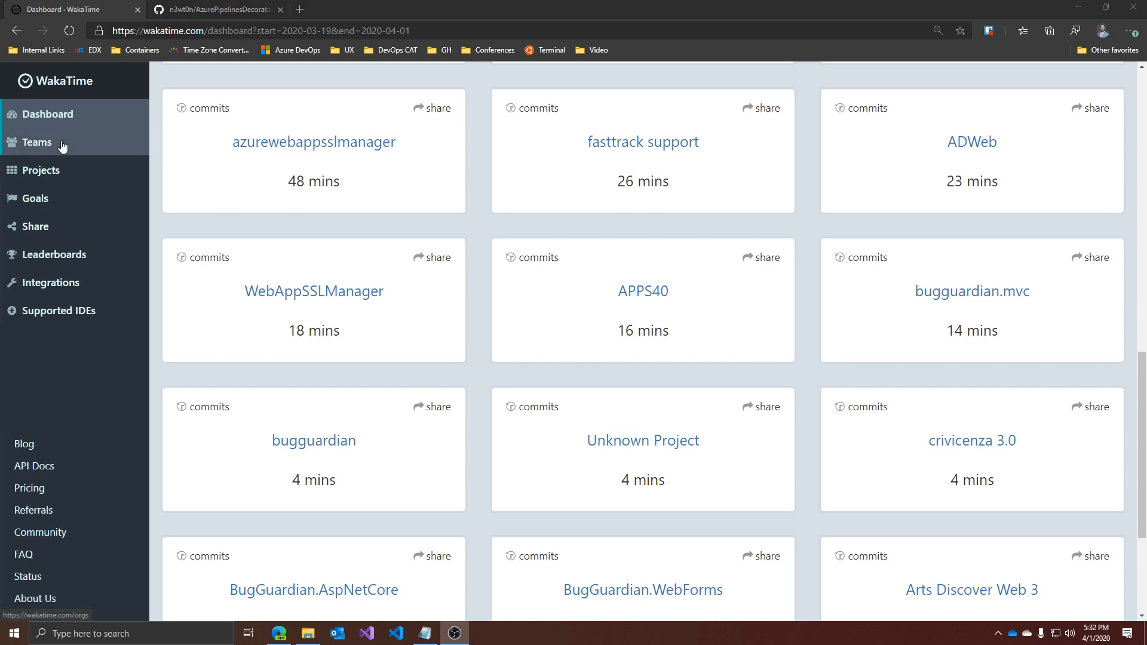
Step: Go to the Team dashboards page, which requires the Team plan
left_click(37, 143)
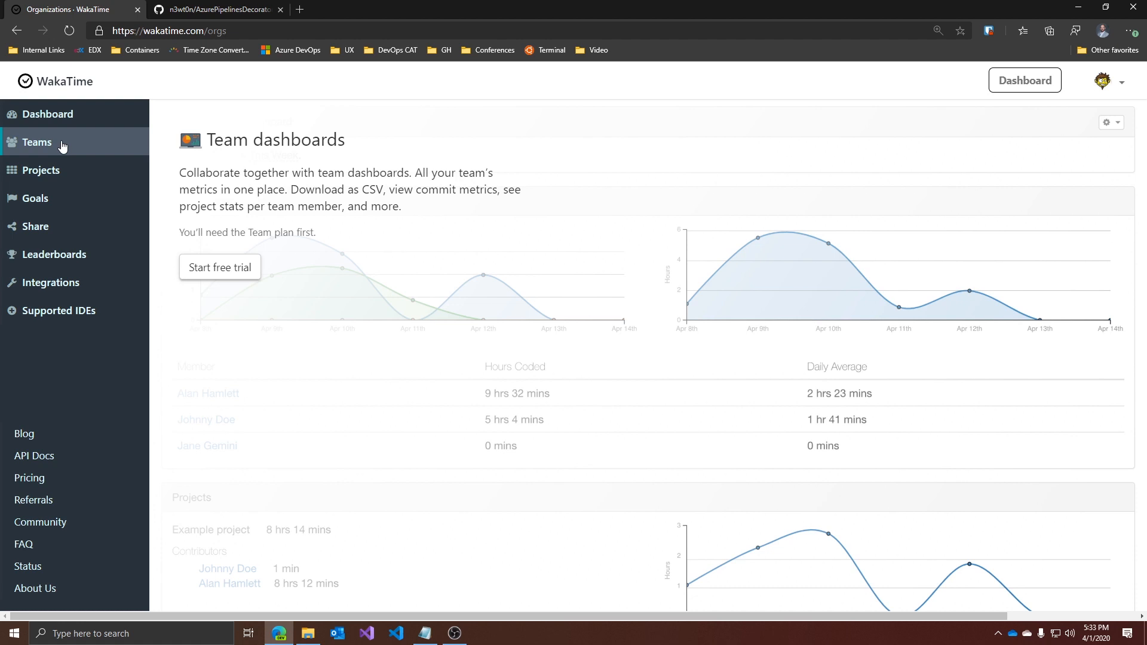
Step: From the all-projects list, open CRIVicenza's statistics (10 hrs 52 mins, mostly C#)
left_click(40, 169)
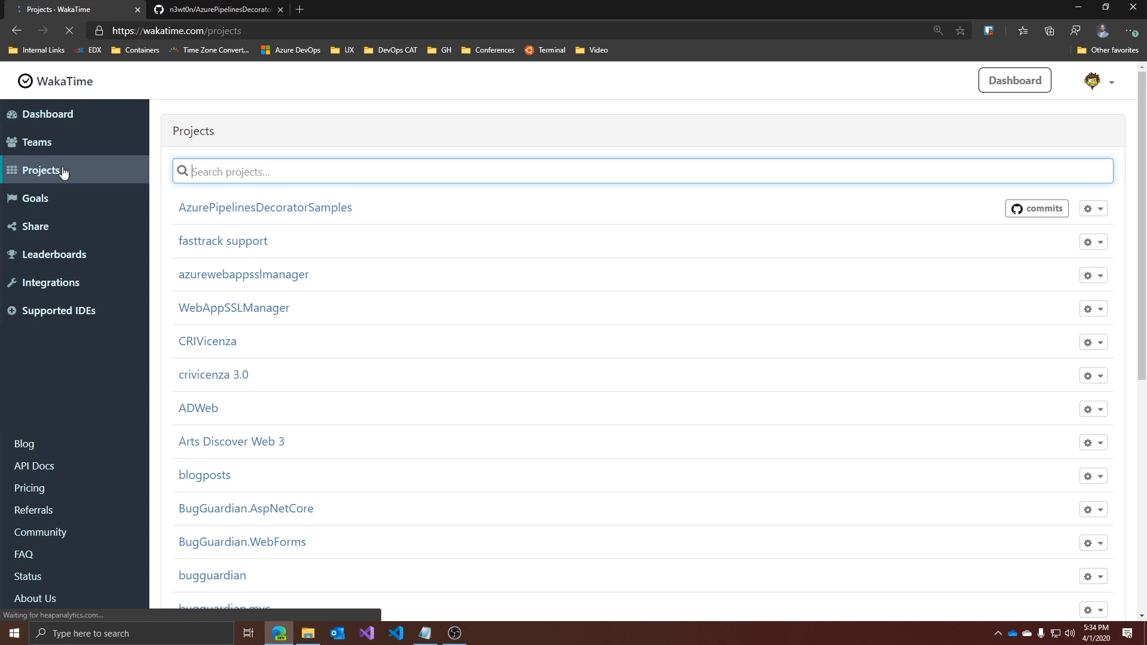
mouse_move(393, 271)
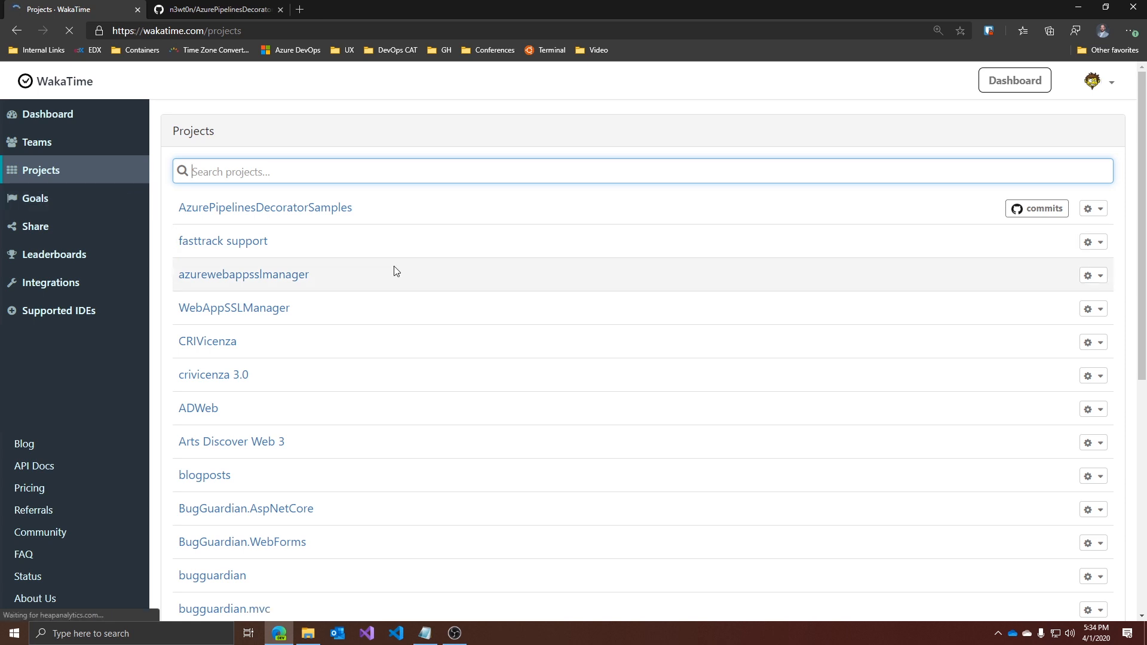
scroll("down", 3)
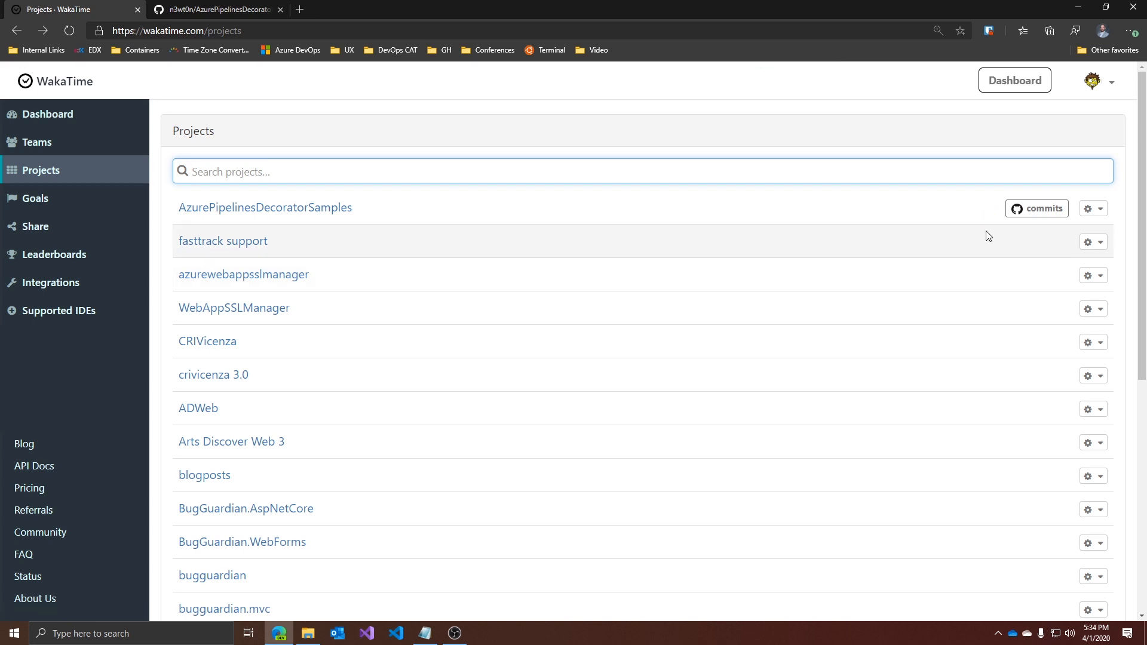
left_click(207, 340)
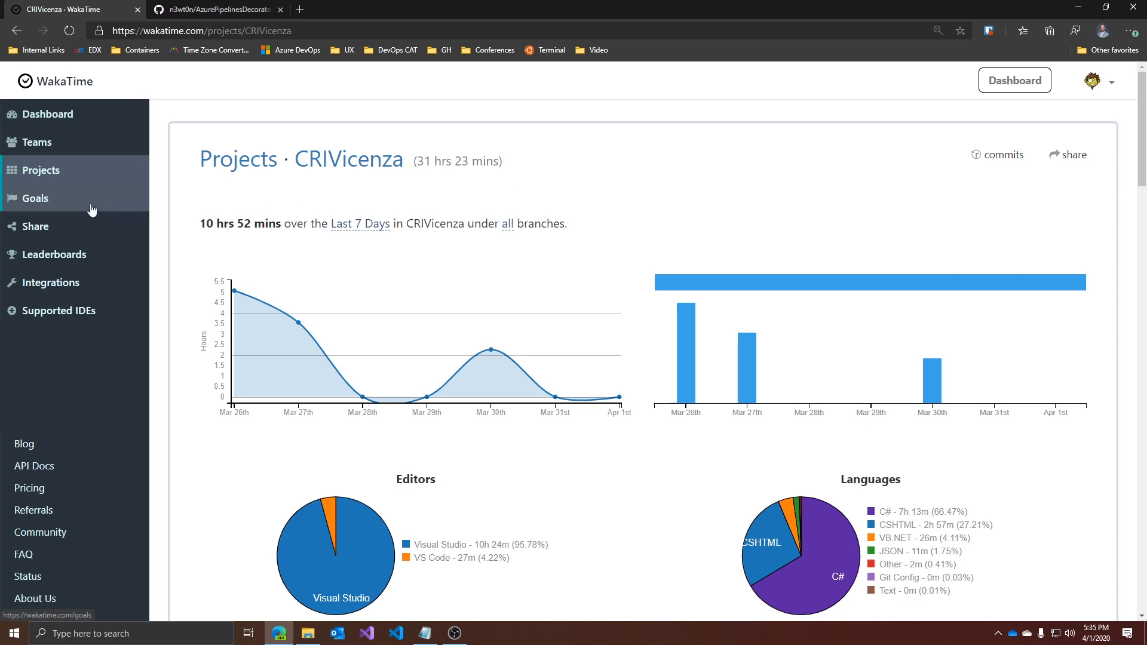
Step: Create a language goal for Python at 1 hr per day, excluding Saturday and Sunday
left_click(35, 197)
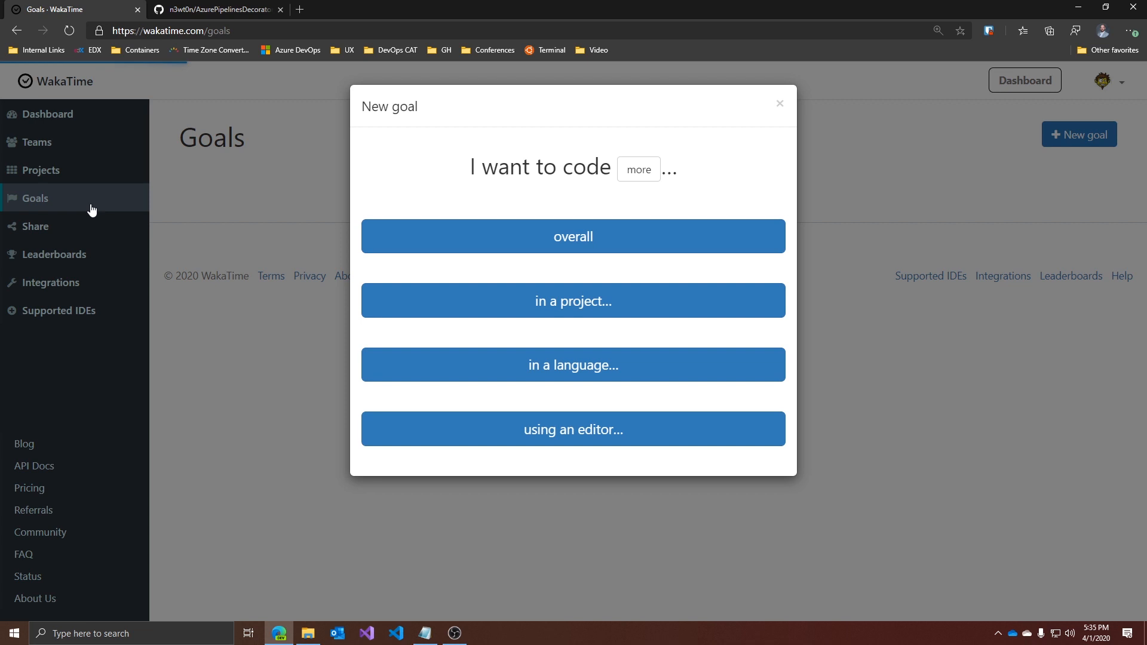
mouse_move(146, 206)
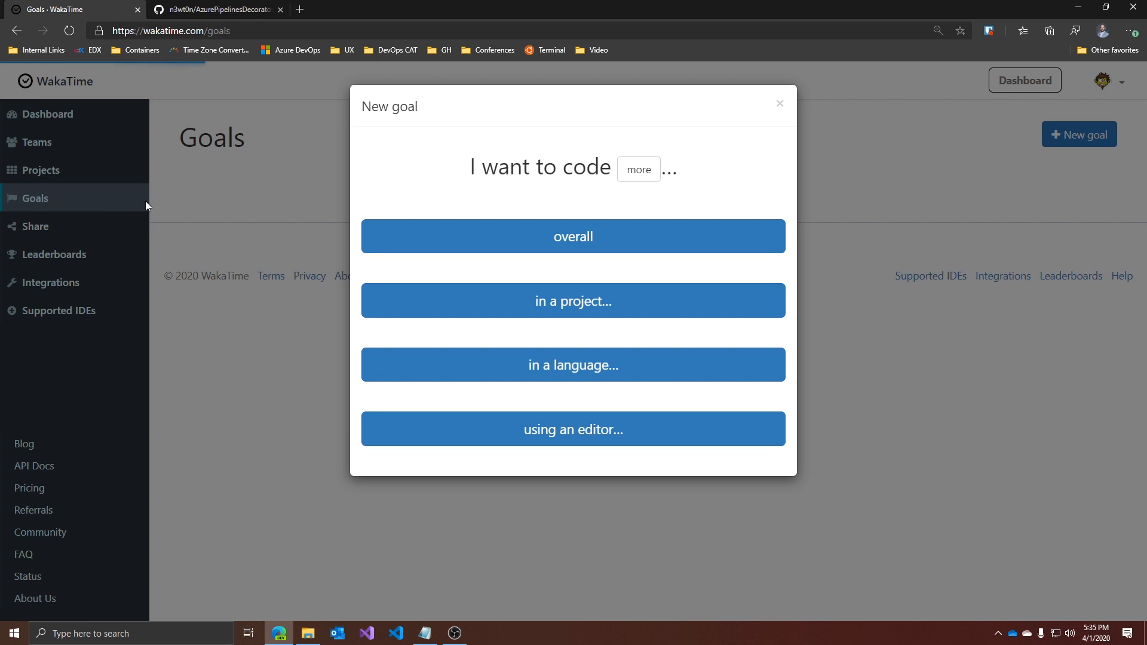
mouse_move(656, 264)
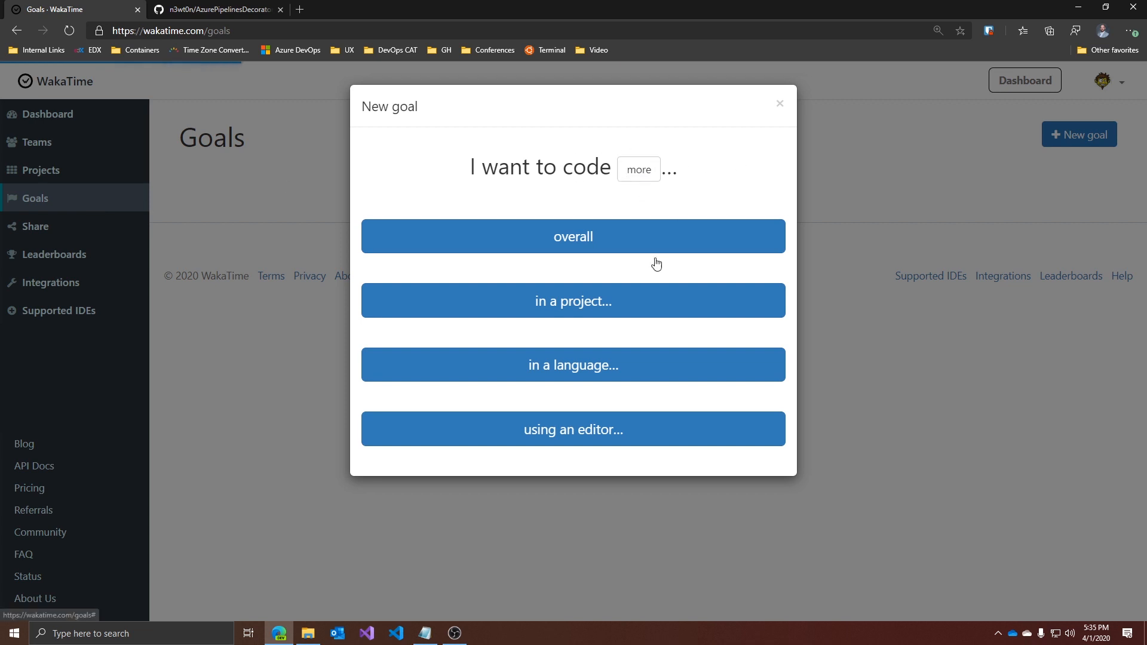
left_click(572, 365)
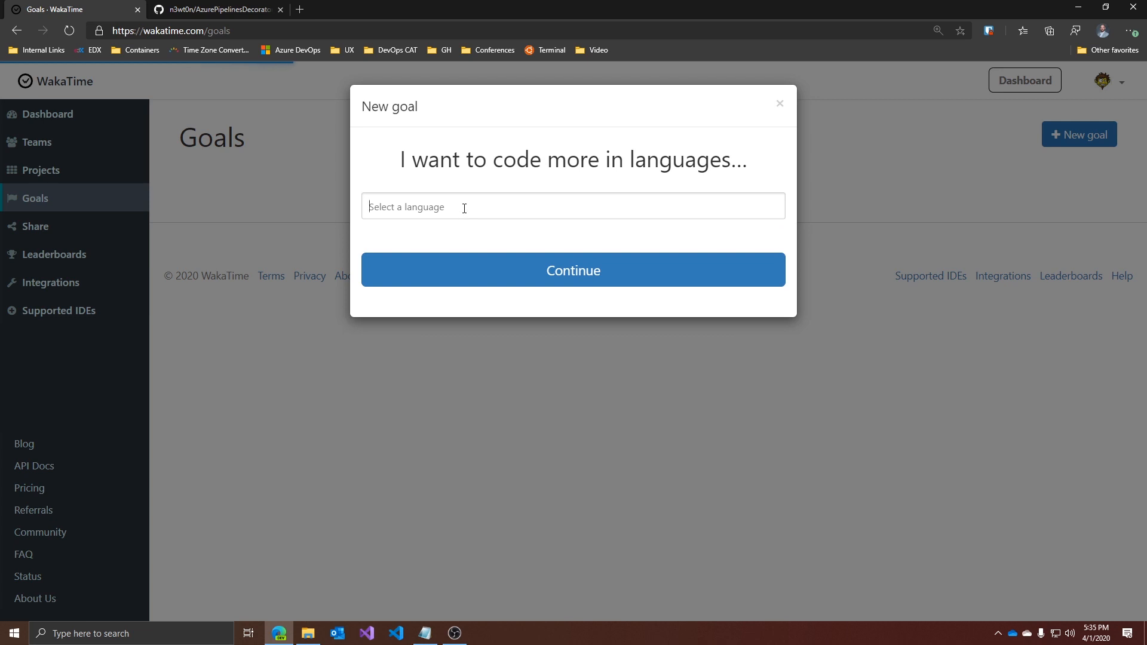
type("Pyth")
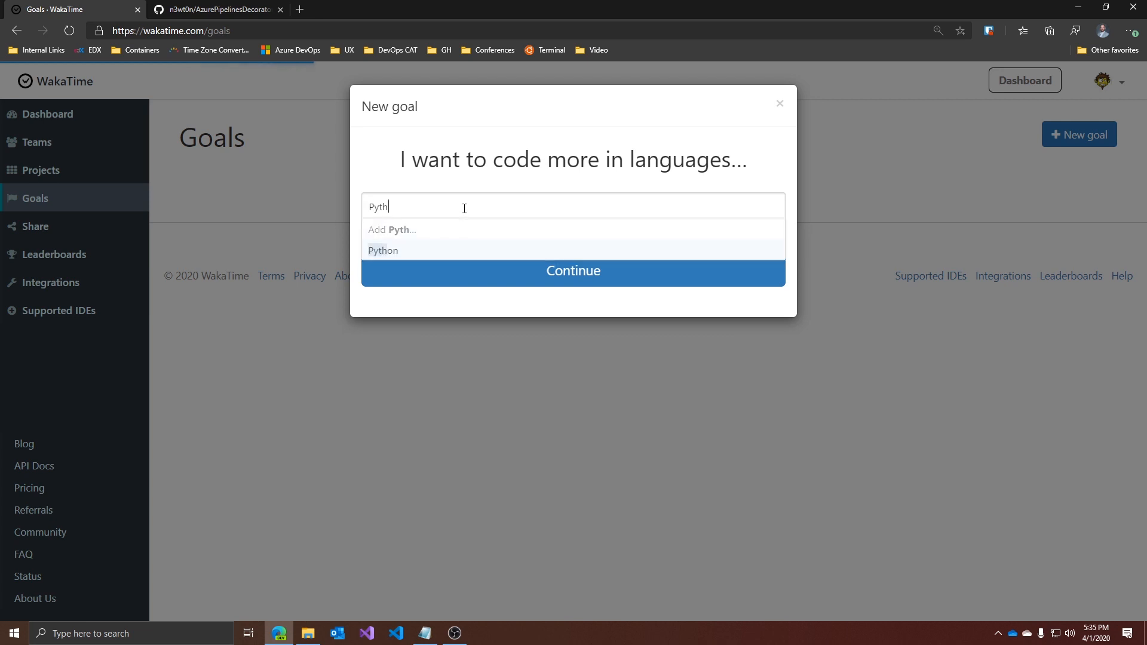
left_click(382, 250)
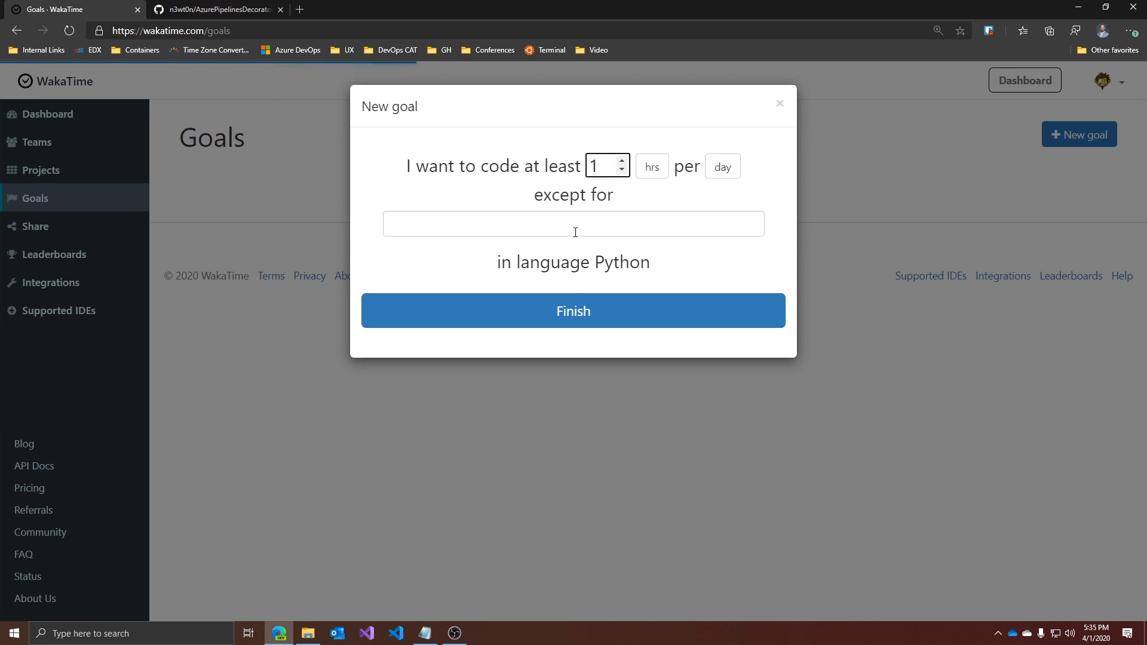
left_click(573, 224)
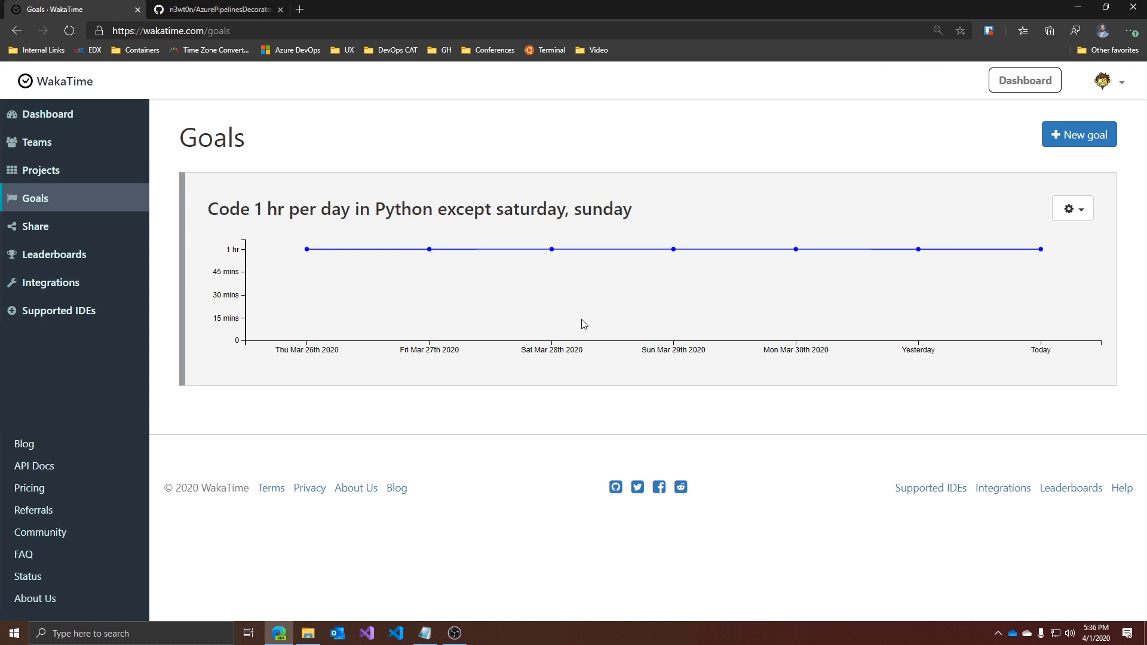
mouse_move(552, 249)
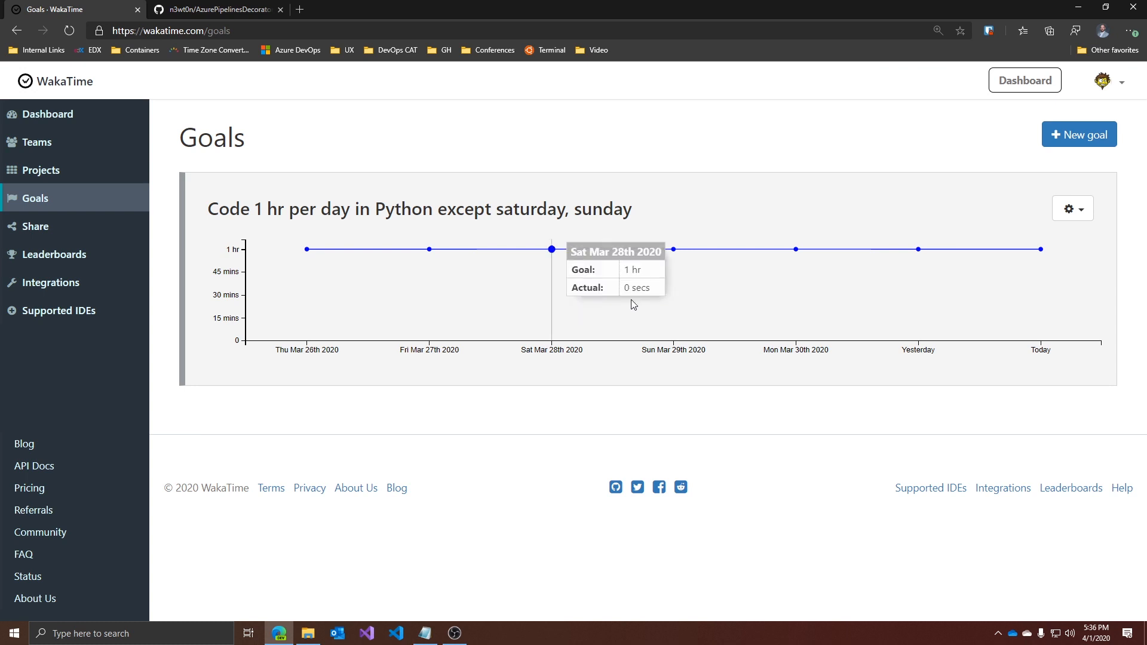
Step: Add a second language goal for C# at 1 hr per day and finish it
left_click(1078, 134)
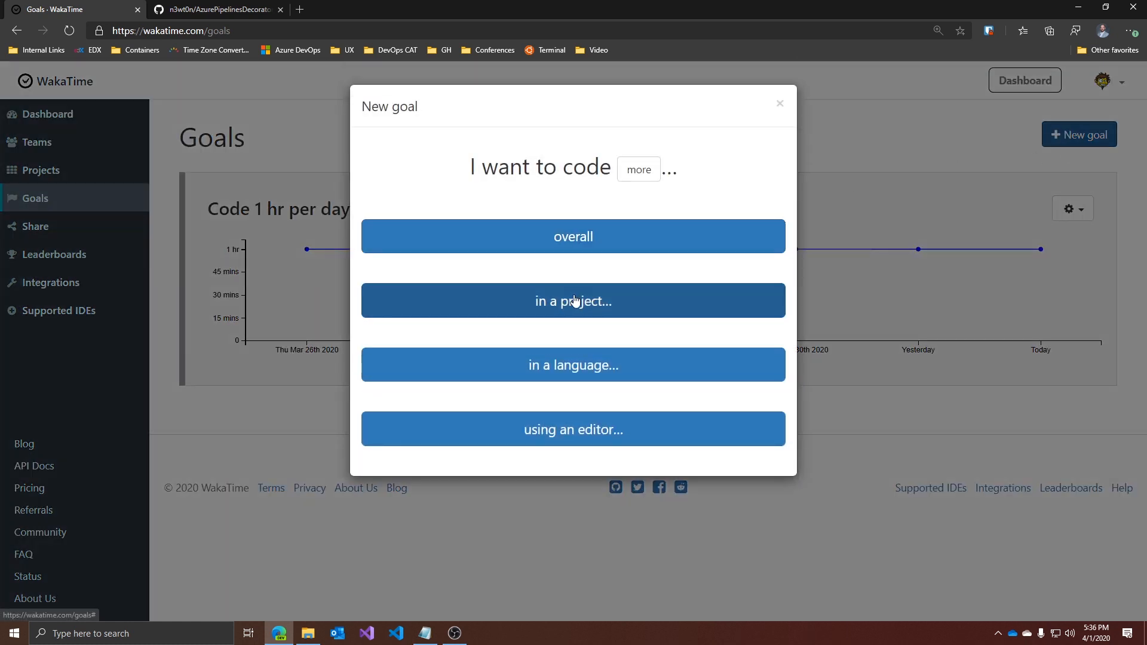
left_click(572, 364)
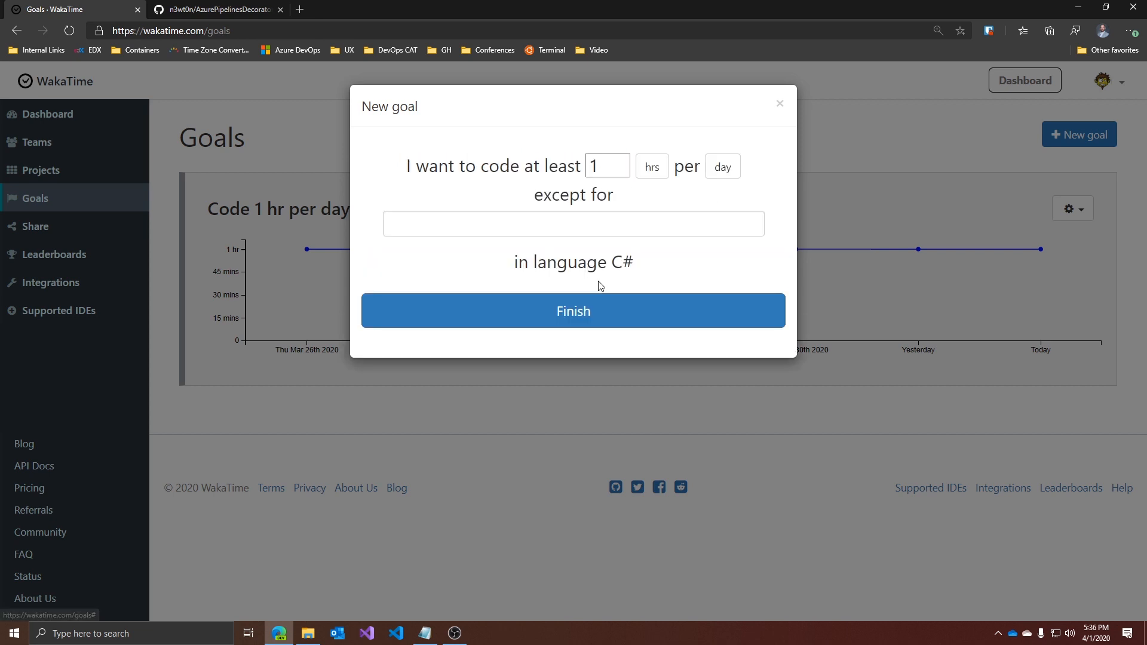
left_click(572, 310)
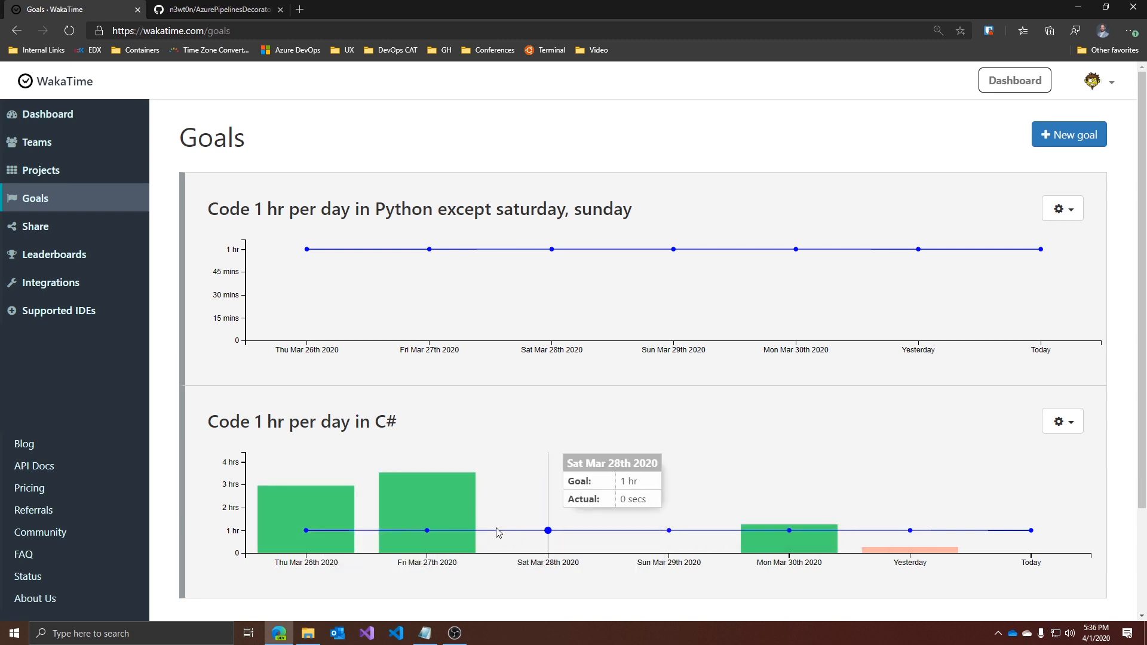
mouse_move(911, 530)
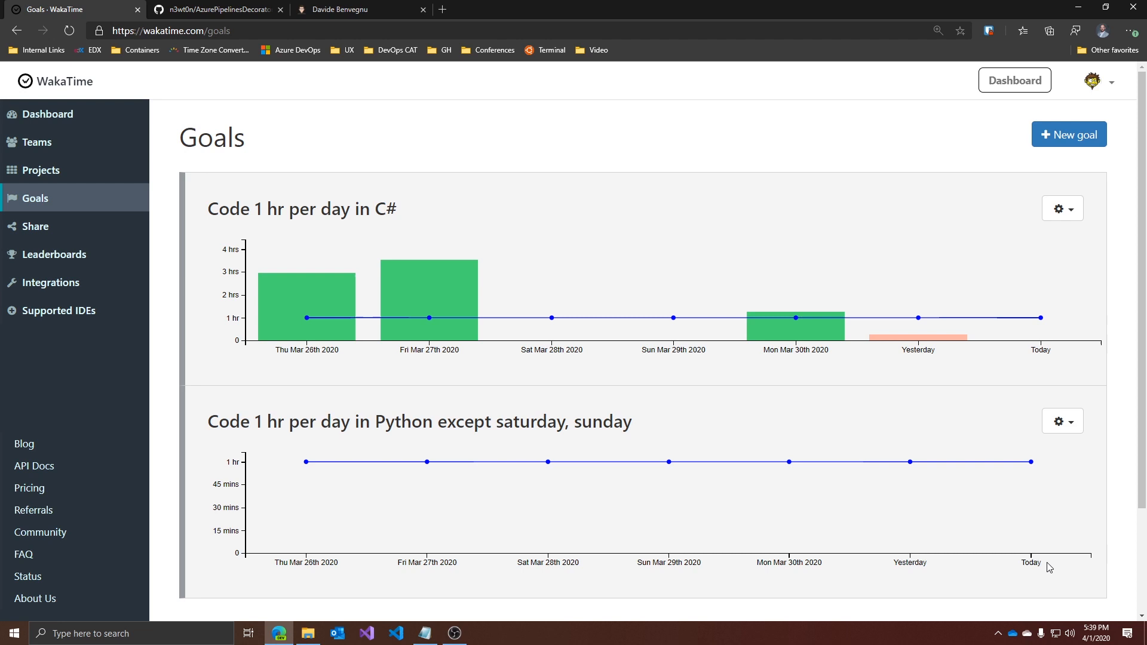
mouse_move(1031, 461)
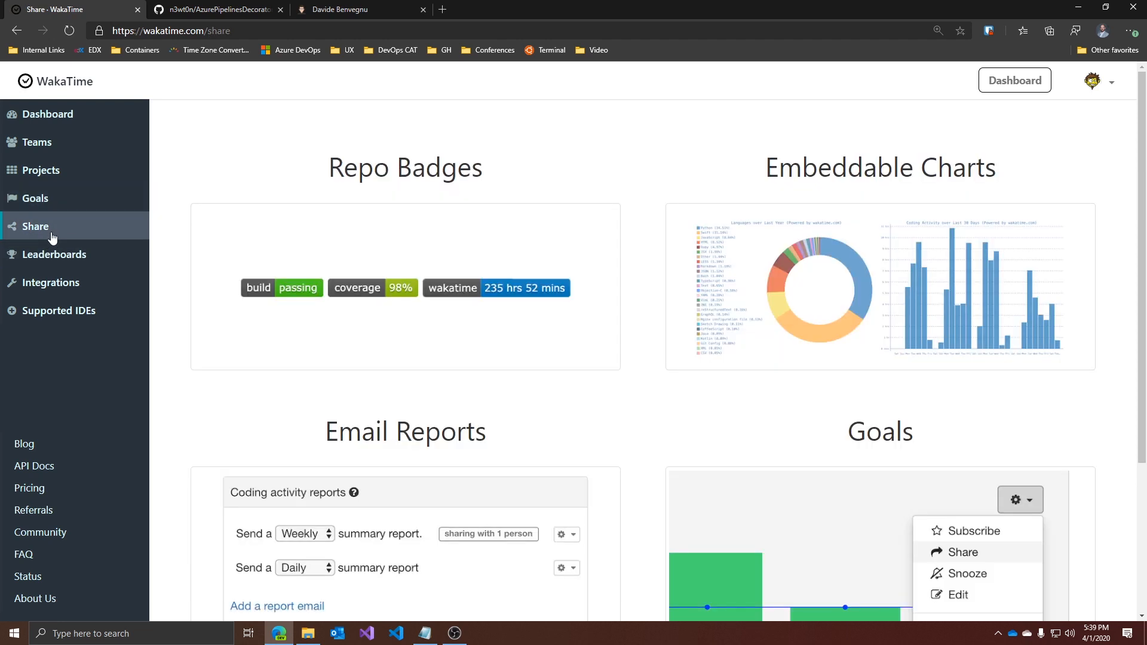
Step: Scroll the Share page down to the Email Reports card
scroll("down", 3)
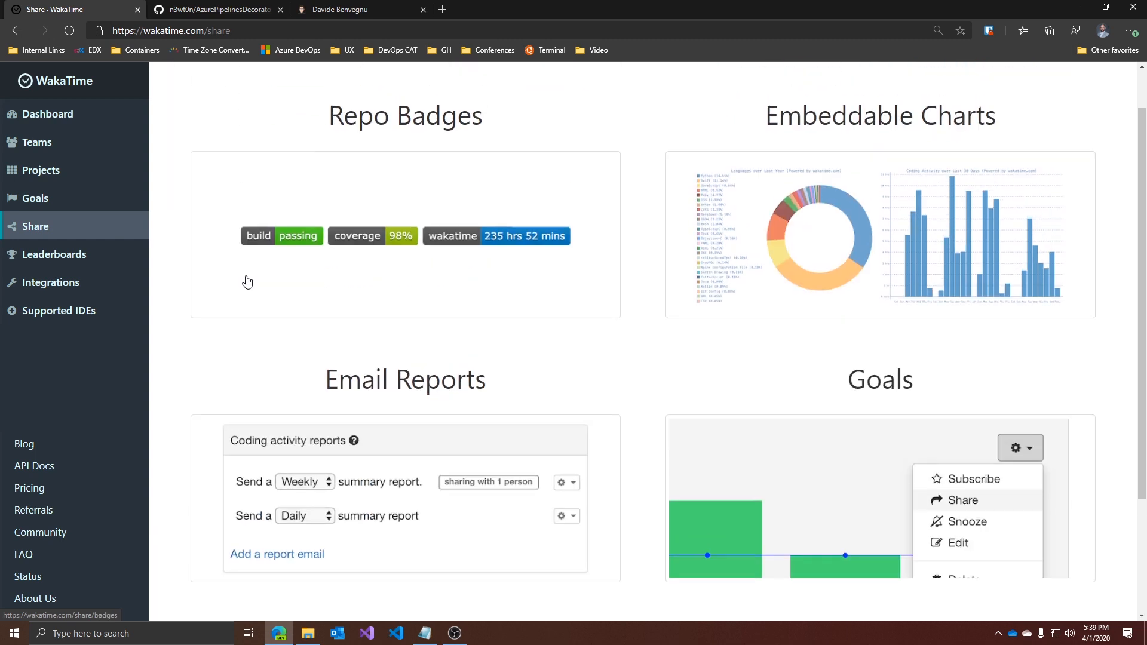
scroll("down", 3)
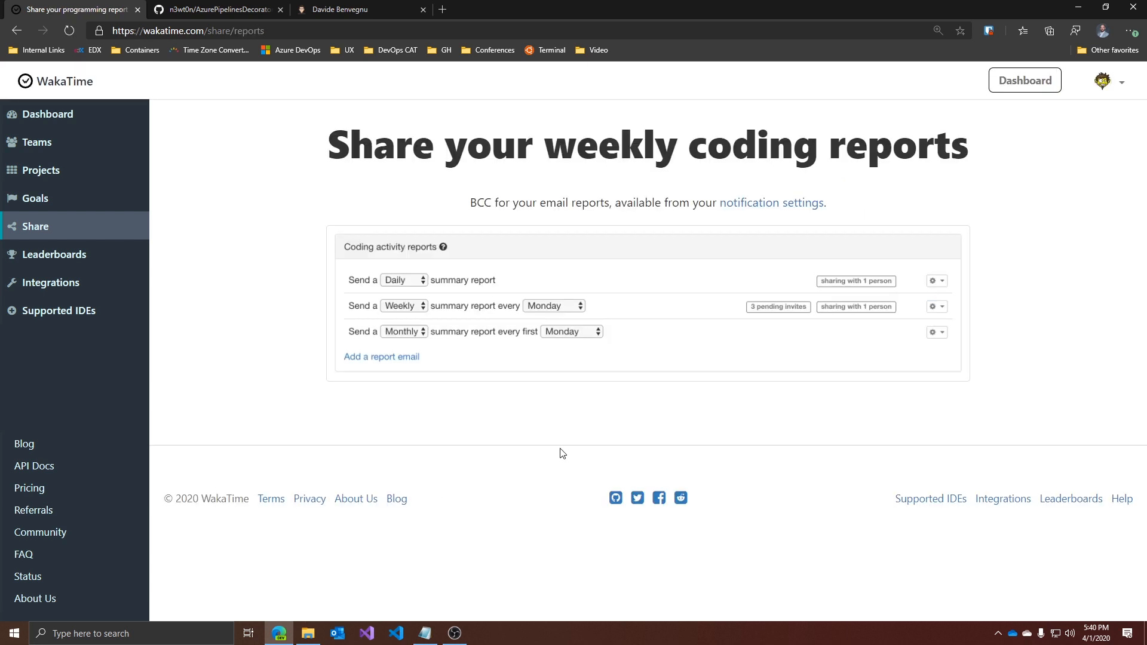
Step: Go to the email notification settings listing the weekly report and goal subscriptions
left_click(770, 203)
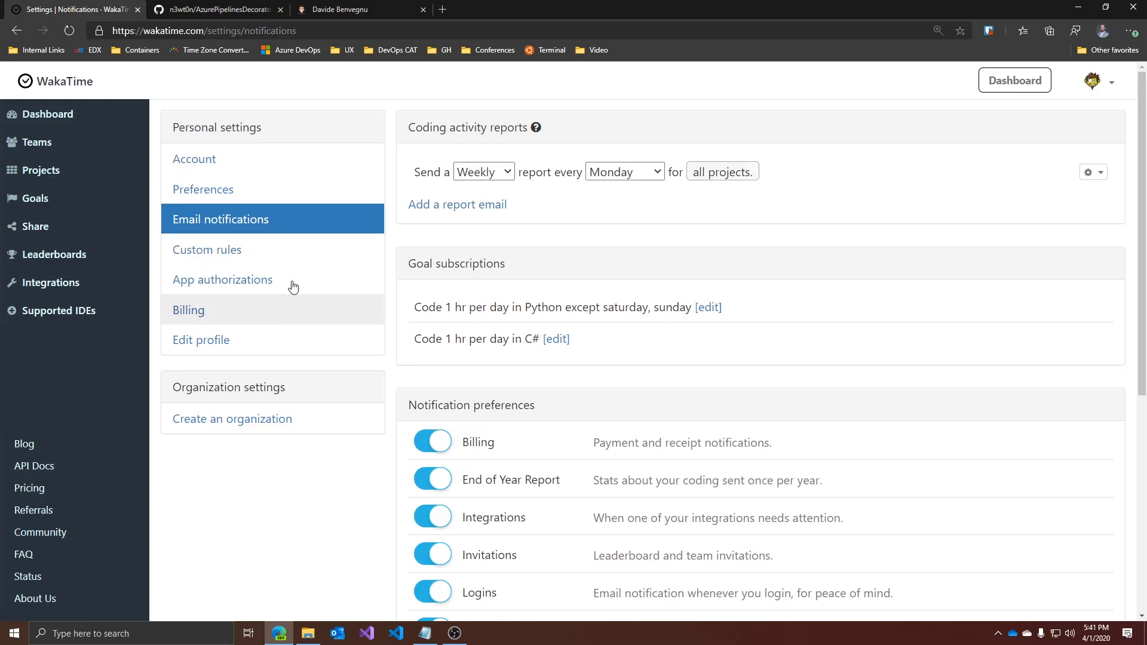
Step: Return to the Share overview with repo badges, embeddables, email reports and goals
left_click(35, 226)
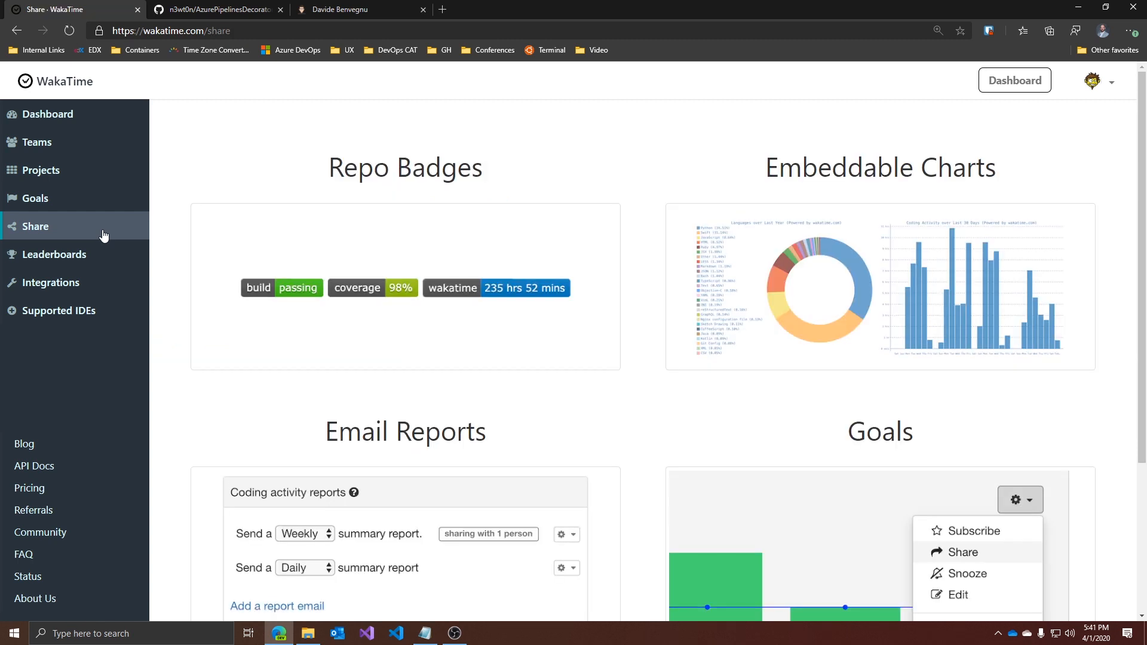
mouse_move(424, 149)
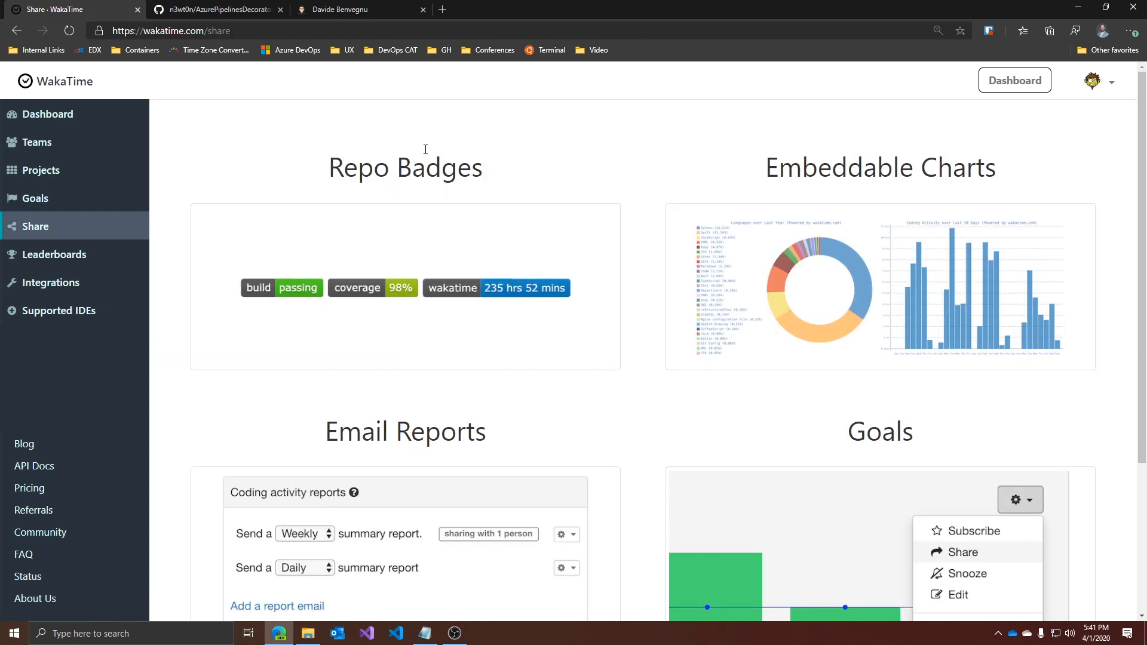
mouse_move(536, 91)
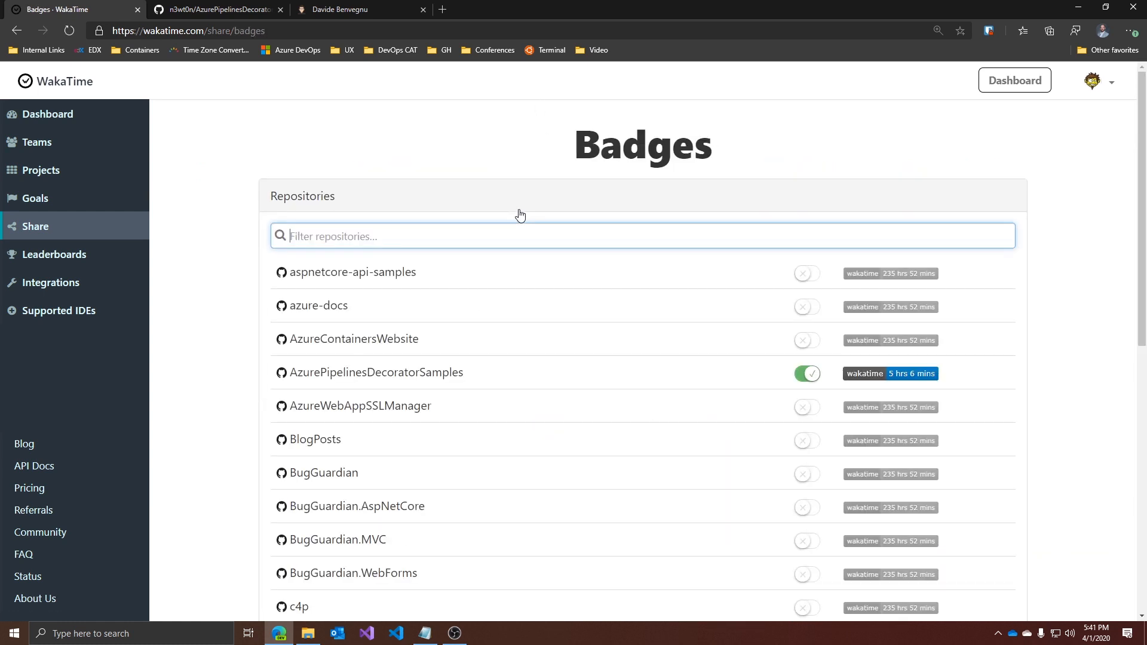
mouse_move(798, 404)
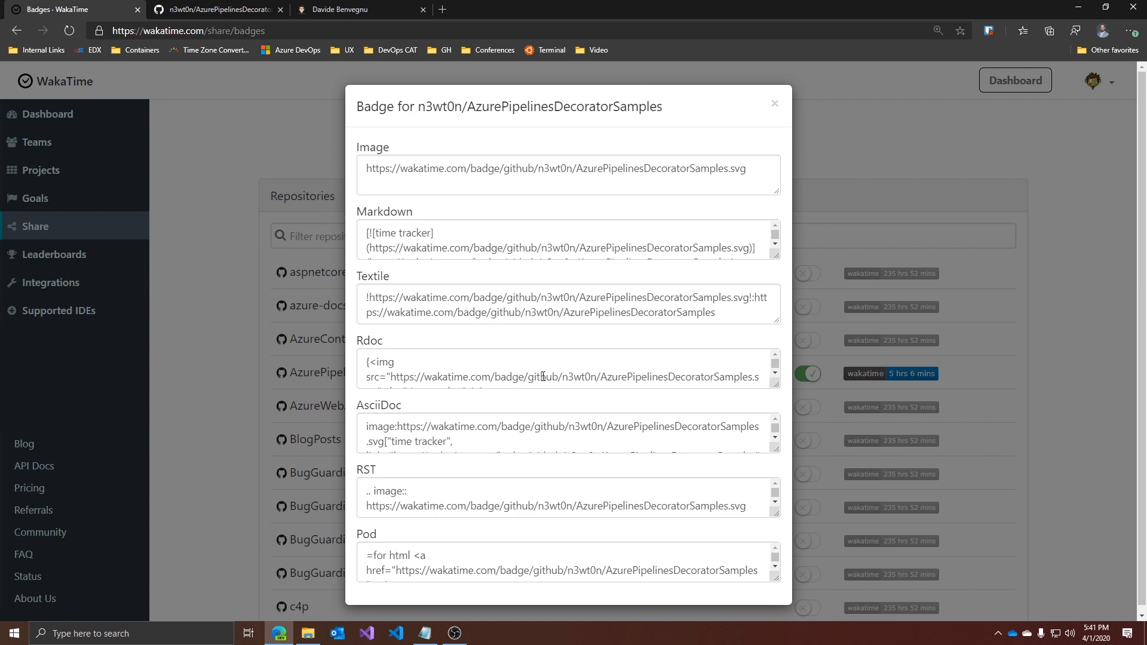
mouse_move(1078, 315)
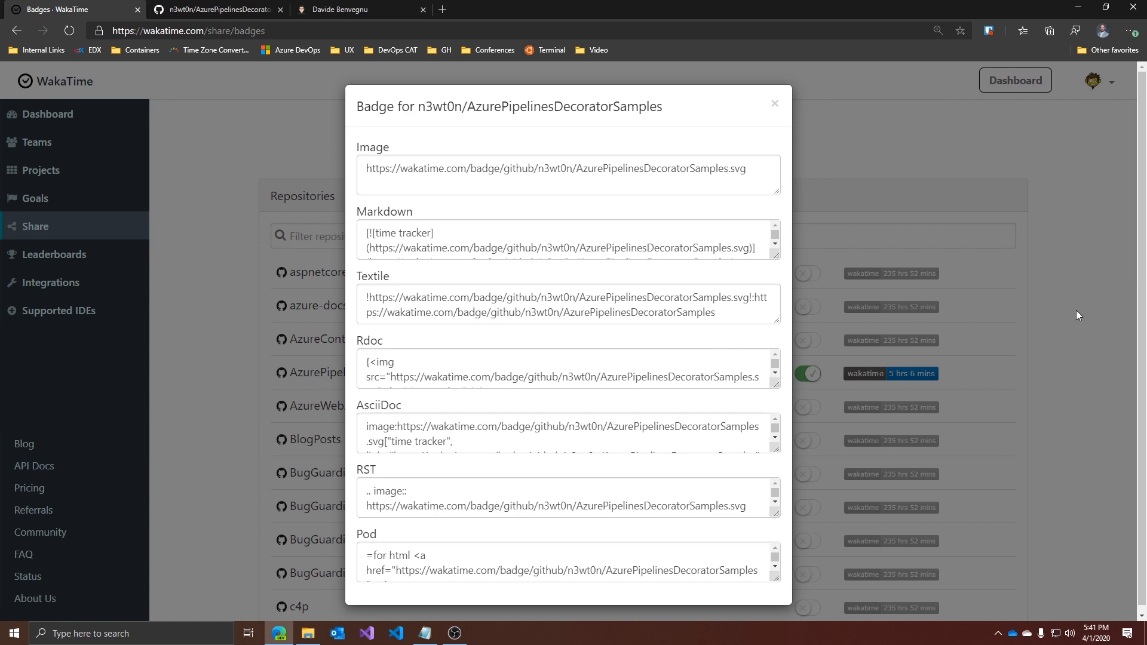
Step: Switch to the GitHub repository whose README shows the wakatime 5 hrs 6 mins badge
left_click(212, 9)
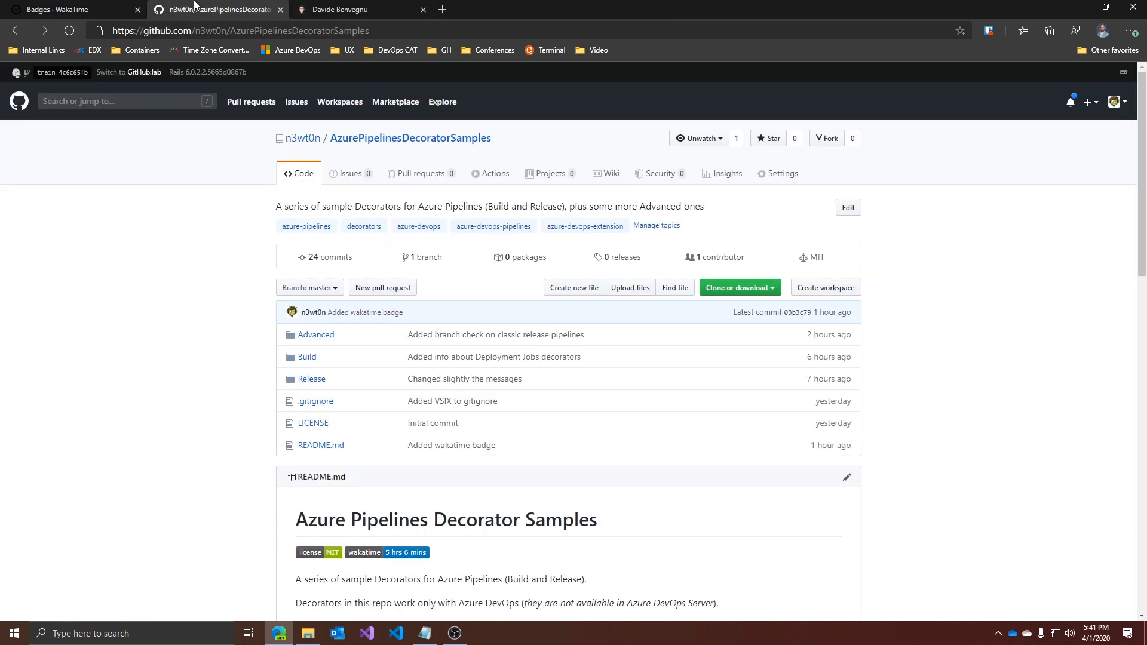
mouse_move(328, 288)
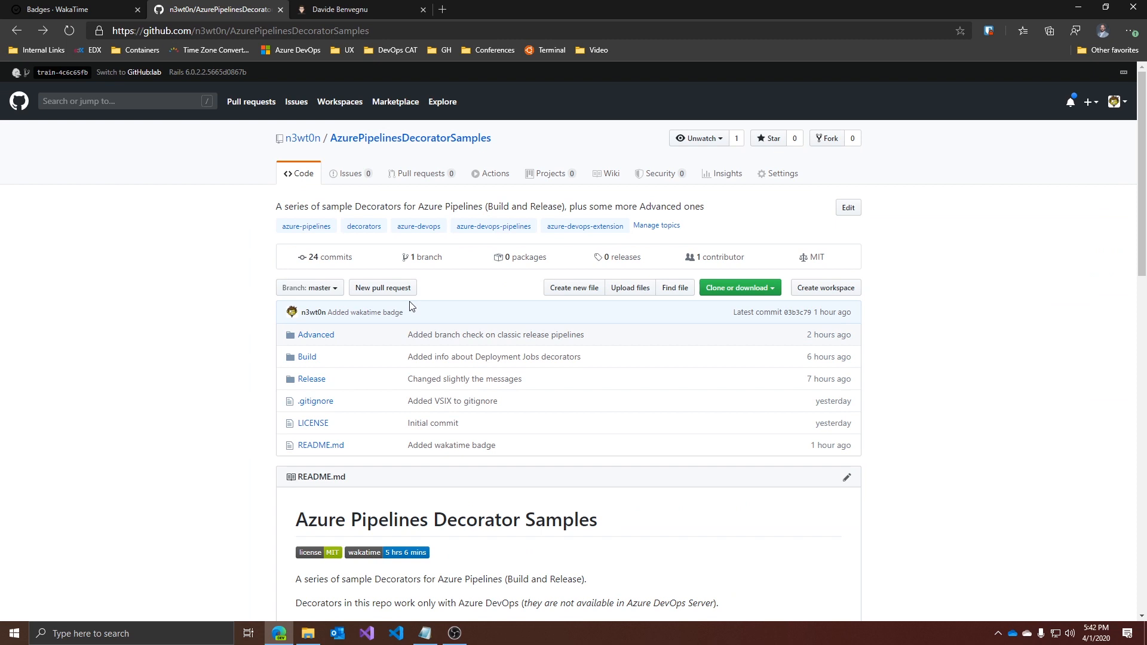
Step: Return to WakaTime's Share page and go to the Embeddables chart options
left_click(69, 8)
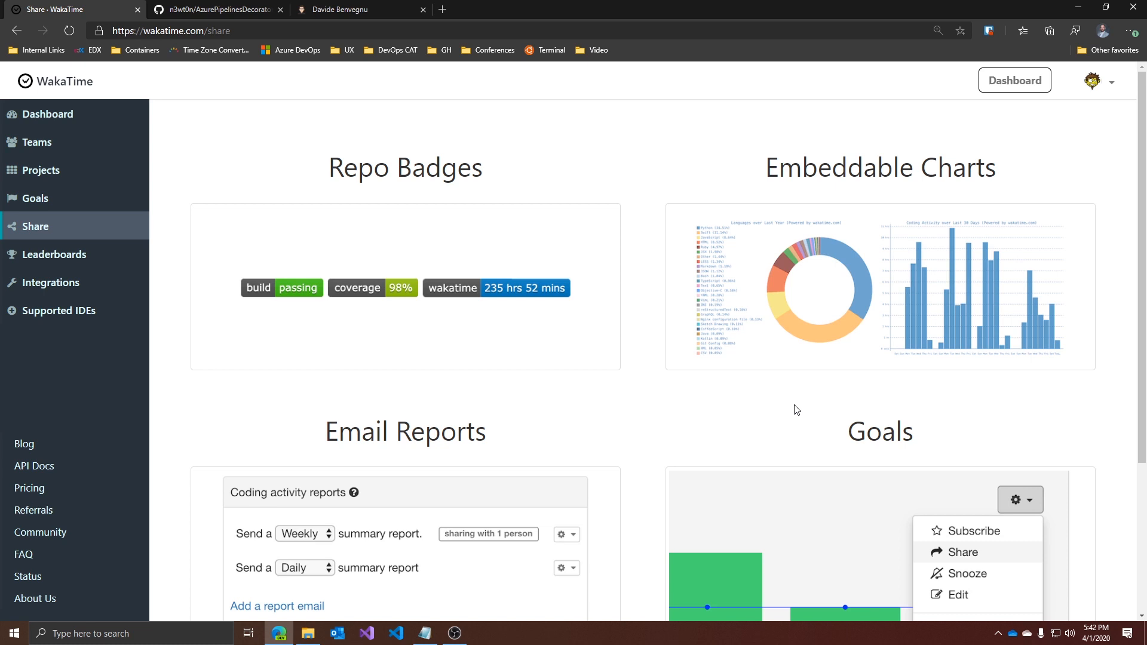
left_click(880, 168)
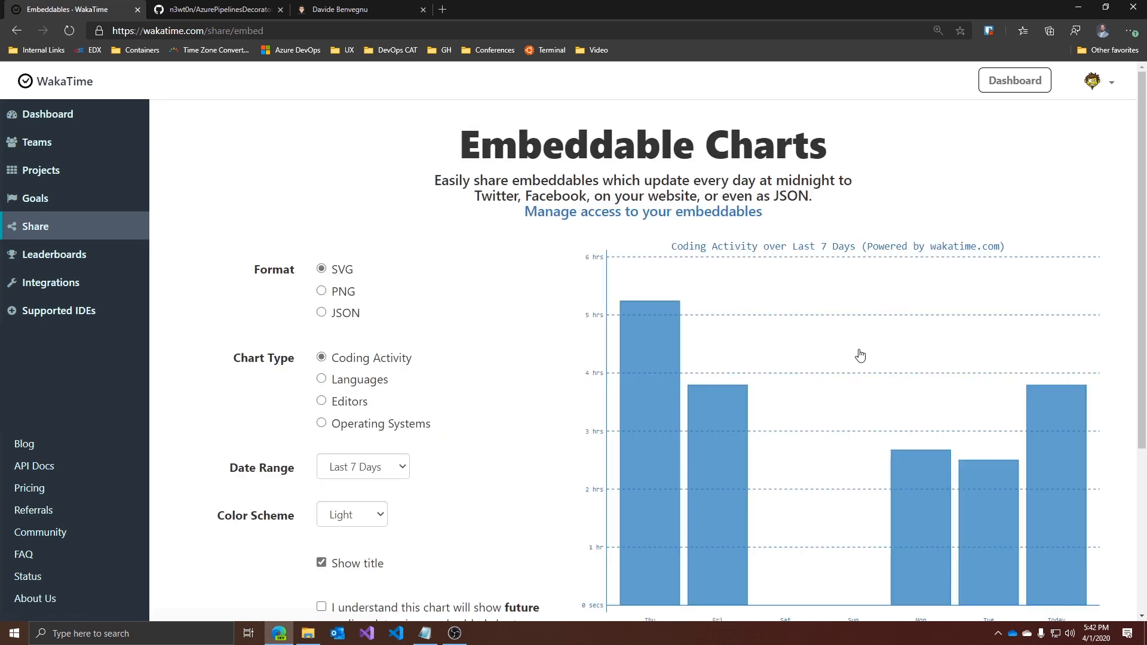
scroll("down", 3)
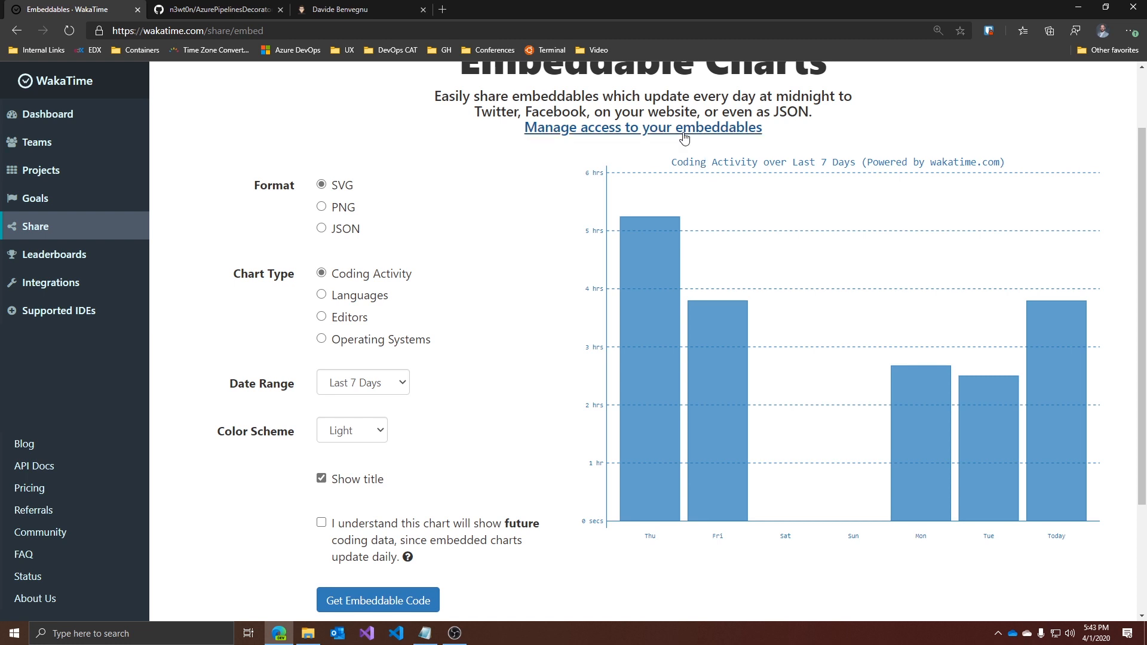
left_click(643, 128)
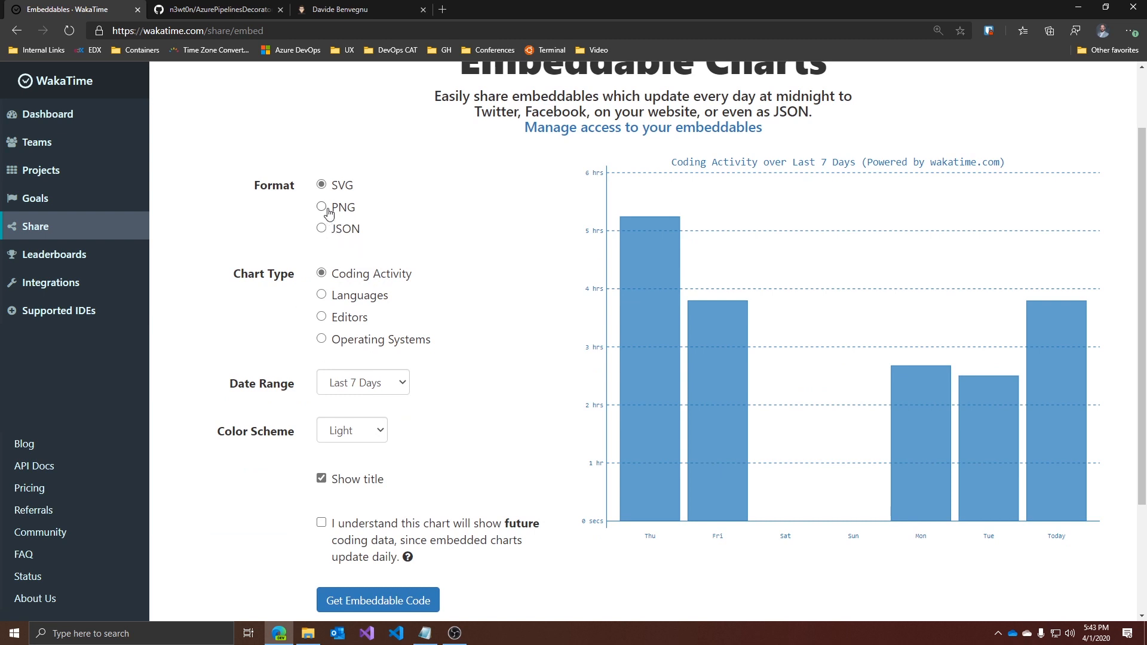
mouse_move(438, 287)
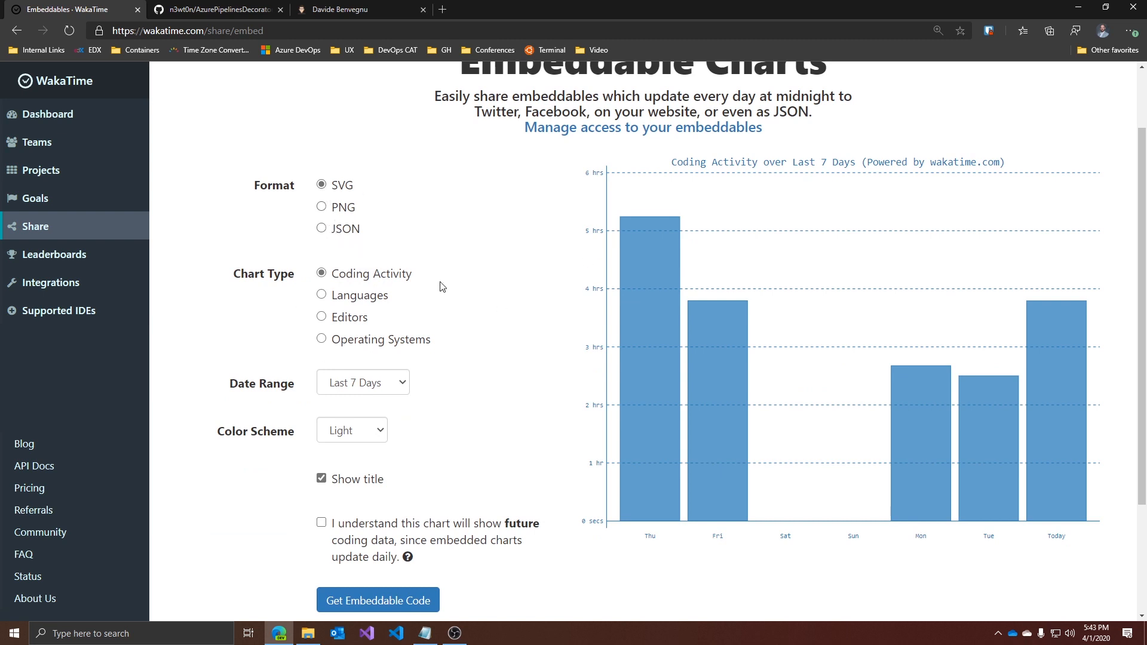
mouse_move(327, 316)
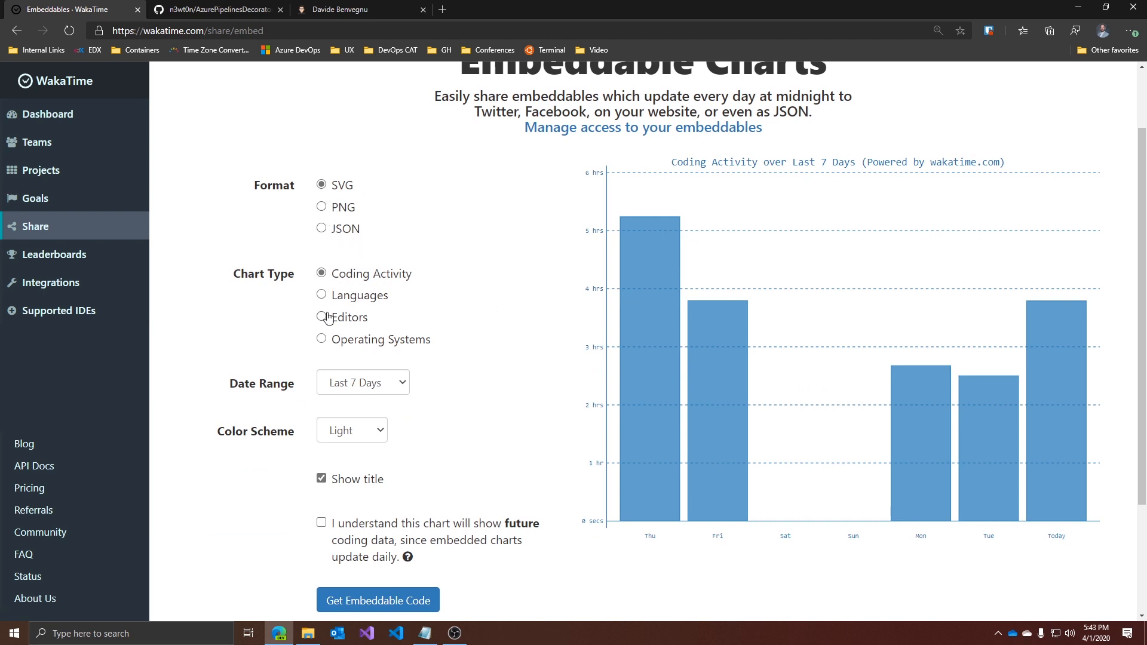
Step: Configure a dark SVG editors chart for the last 7 days and generate its HTML embed code
left_click(321, 316)
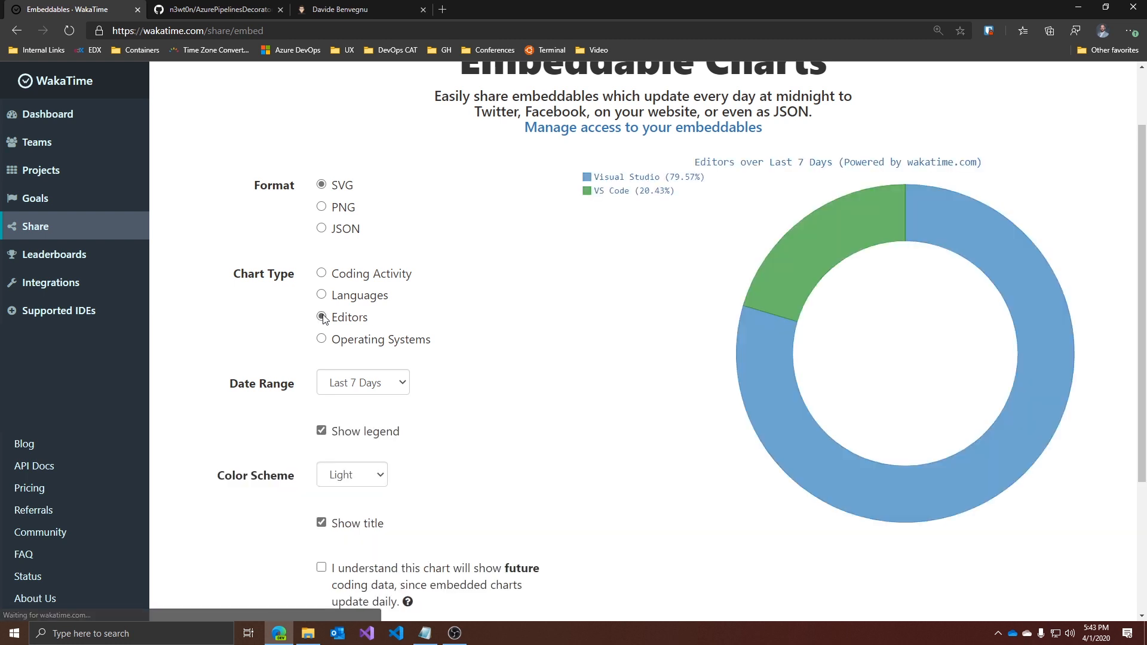
left_click(321, 318)
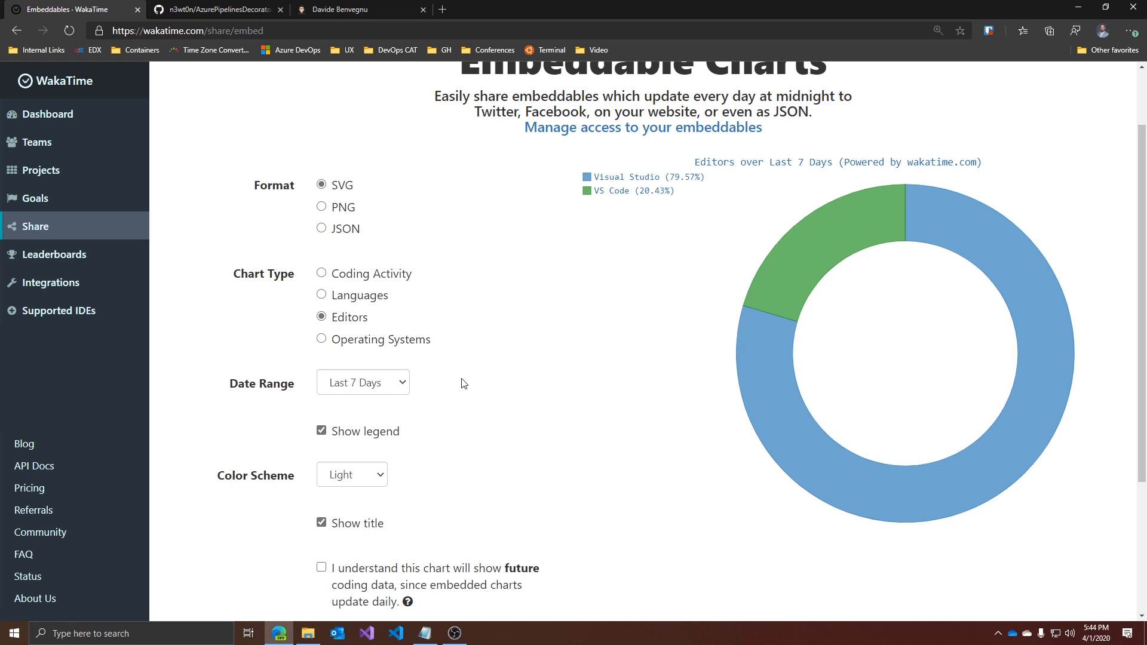
mouse_move(472, 454)
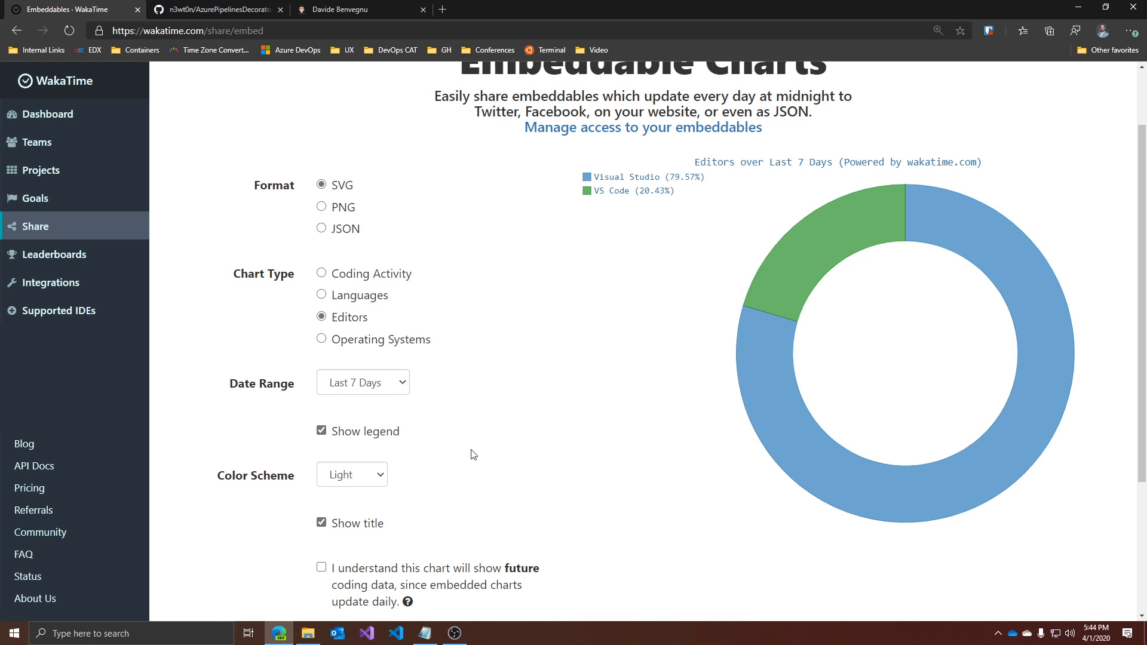
left_click(351, 474)
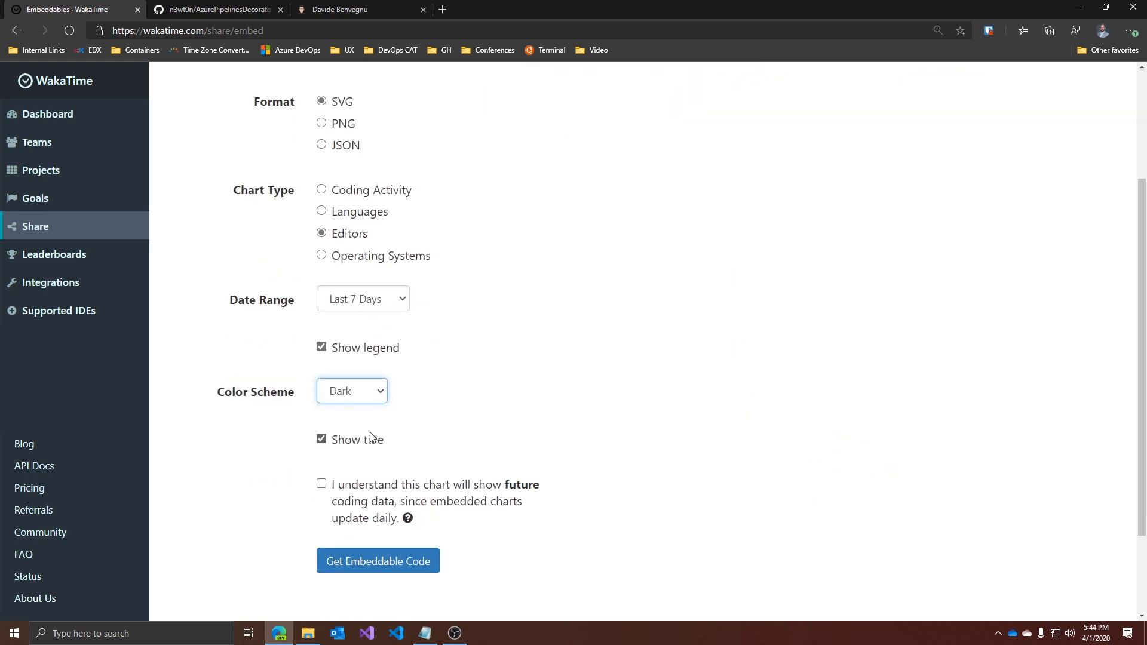
left_click(377, 560)
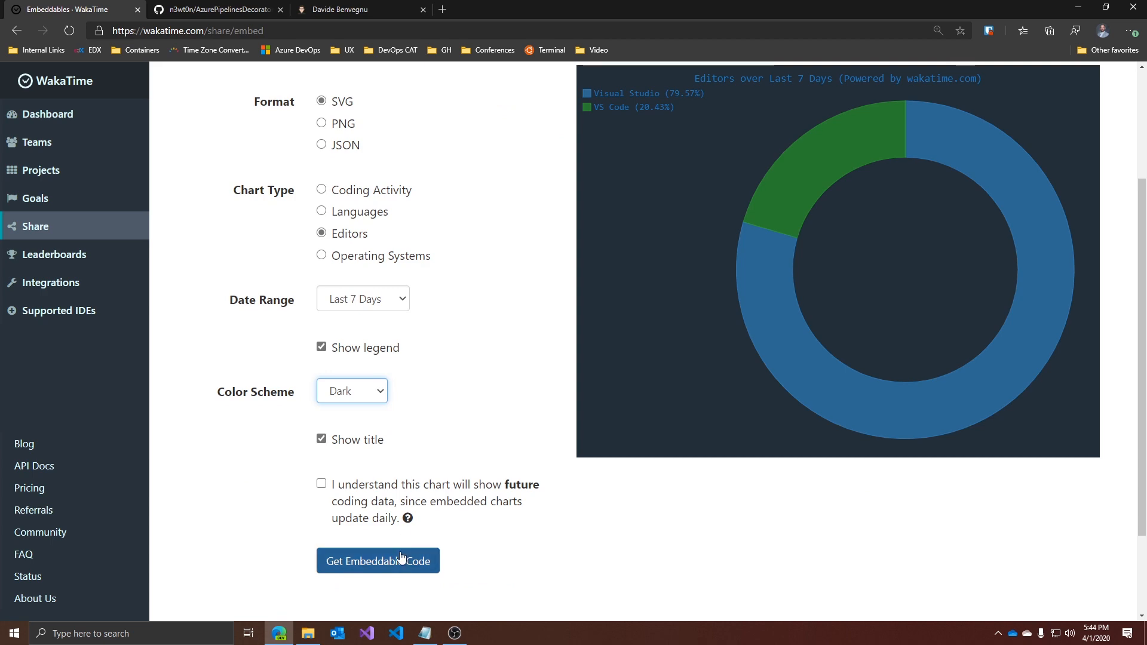
left_click(377, 561)
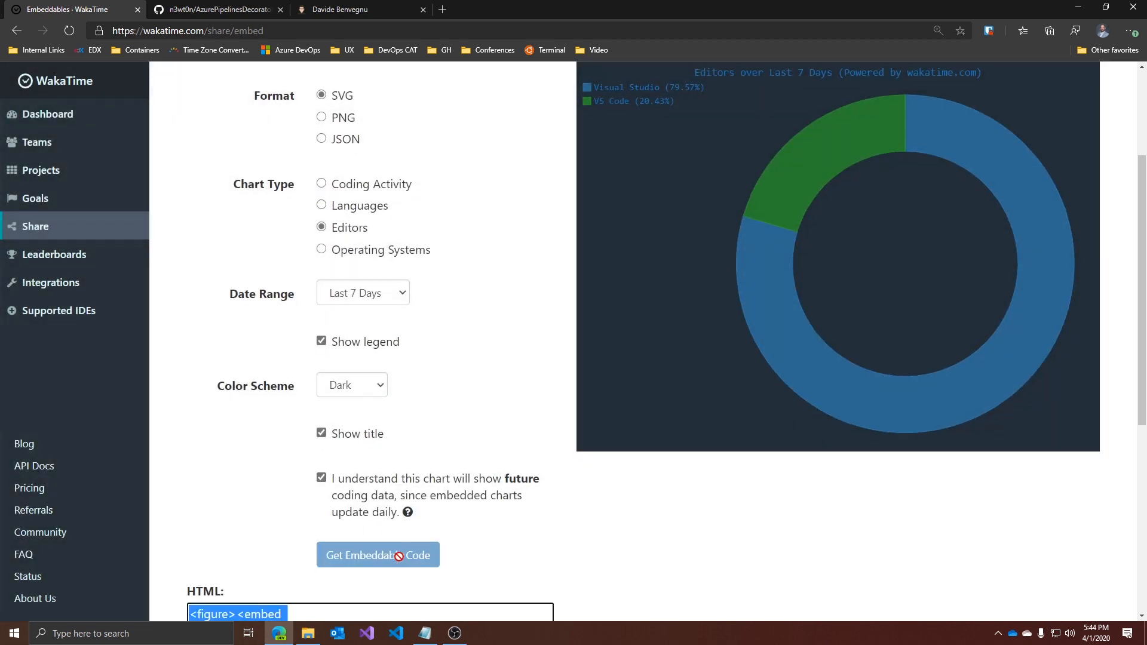
scroll("down", 3)
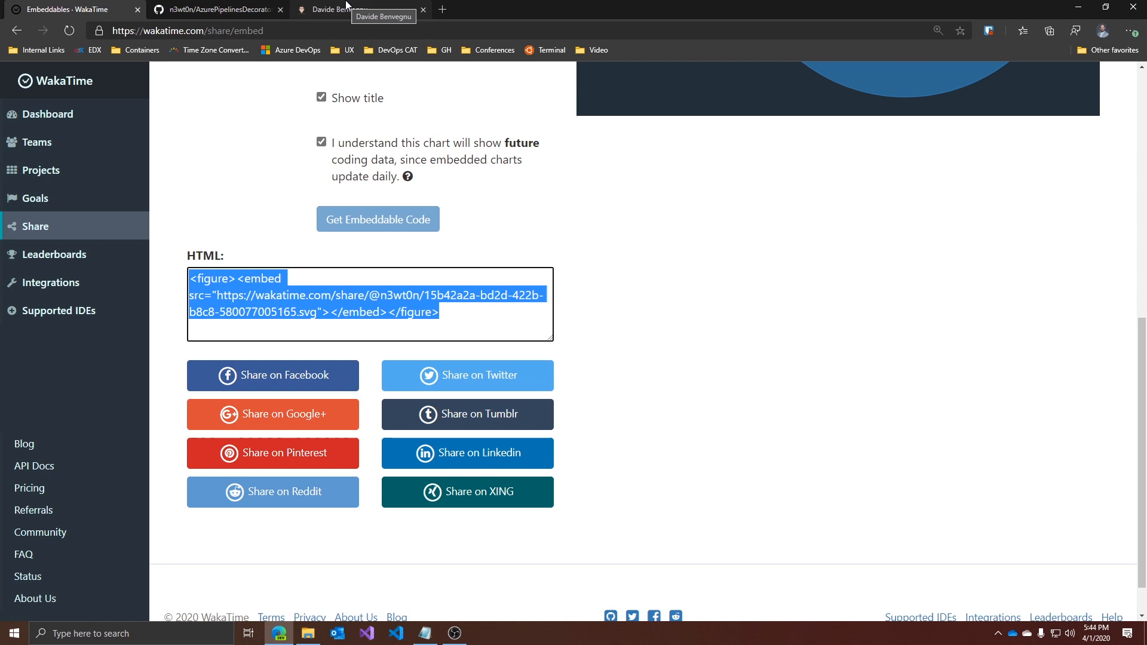
left_click(338, 10)
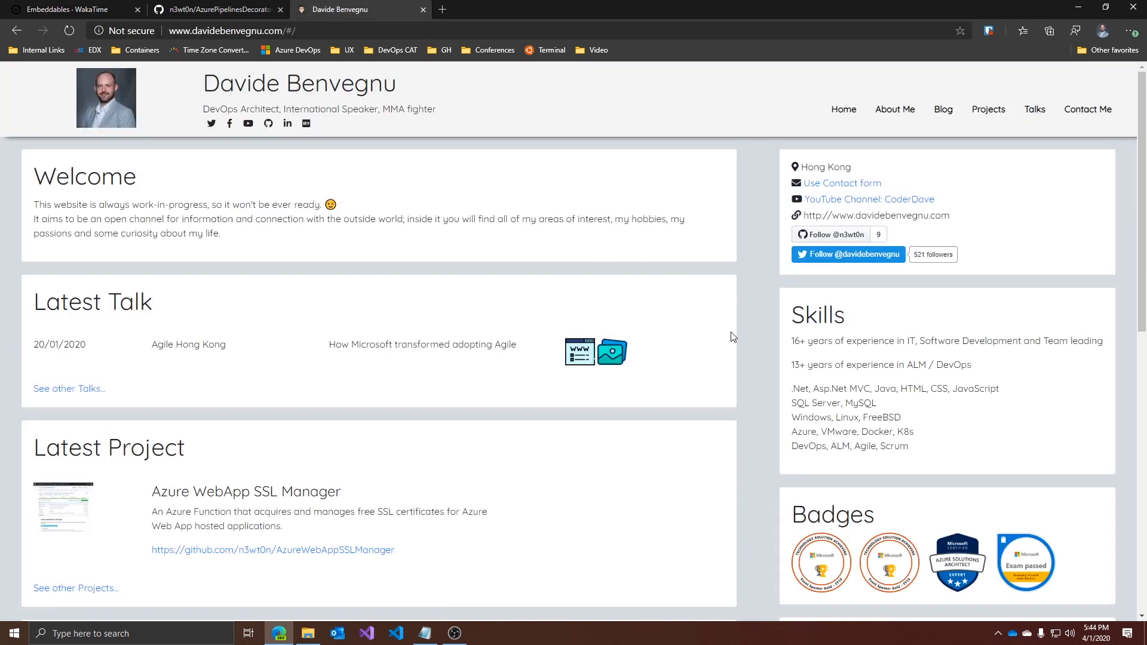
scroll("down", 3)
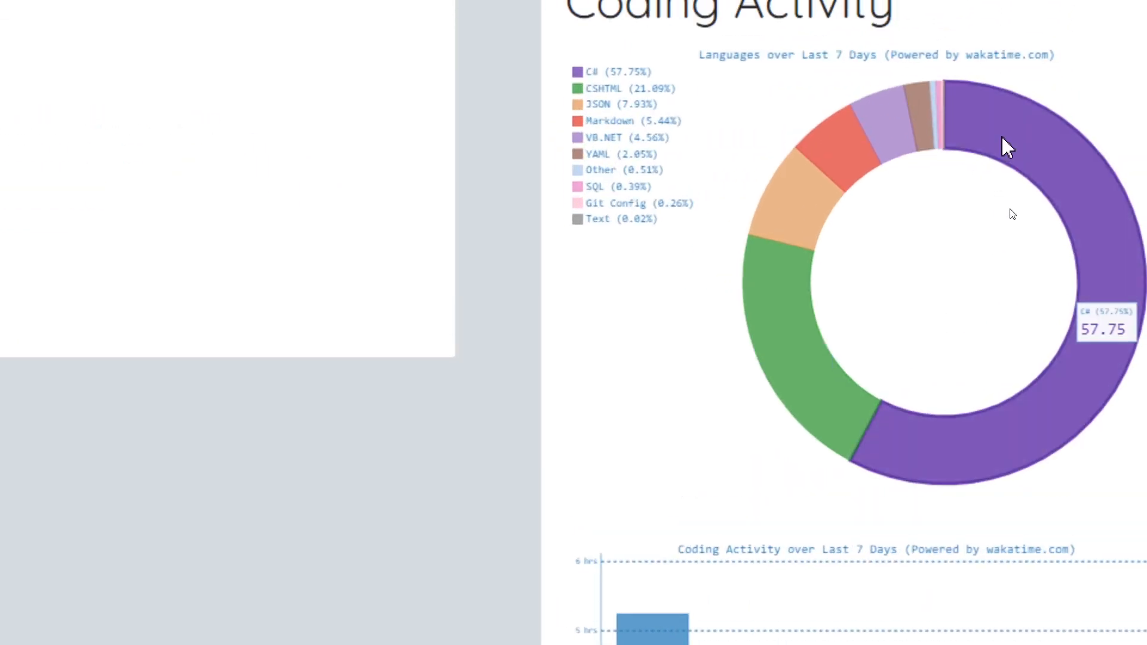
scroll("down", 3)
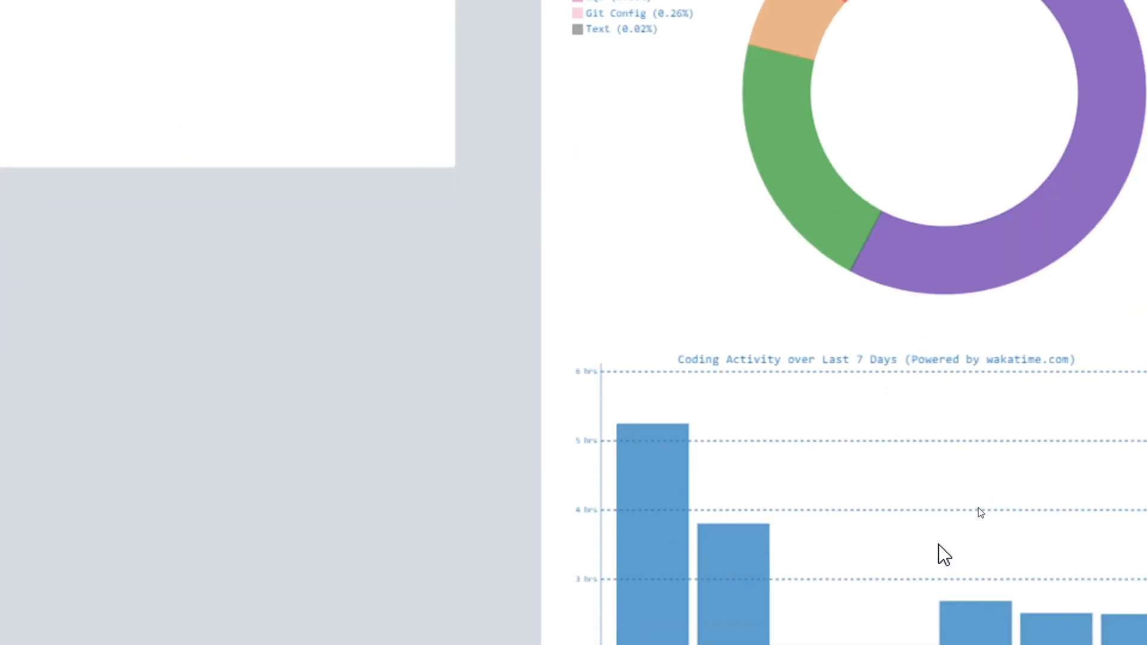
scroll("down", 3)
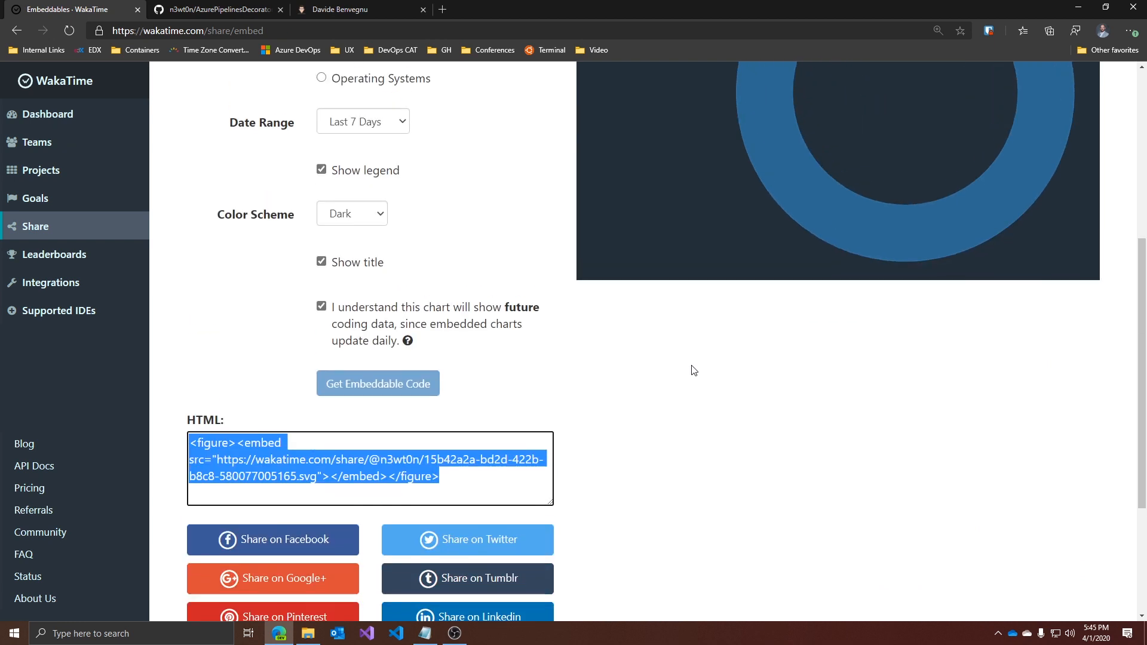
Step: Go to the public leaderboard ranking programmers by hours coded
left_click(362, 291)
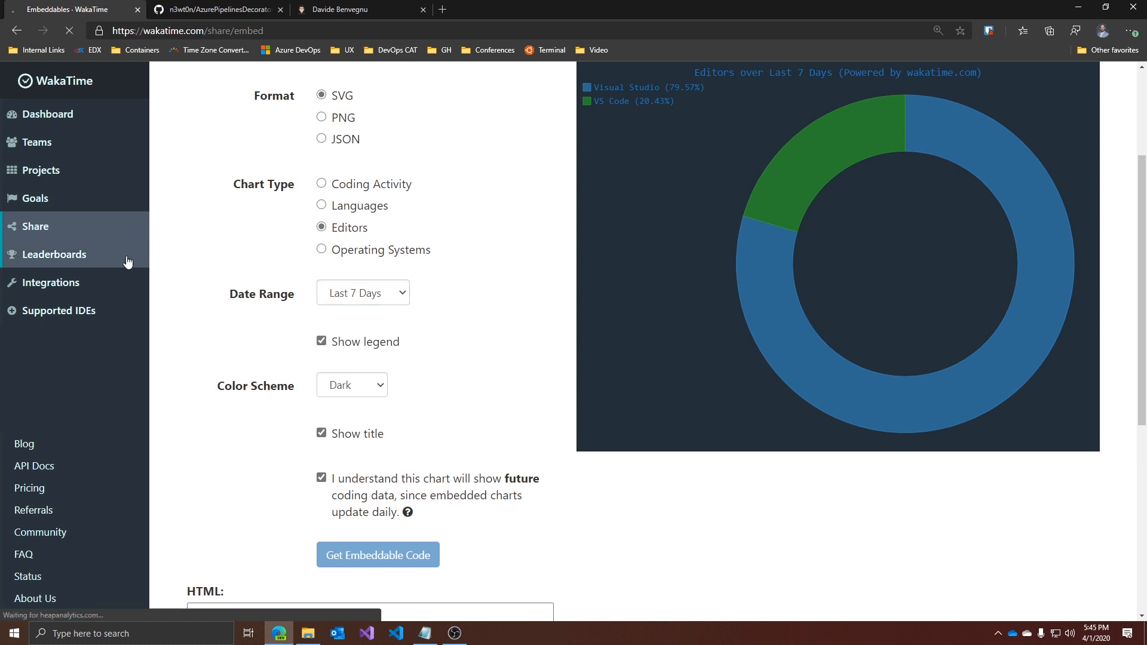
left_click(53, 253)
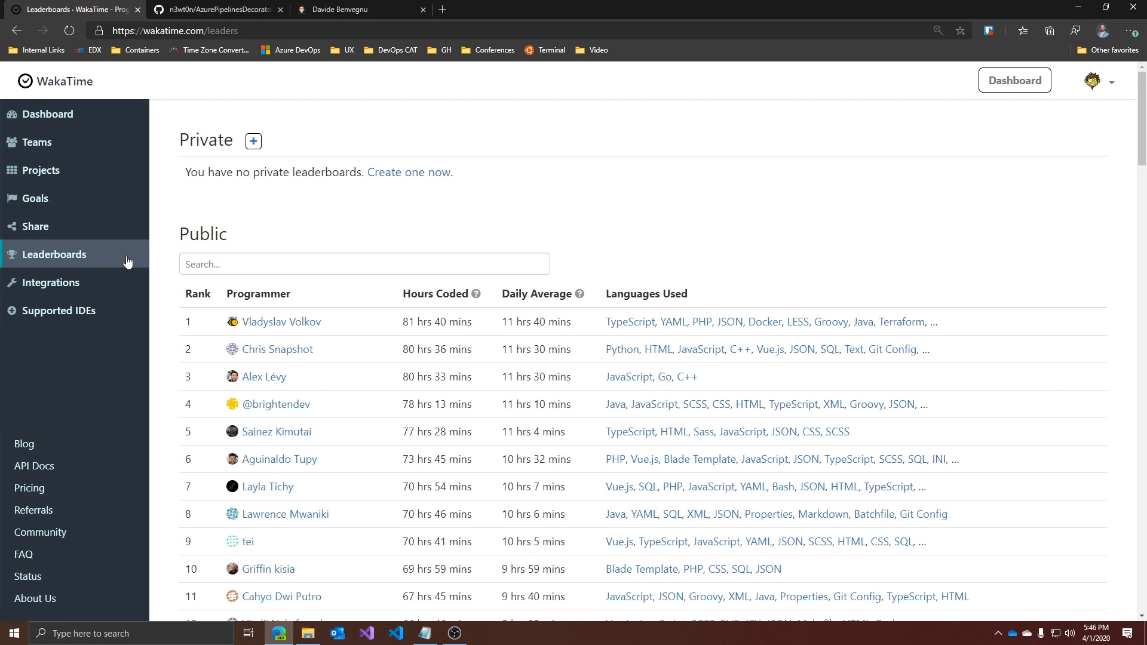
Step: Check the Python programmers leaderboard, then go to the Integrations page with GitHub connected
scroll("down", 3)
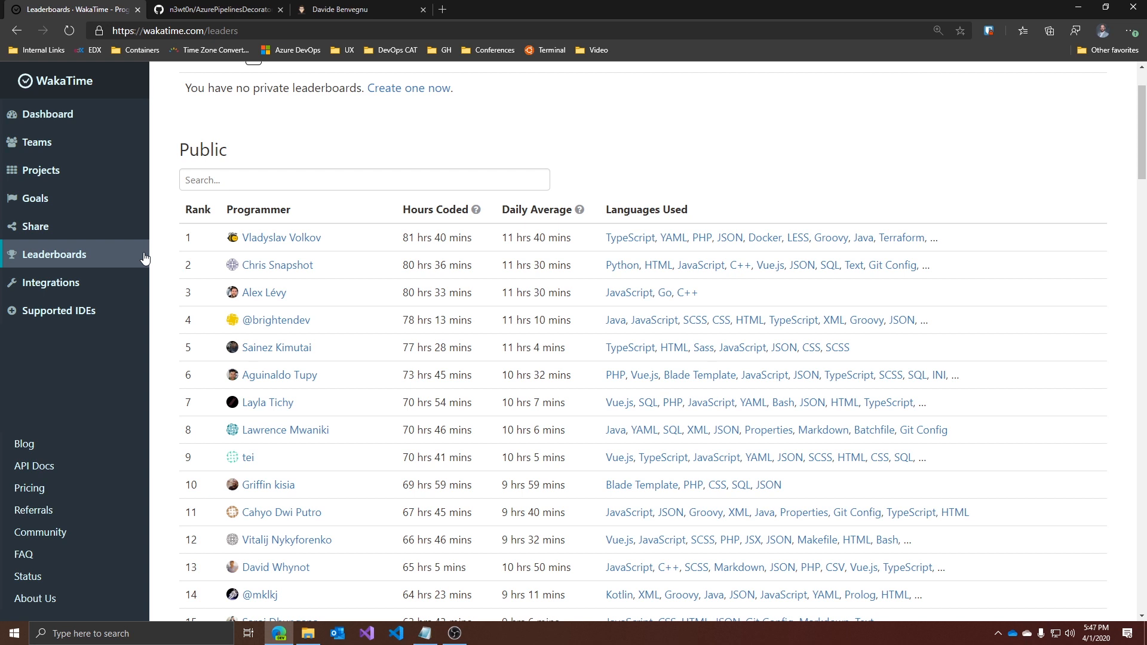
mouse_move(621, 265)
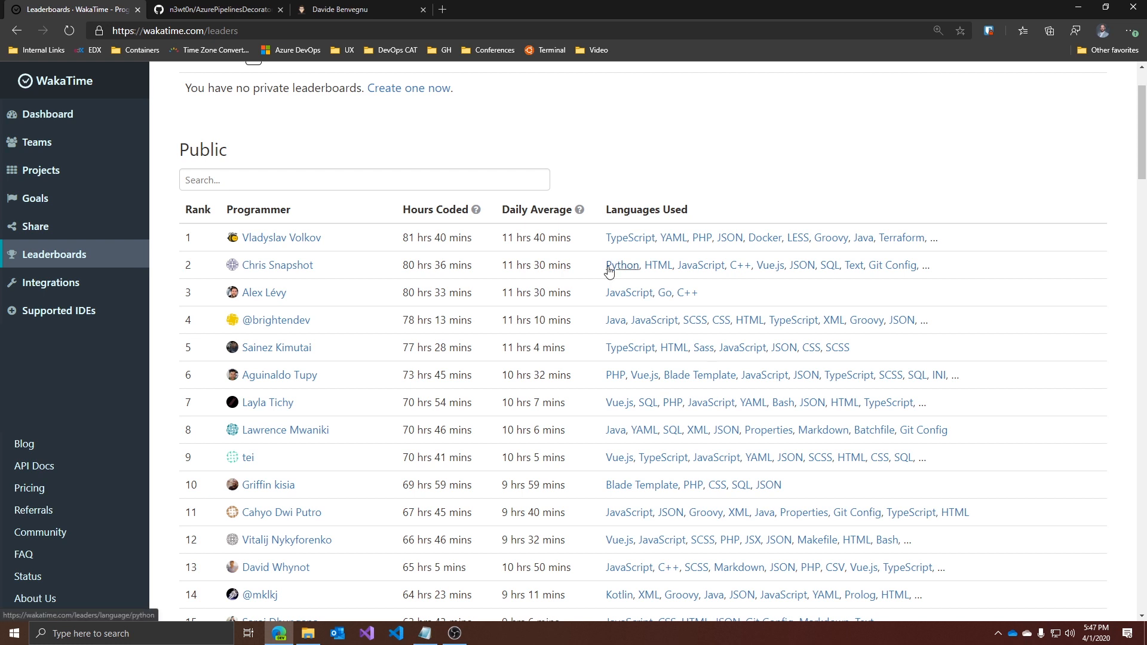
left_click(621, 265)
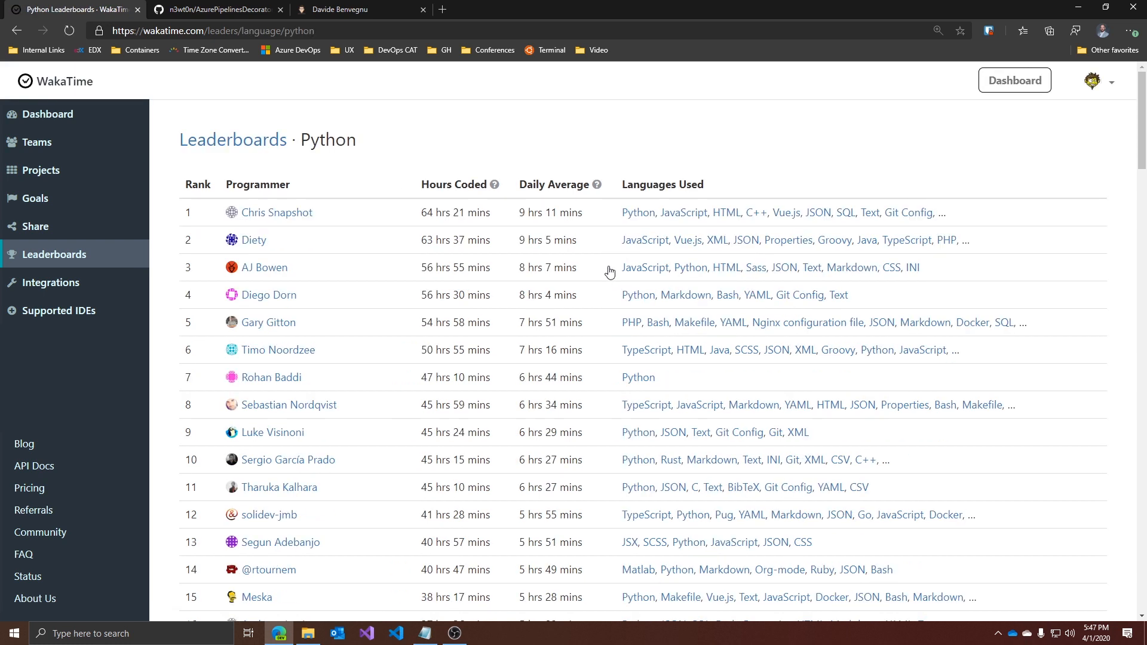
left_click(52, 282)
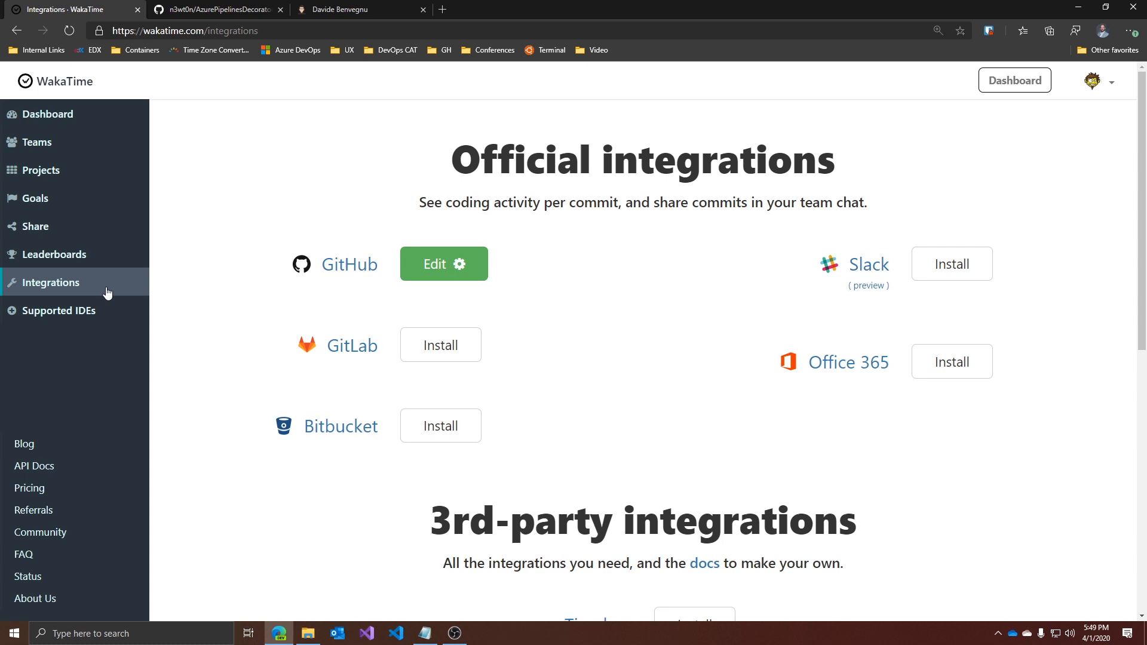
Step: Browse the remaining integrations, then go to the Supported IDEs plugin install list
scroll("down", 3)
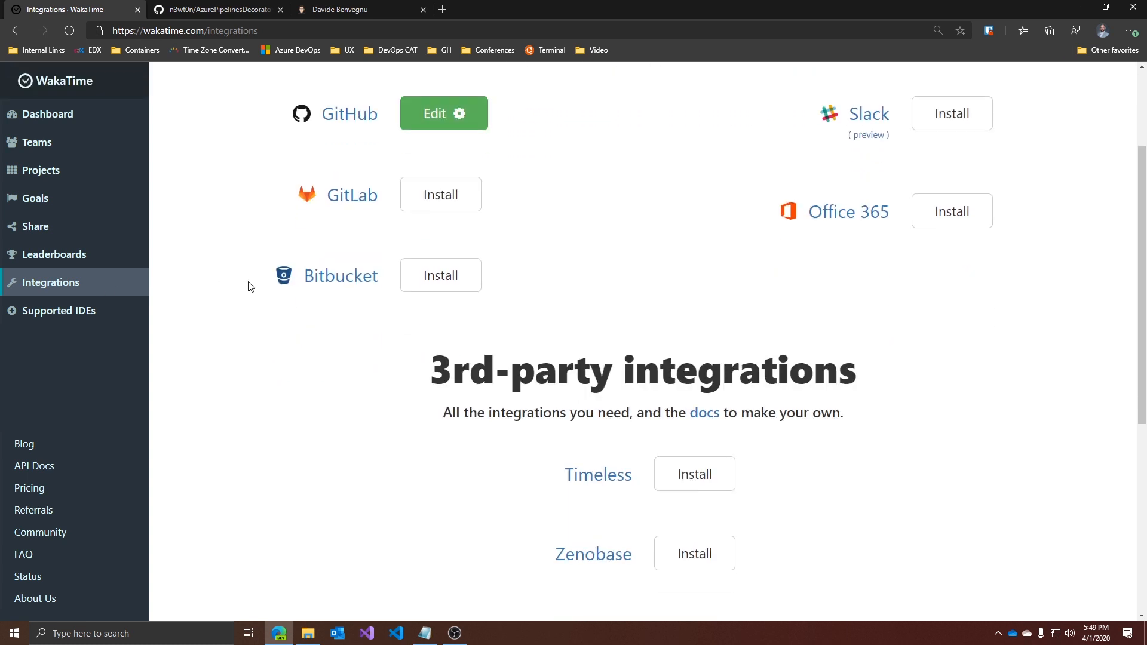
scroll("down", 3)
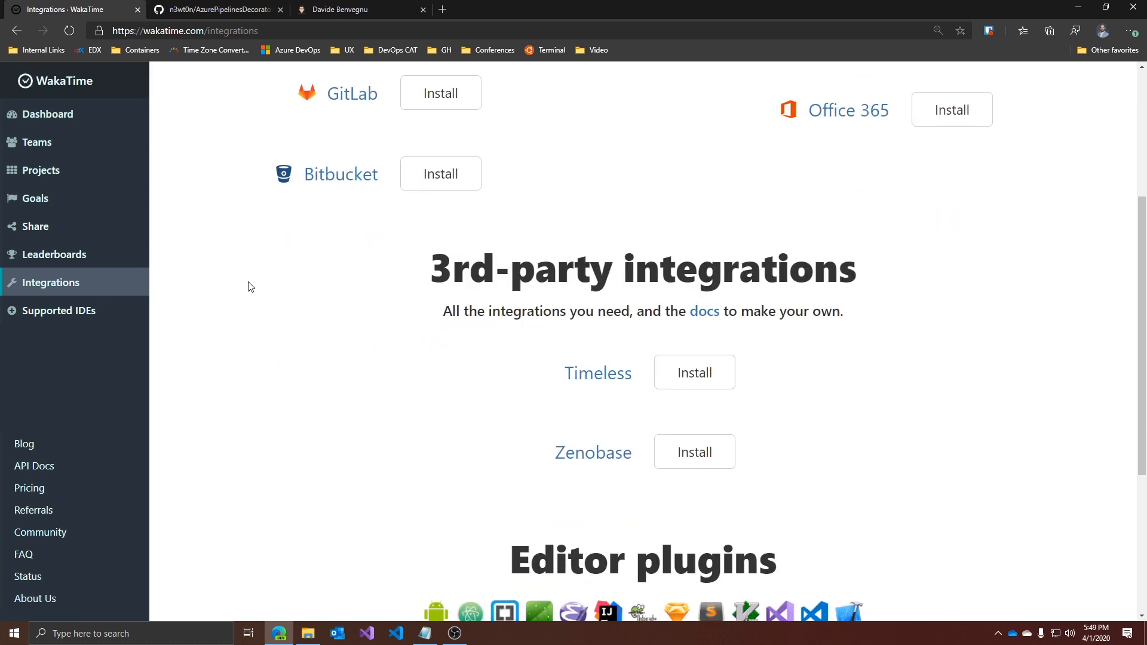
mouse_move(194, 424)
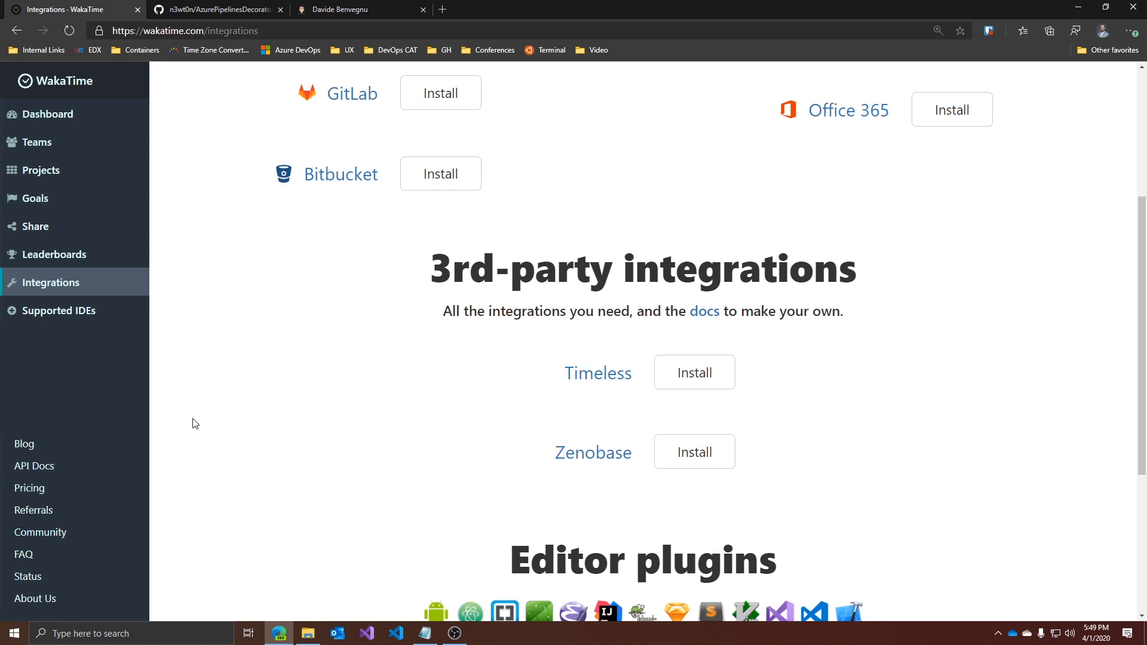
mouse_move(62, 310)
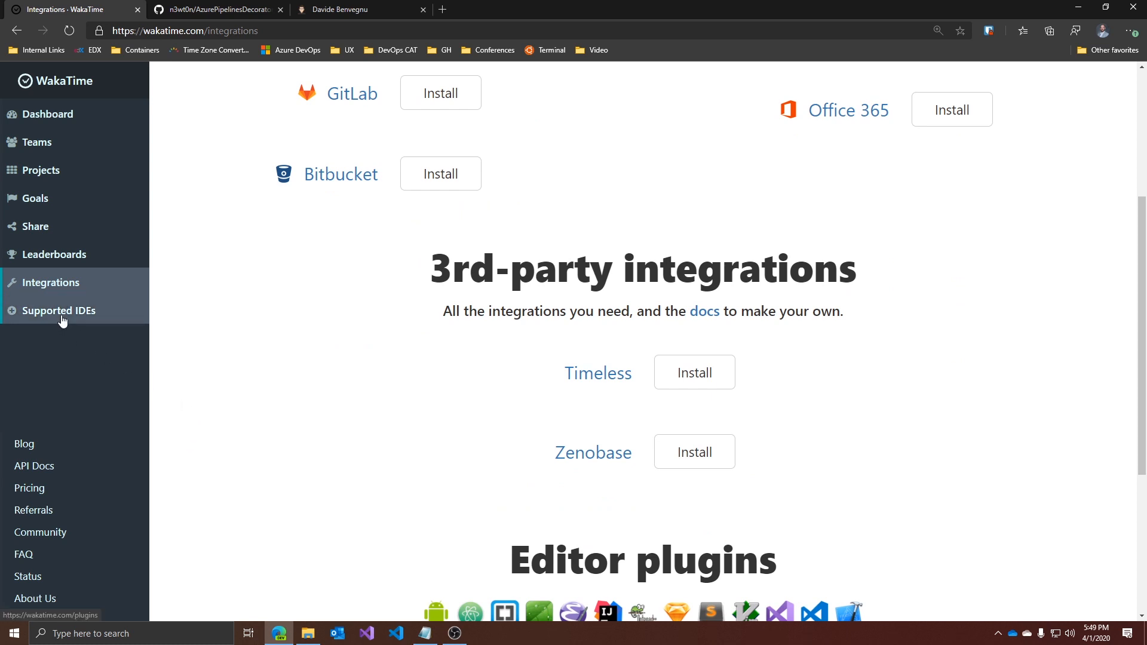
left_click(60, 311)
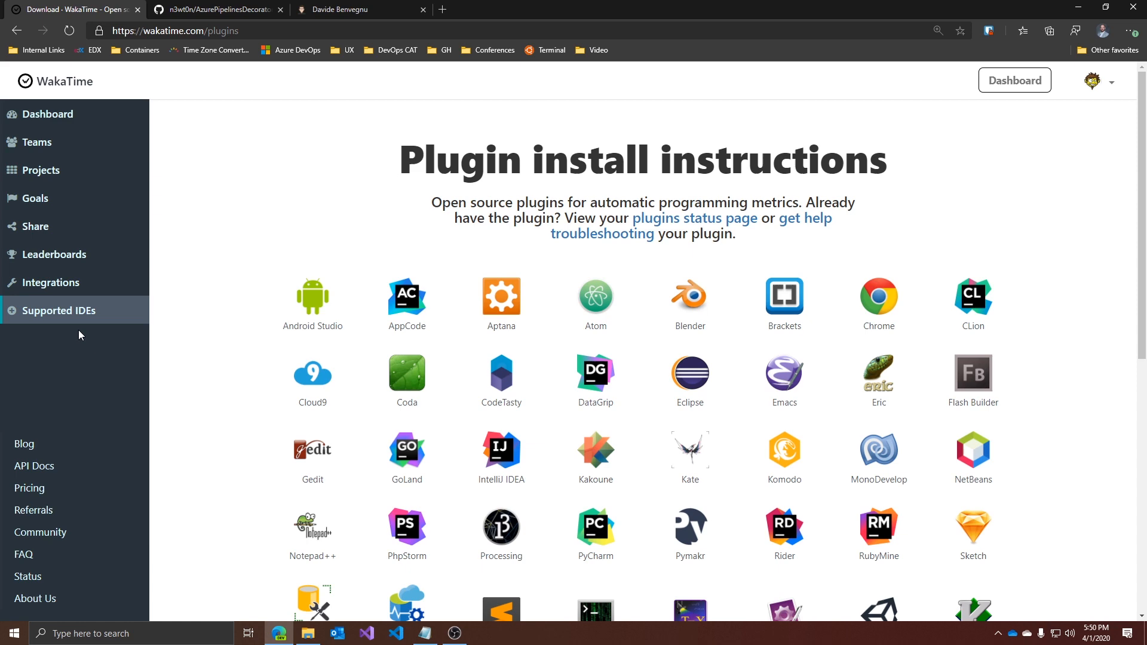
scroll("down", 3)
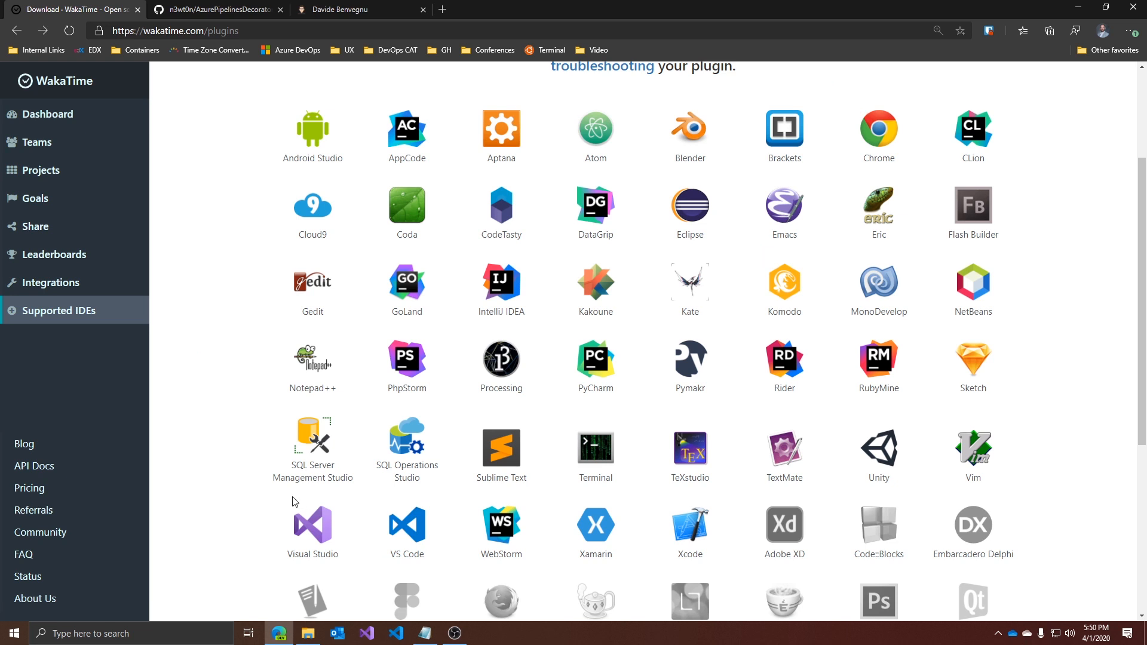
mouse_move(312, 524)
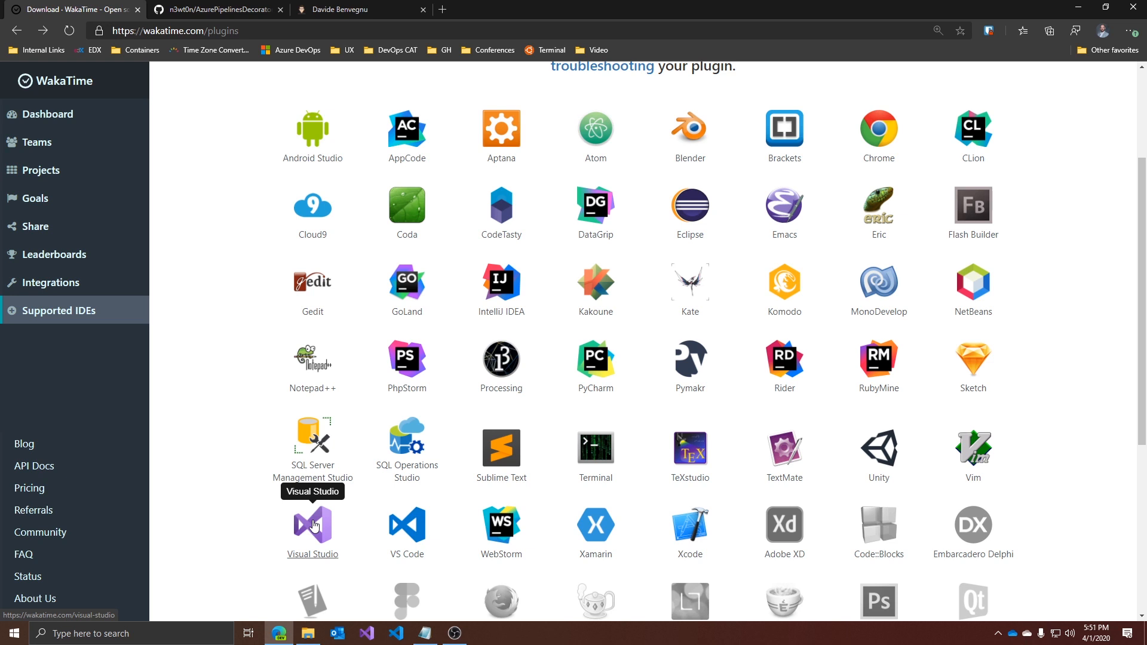
left_click(312, 523)
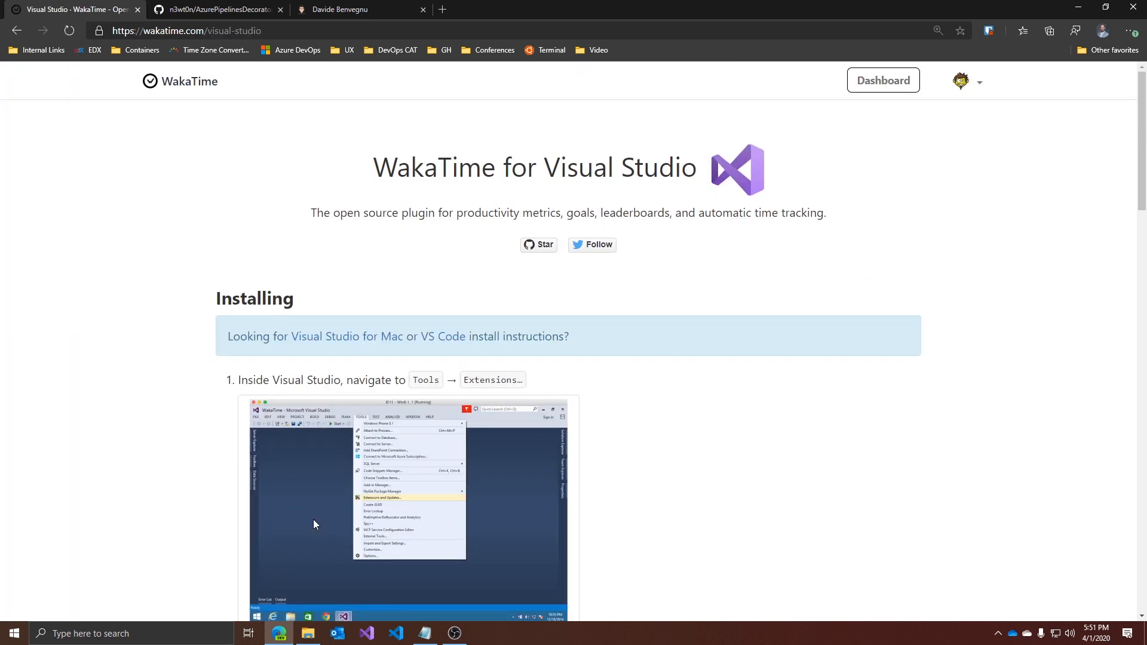
scroll("down", 3)
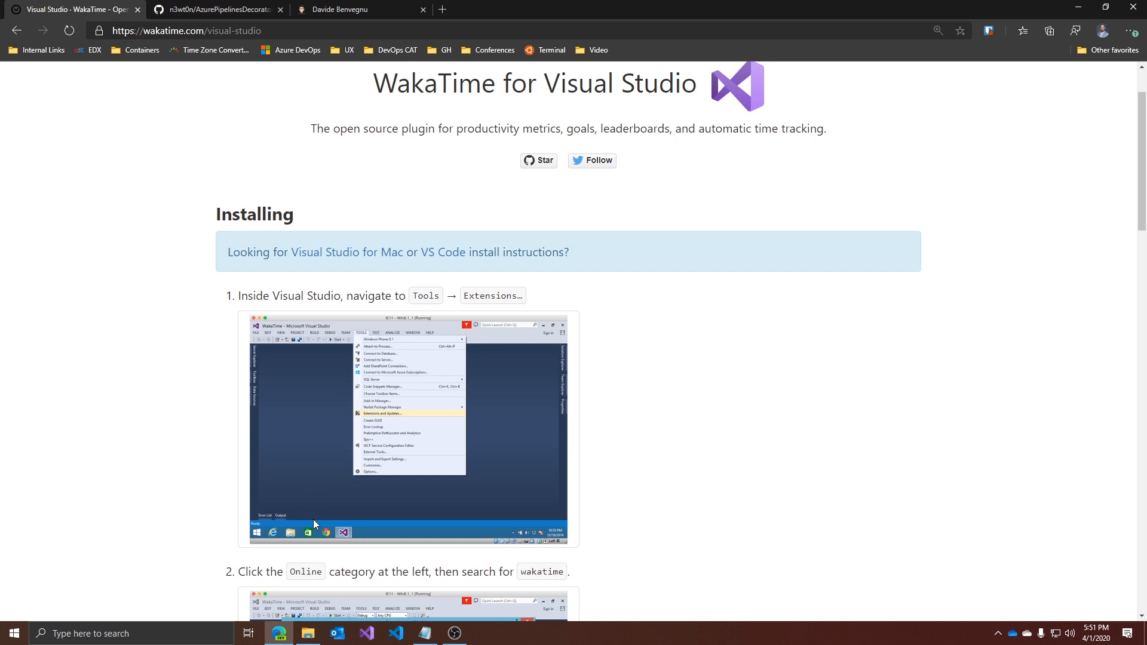
scroll("down", 3)
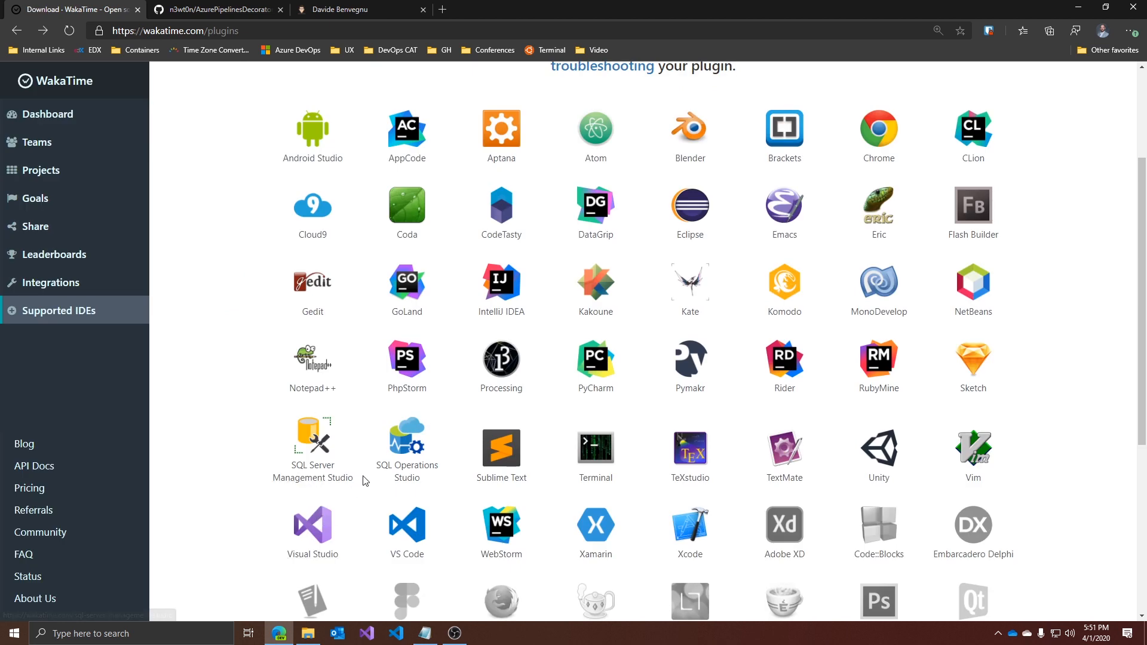
mouse_move(312, 438)
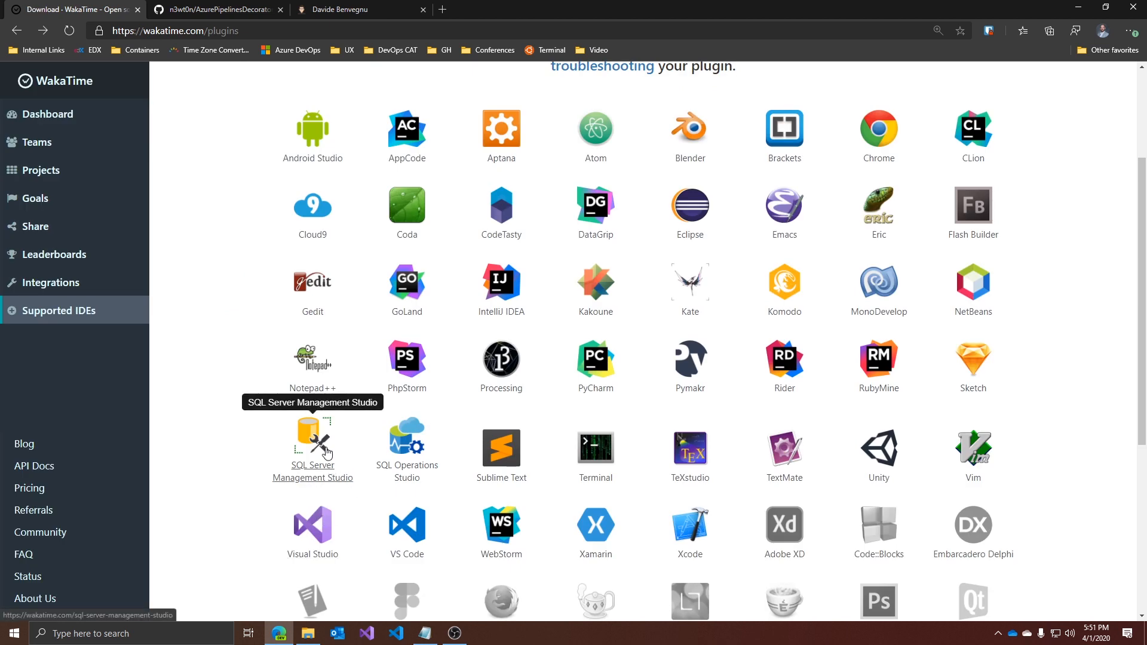
Step: Browse the plugin list down to RStudio and WebMatrix, then bring up the avatar account menu
left_click(312, 438)
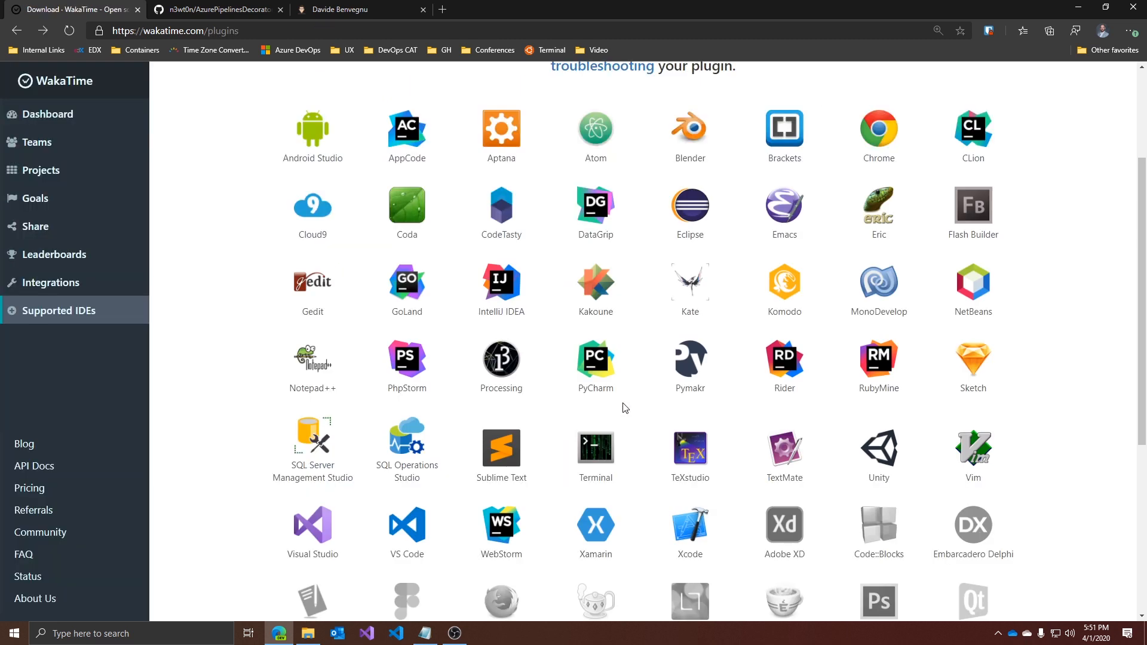
scroll("down", 3)
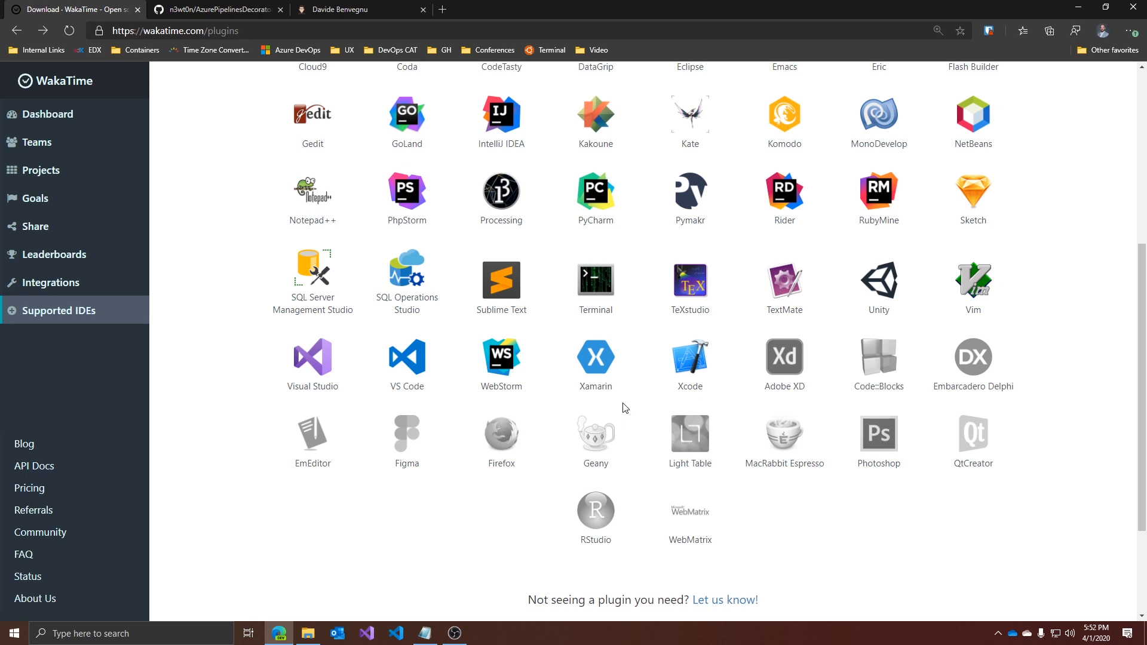
scroll("down", 3)
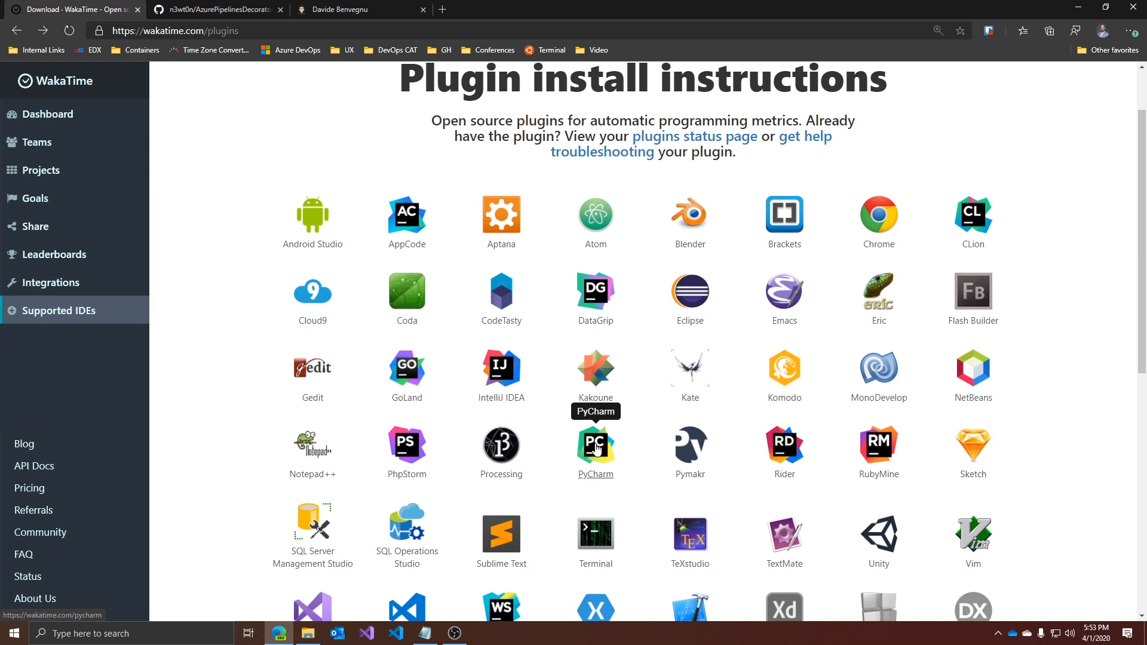
right_click(784, 296)
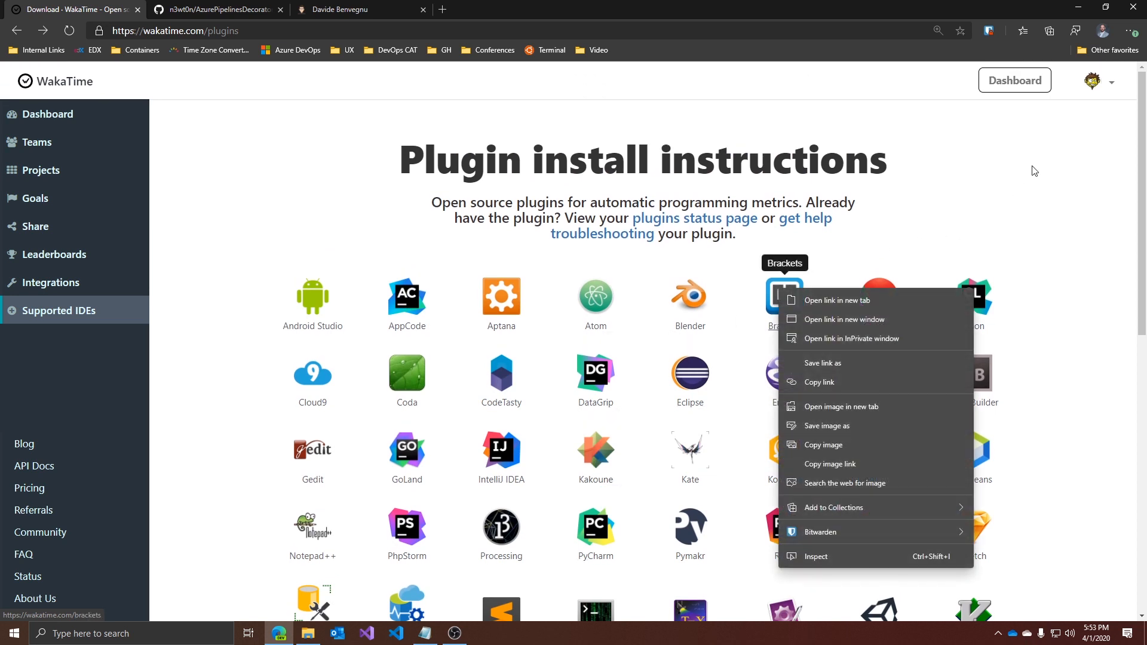
left_click(1096, 81)
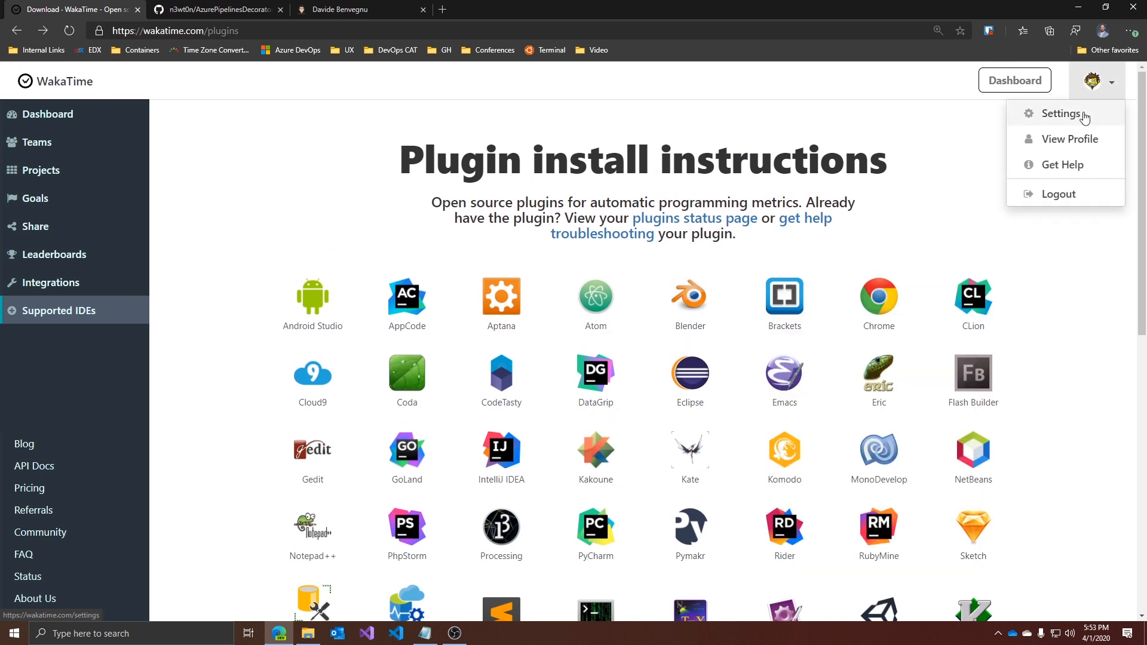
Step: Choose Settings to reach the account page holding the secret API key
left_click(1061, 113)
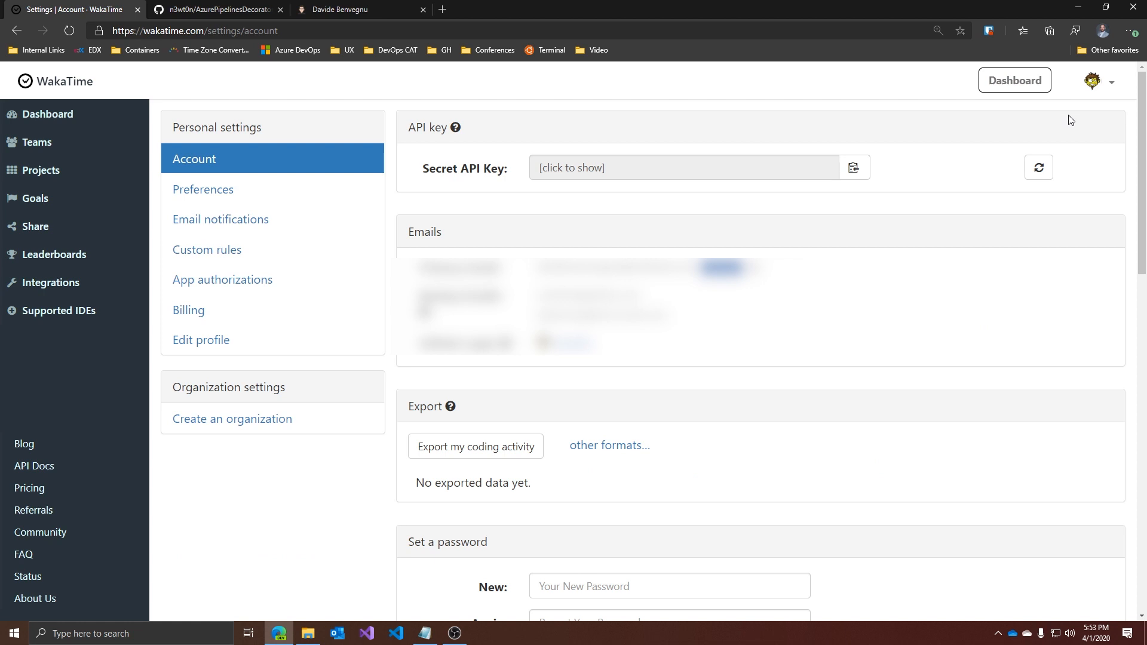
mouse_move(508, 203)
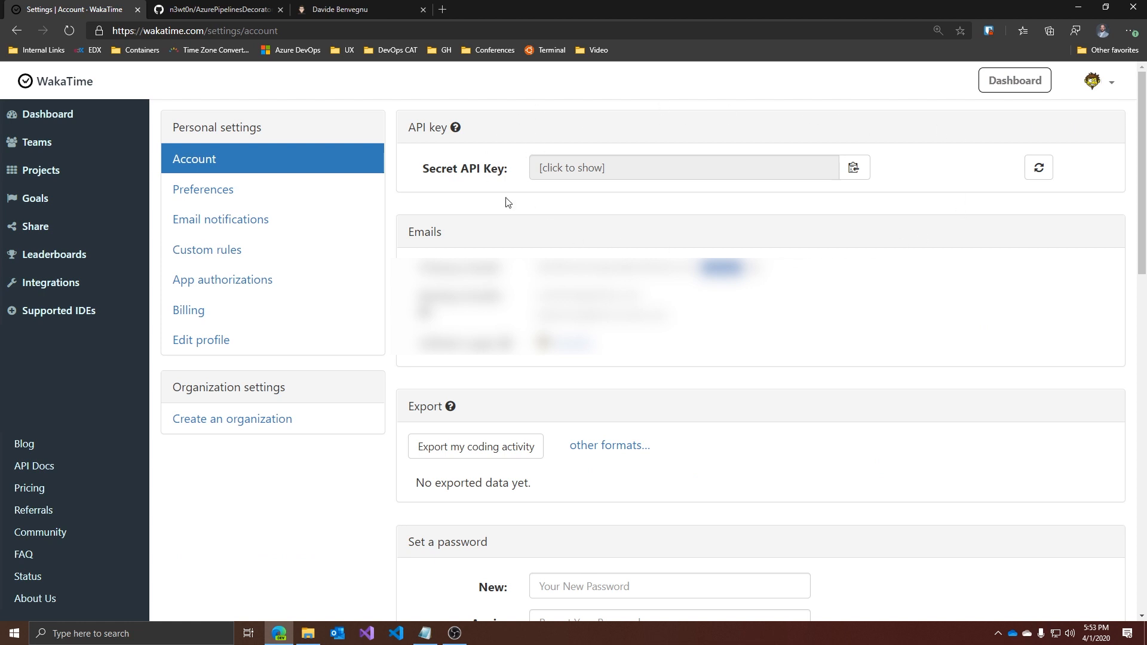
mouse_move(870, 228)
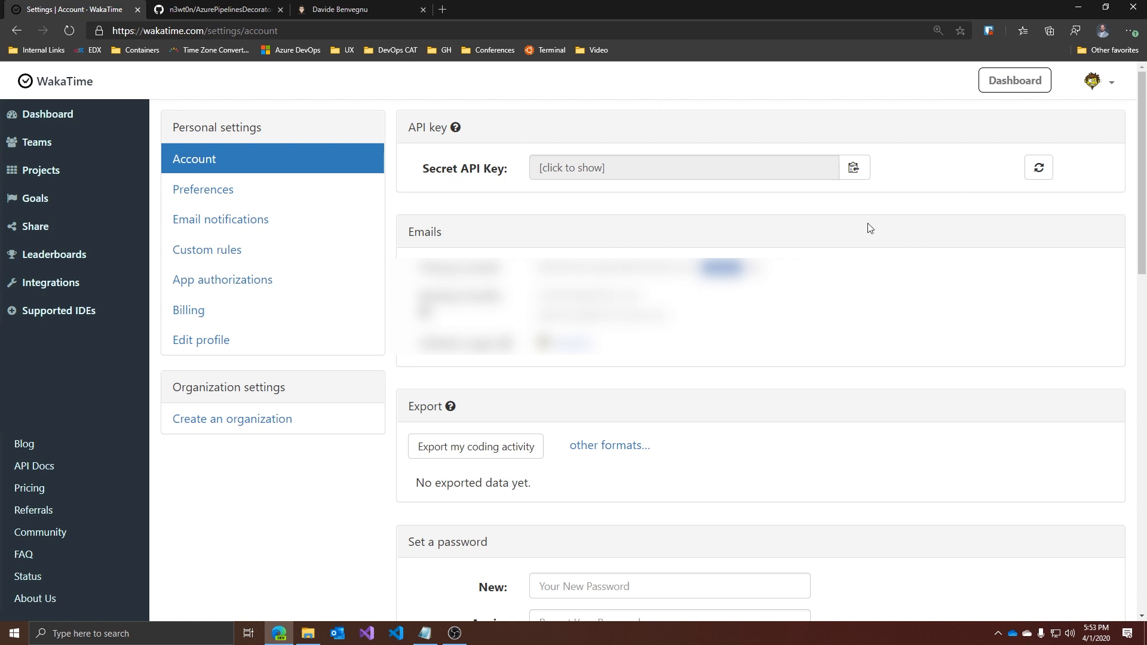